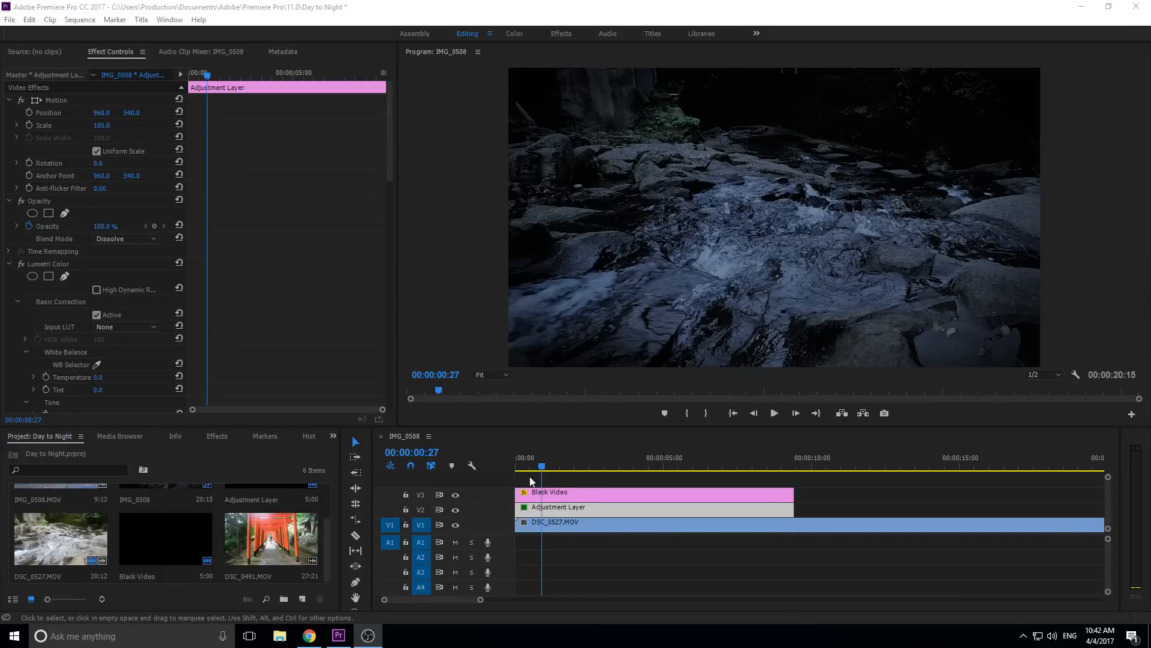
mouse_move(627, 450)
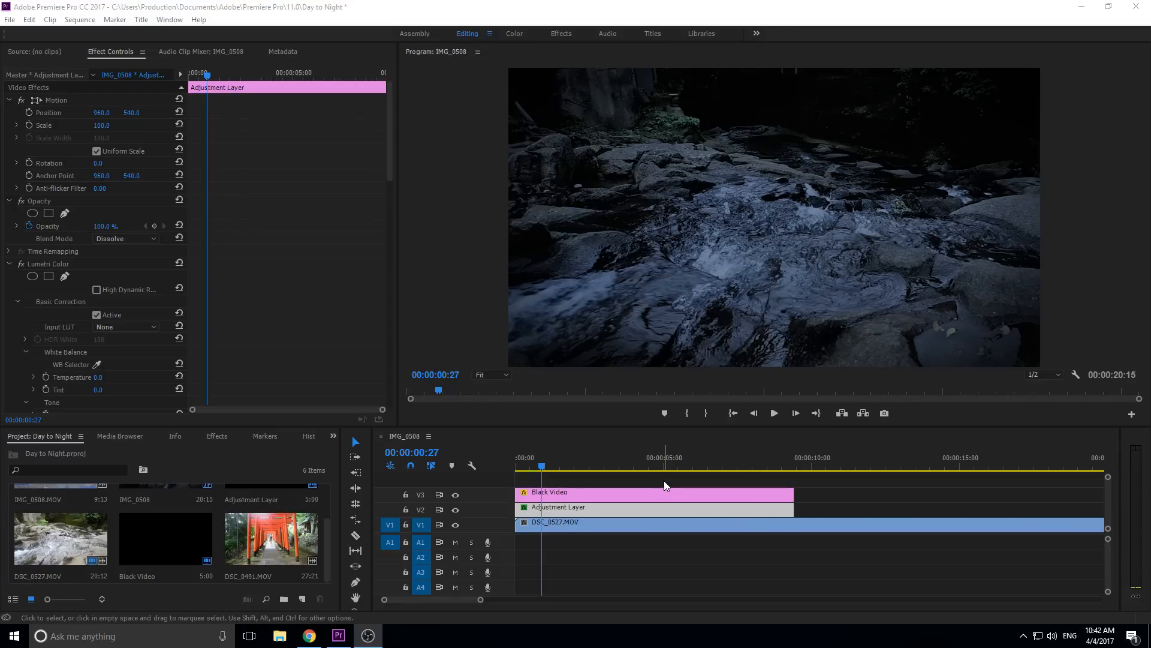
mouse_move(553, 236)
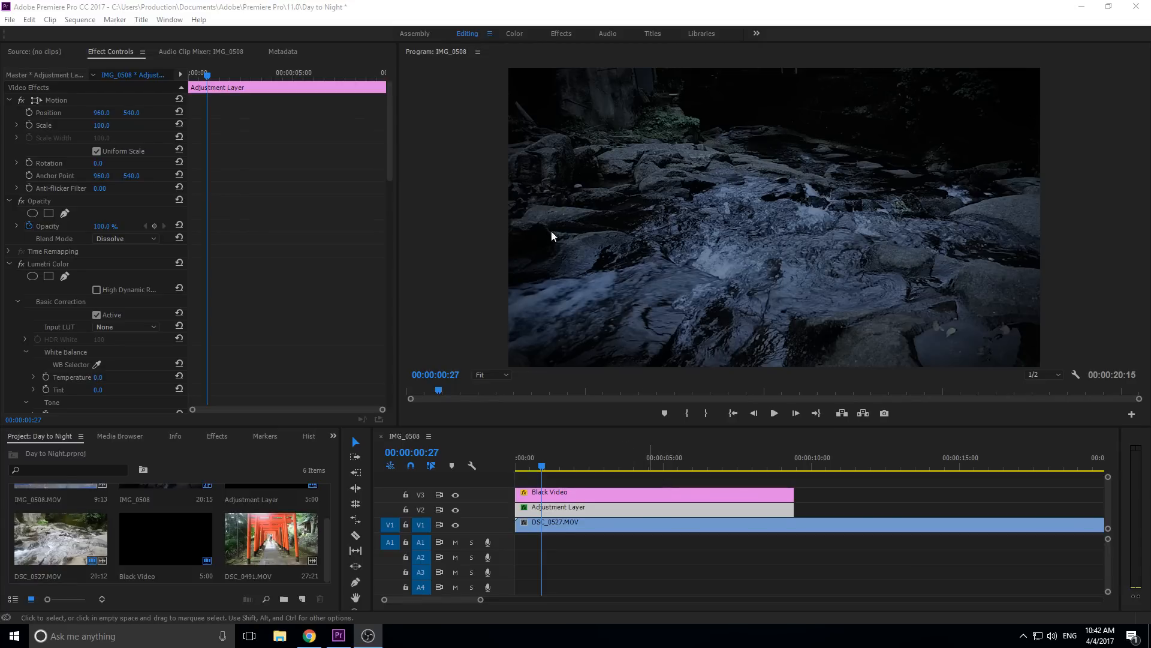
mouse_move(739, 94)
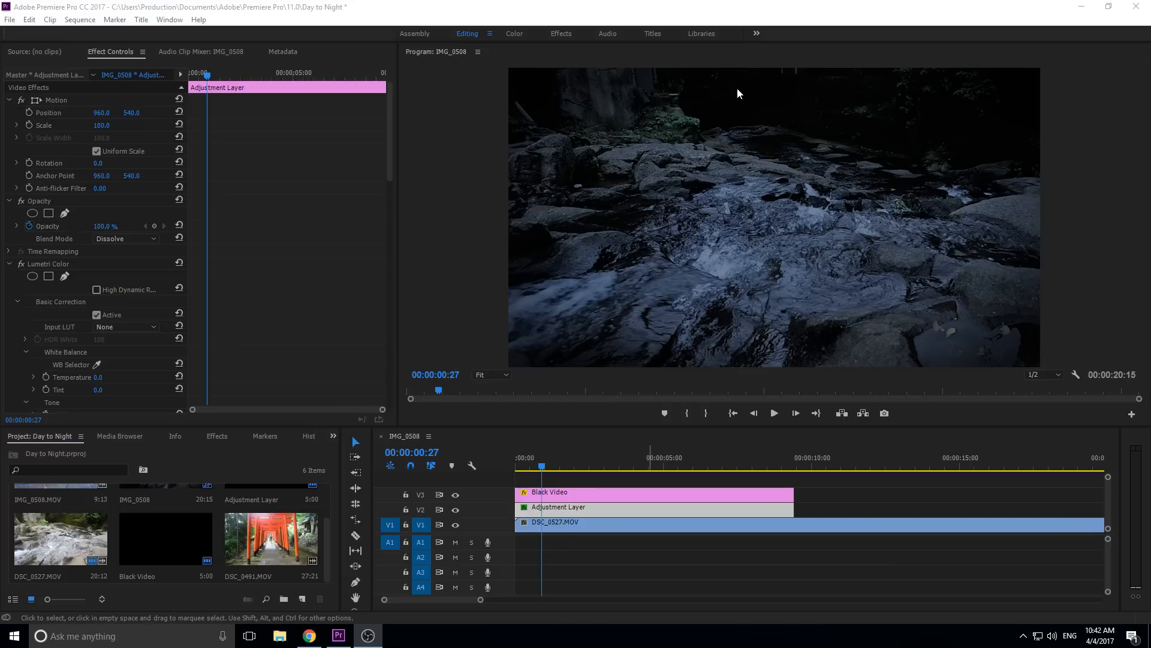
mouse_move(849, 230)
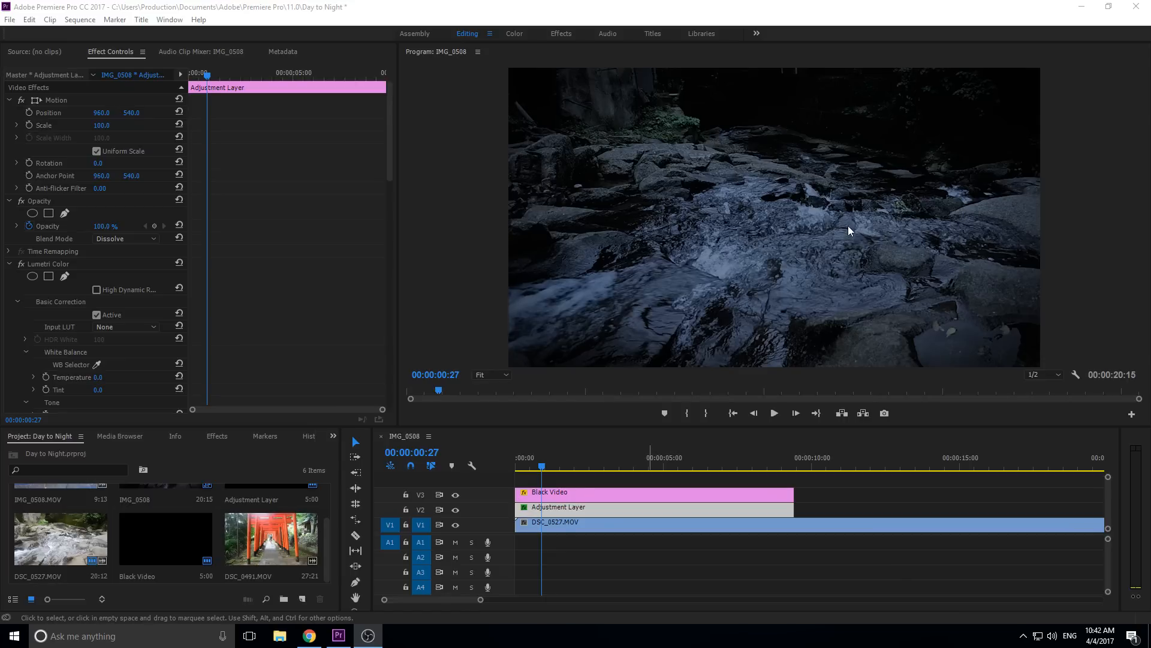
mouse_move(652, 196)
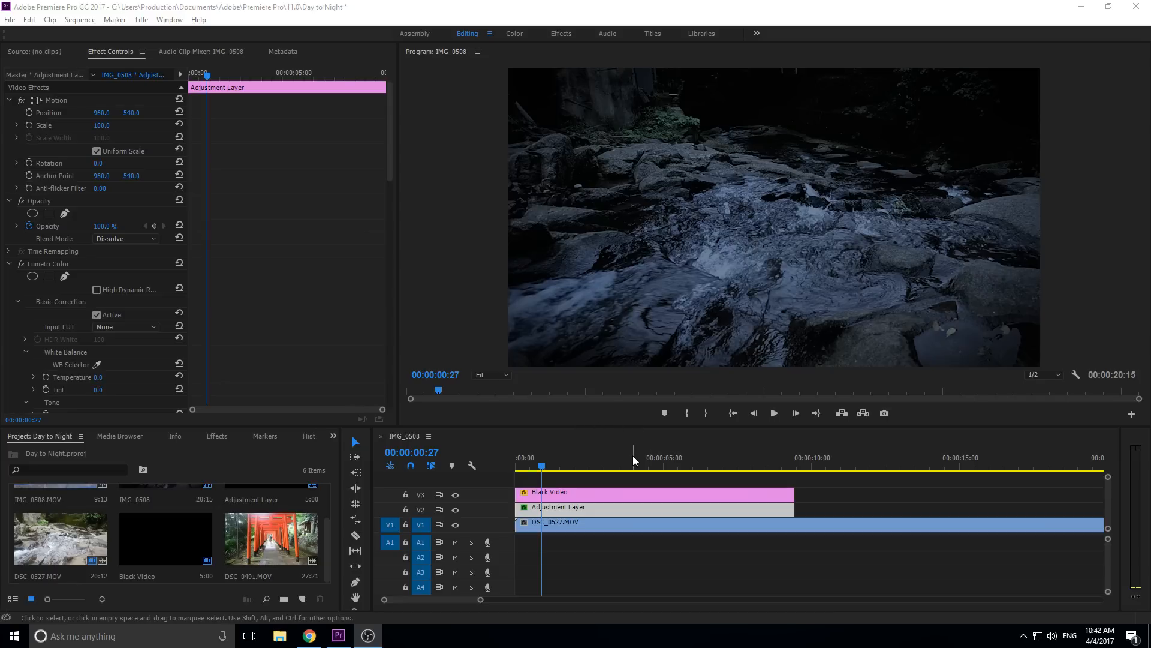
mouse_move(723, 613)
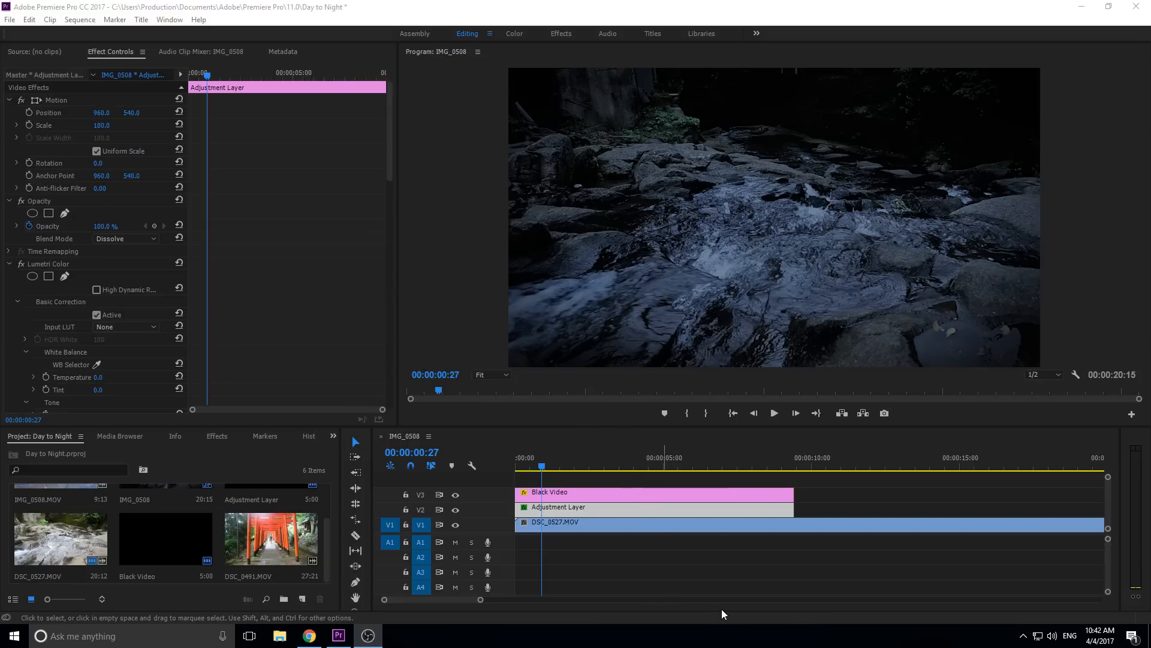
mouse_move(688, 643)
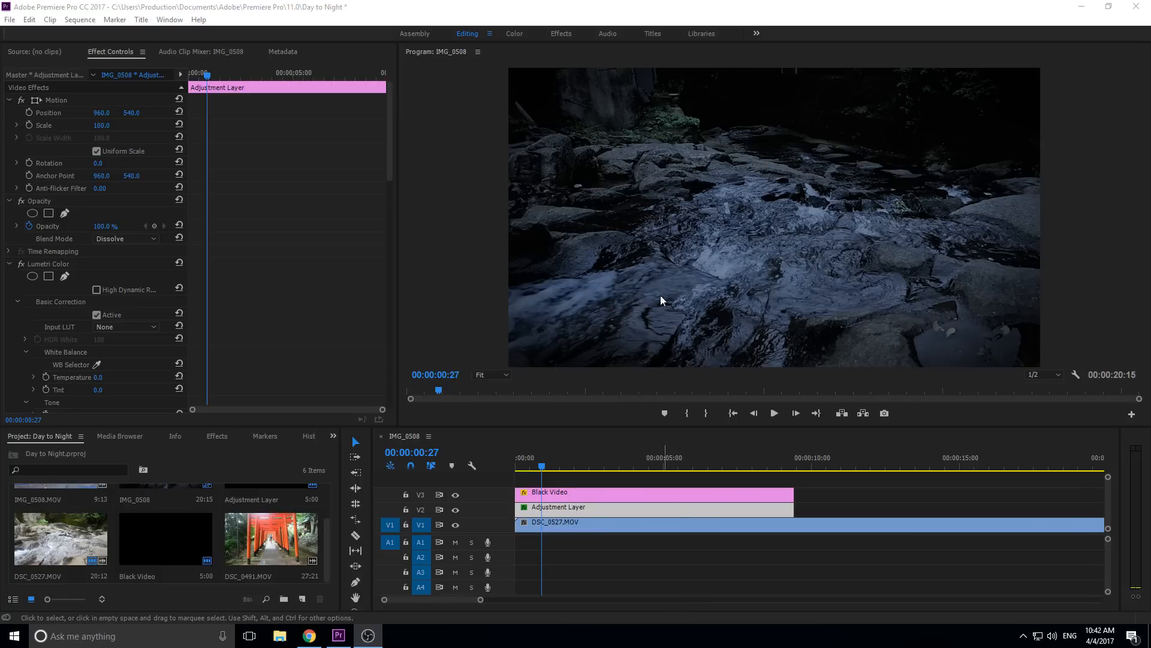
mouse_move(637, 273)
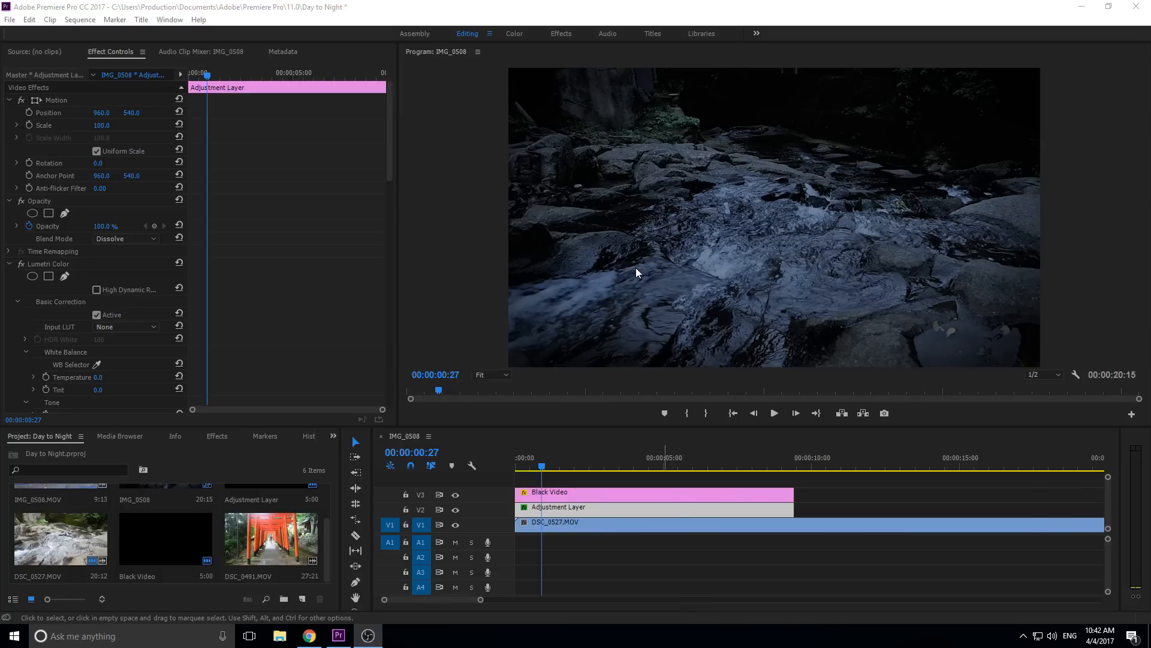
mouse_move(633, 351)
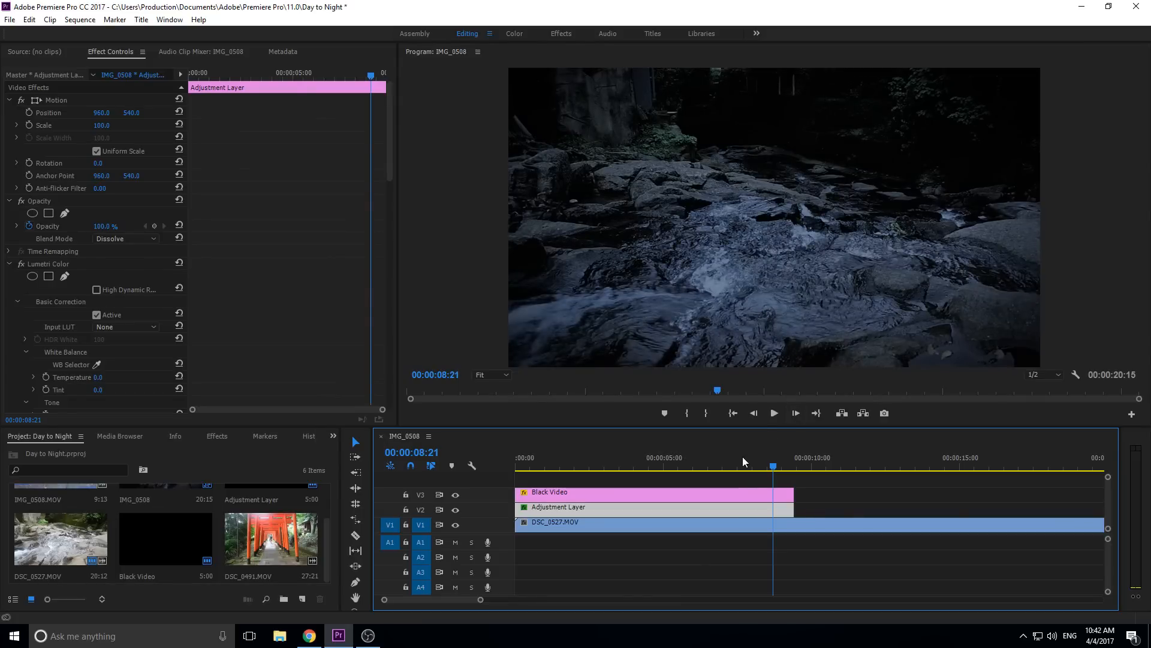
mouse_move(798, 459)
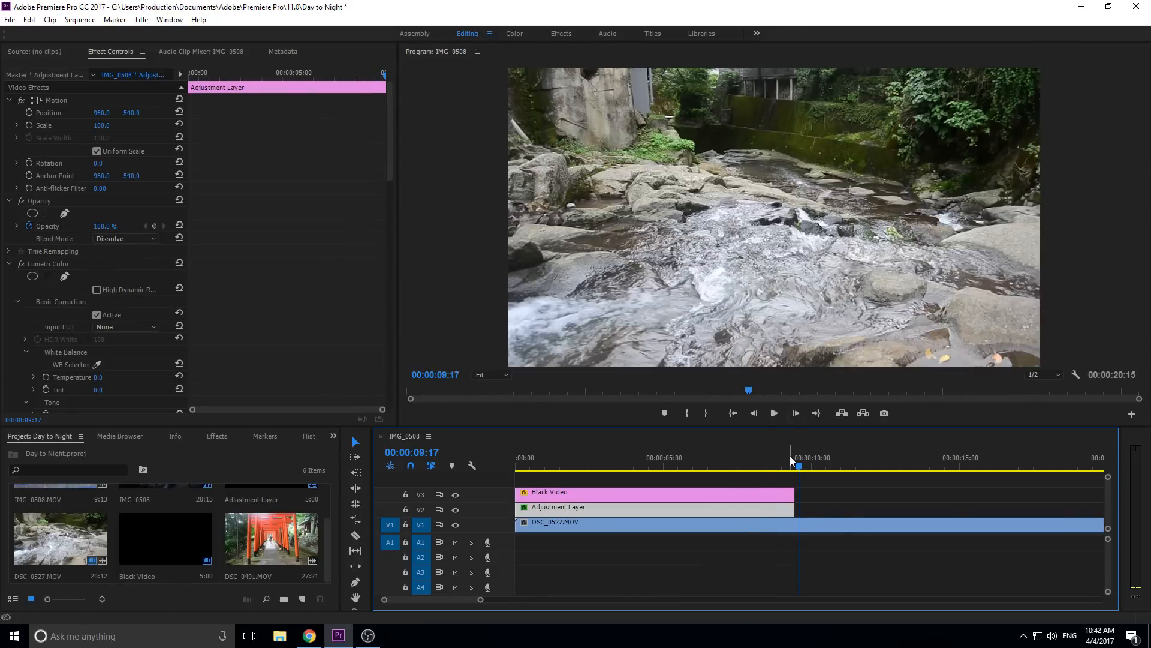
Create a new empty sequence, Sequence 03, and place the DSC_0527.MOV river clip in it.
left_click(724, 466)
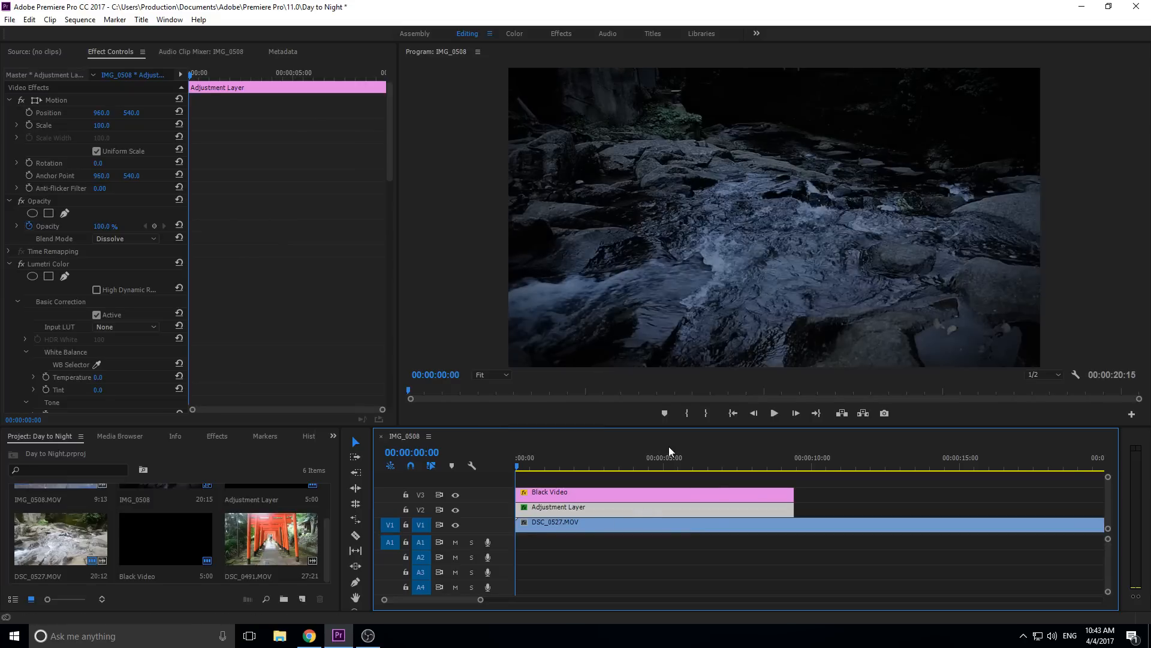
mouse_move(768, 219)
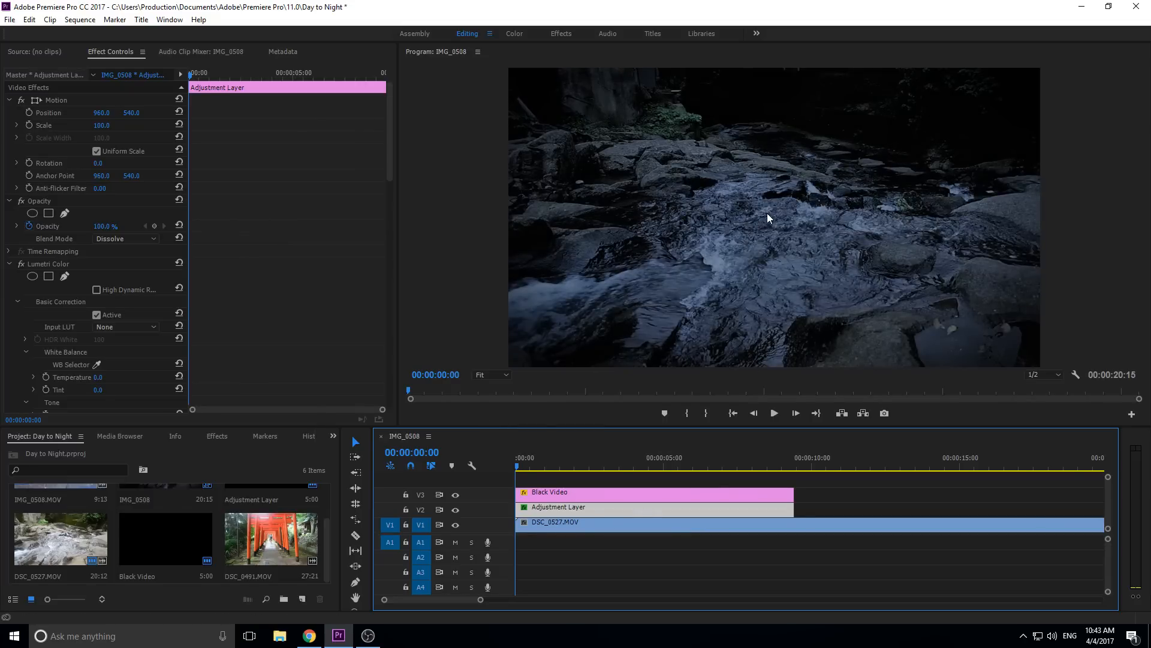
mouse_move(796, 245)
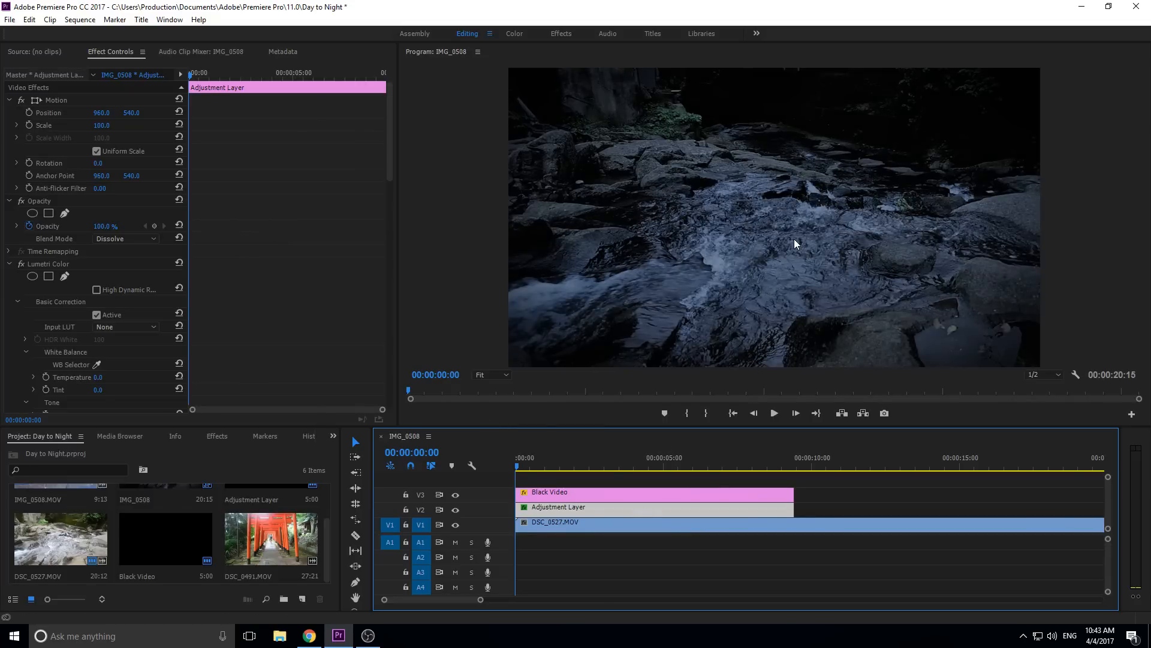
mouse_move(642, 157)
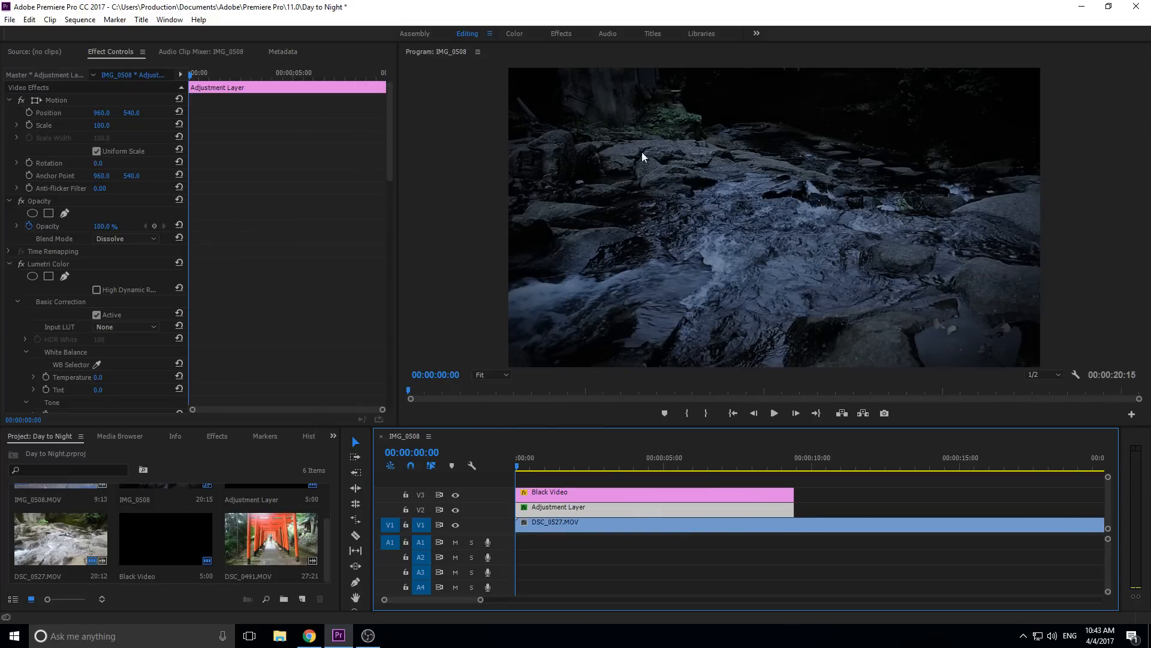
mouse_move(724, 272)
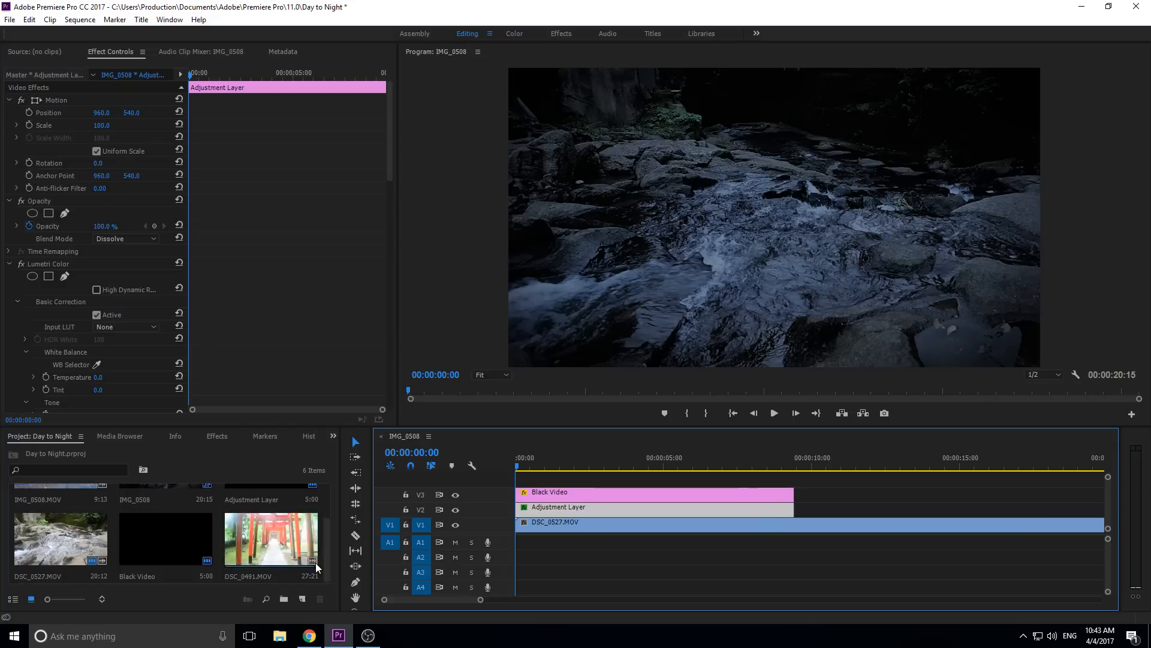
left_click(9, 19)
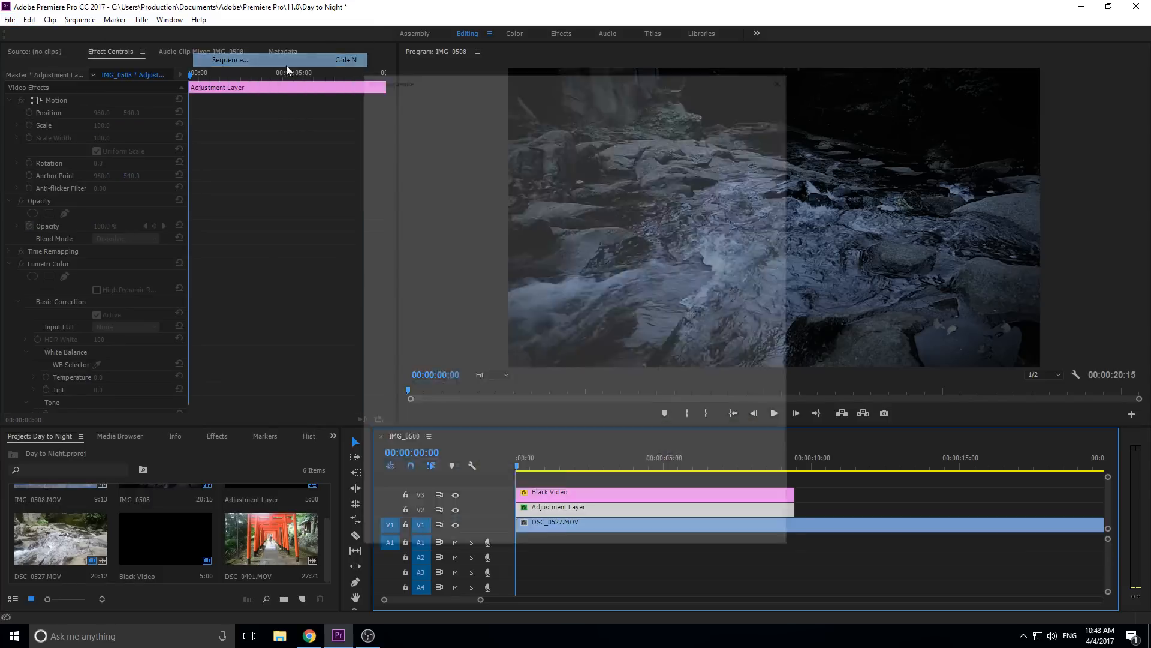
left_click(230, 60)
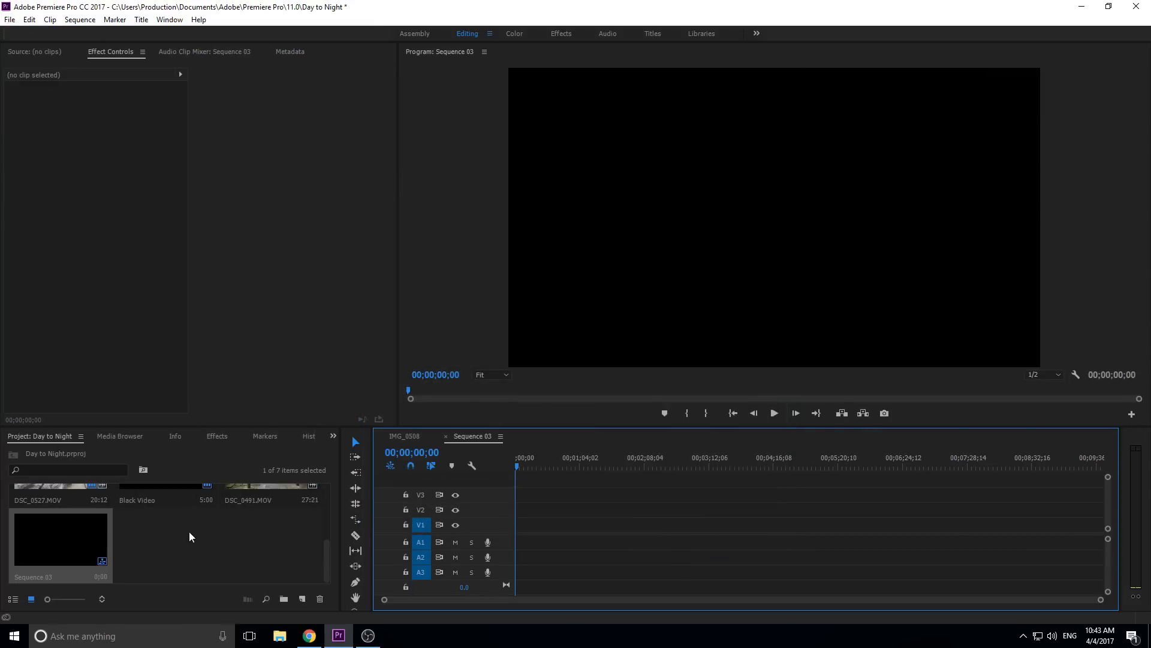
mouse_move(66, 552)
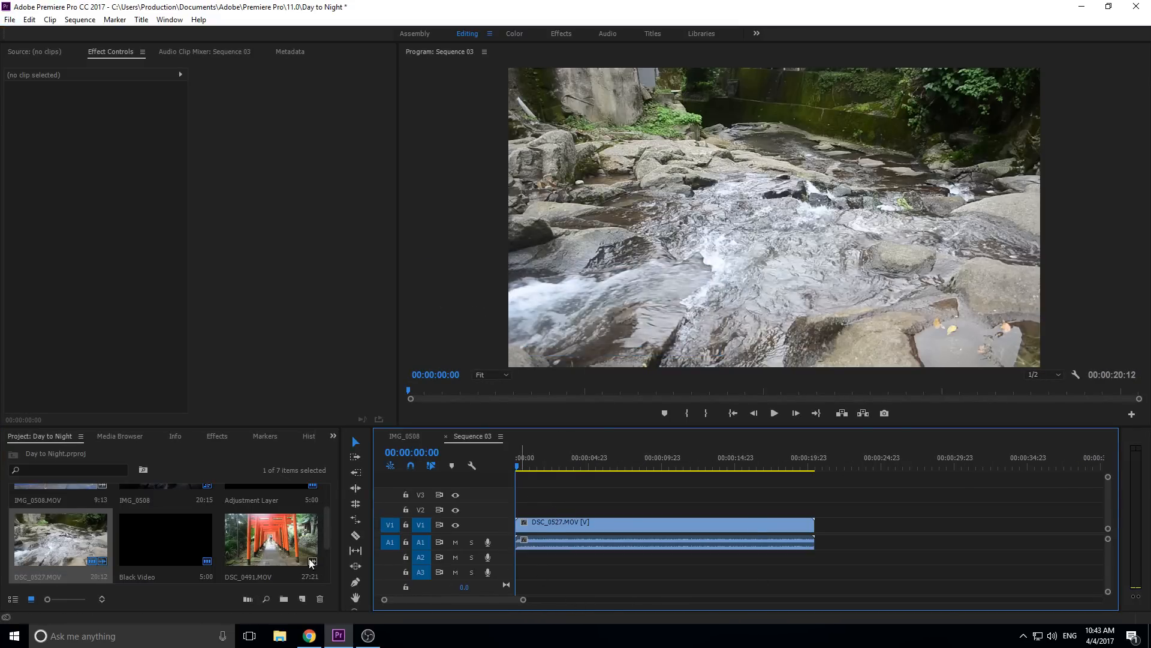
scroll("down", 3)
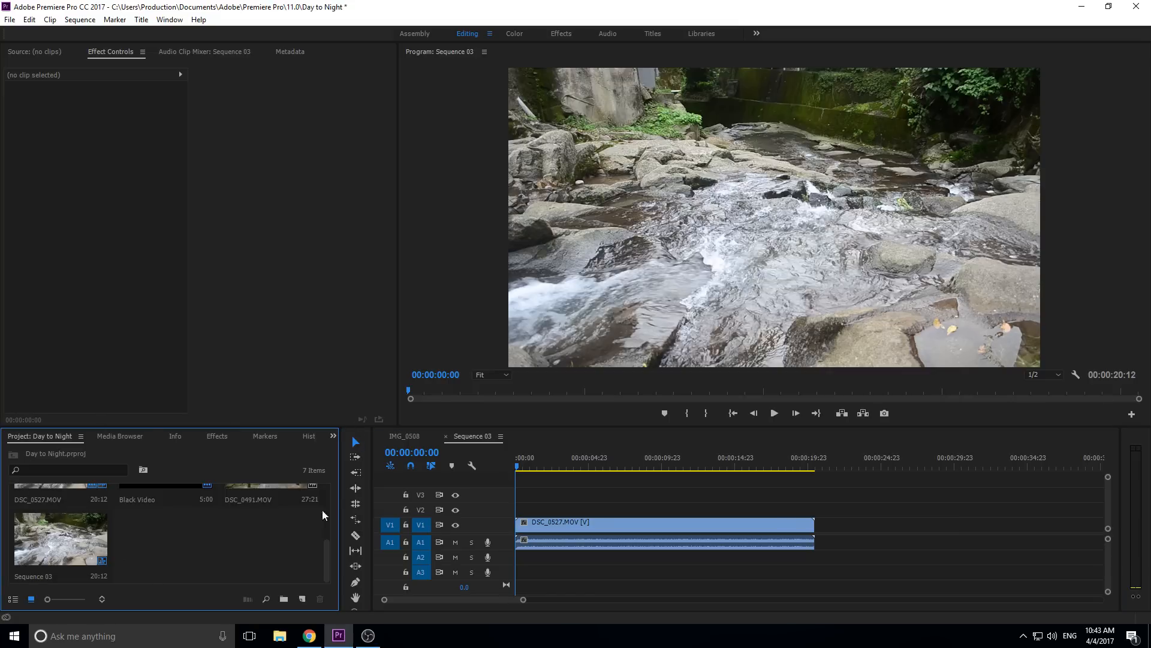
mouse_move(150, 452)
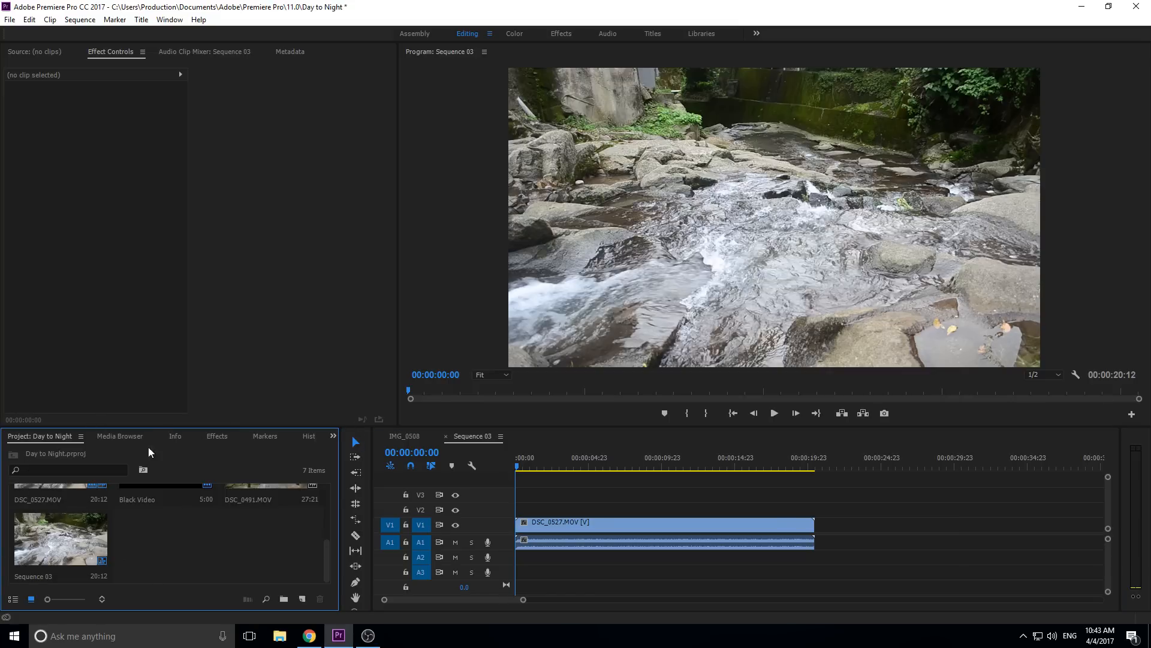
mouse_move(129, 555)
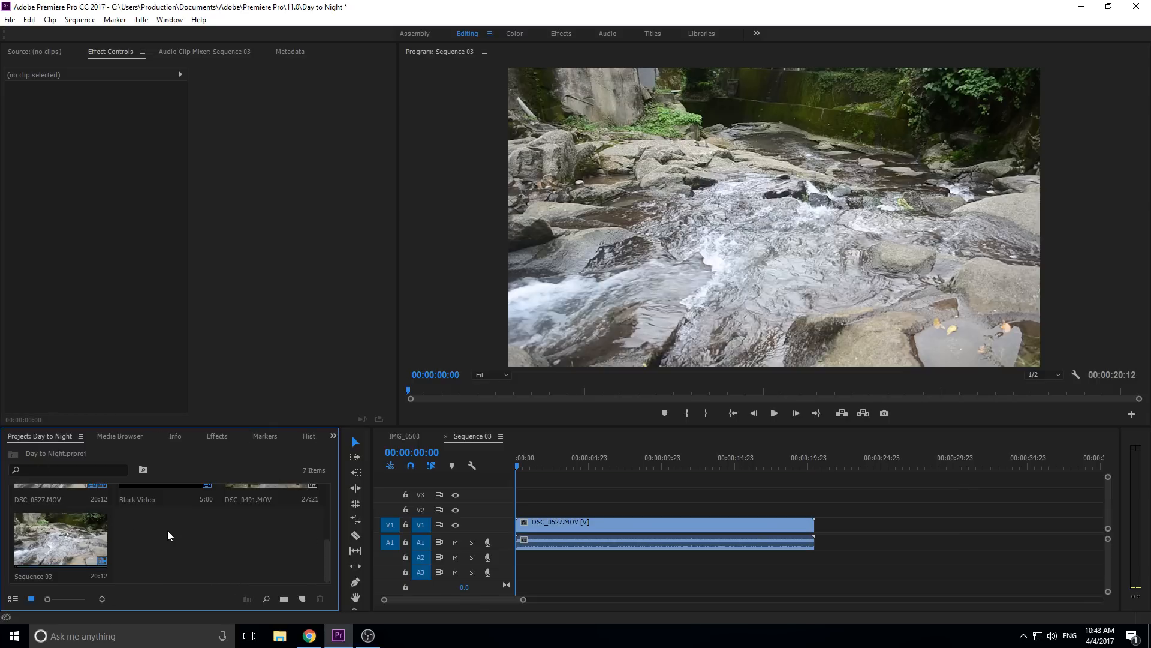
Create a 1920×1080 adjustment layer and confirm its video settings.
left_click(9, 21)
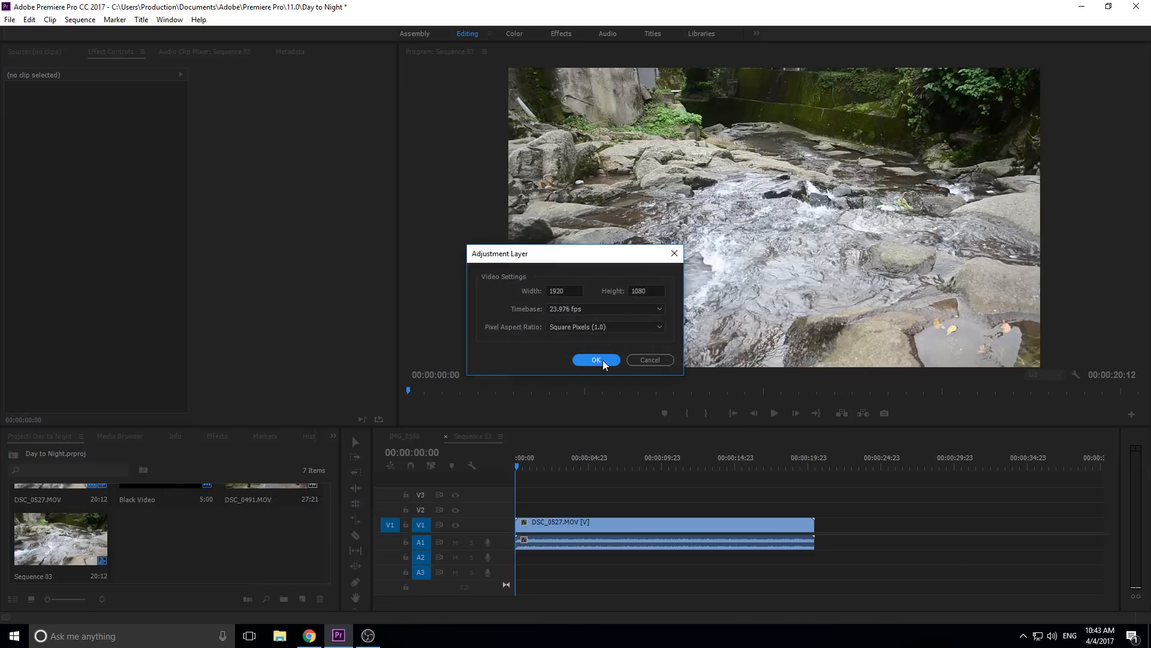
left_click(596, 360)
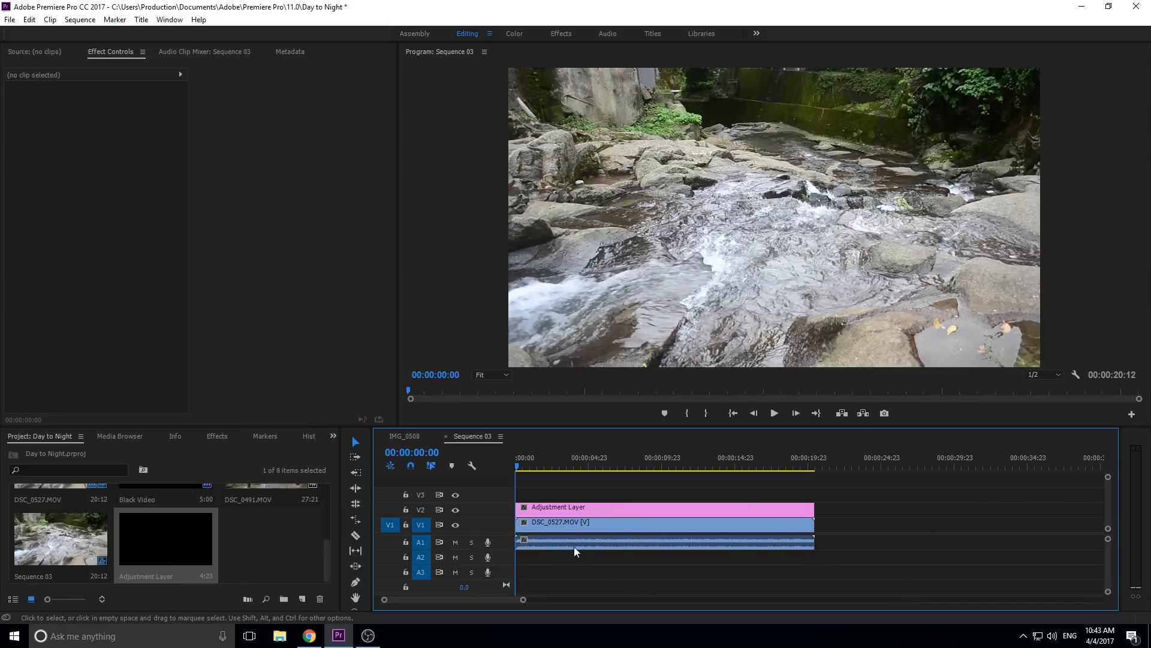
mouse_move(793, 515)
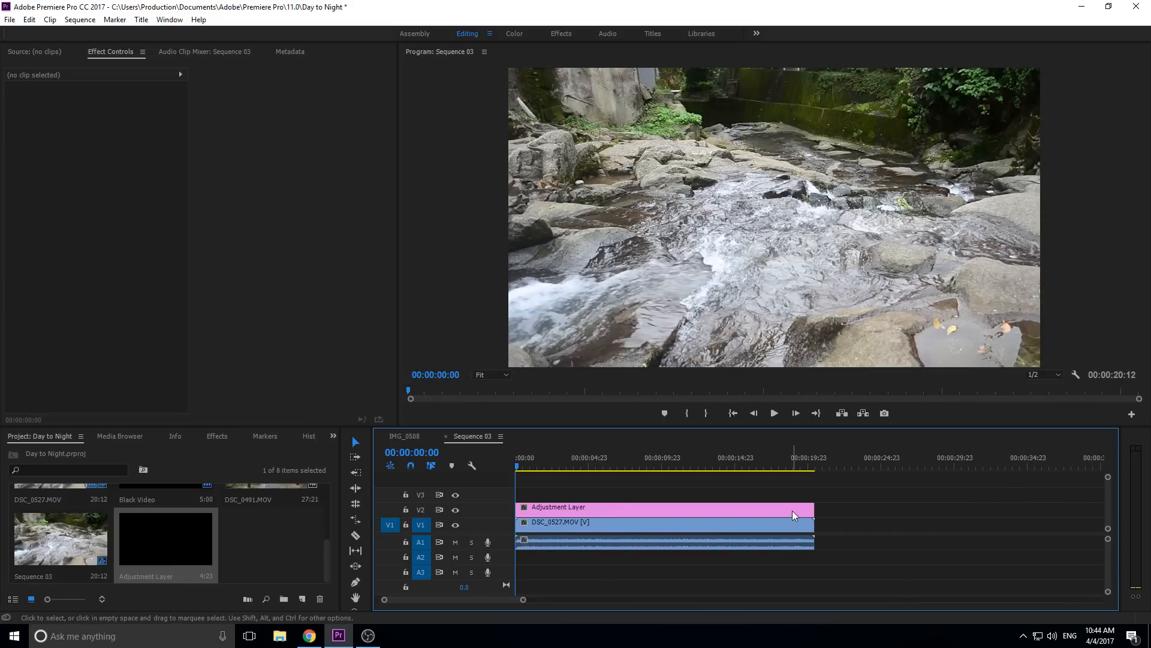
mouse_move(727, 525)
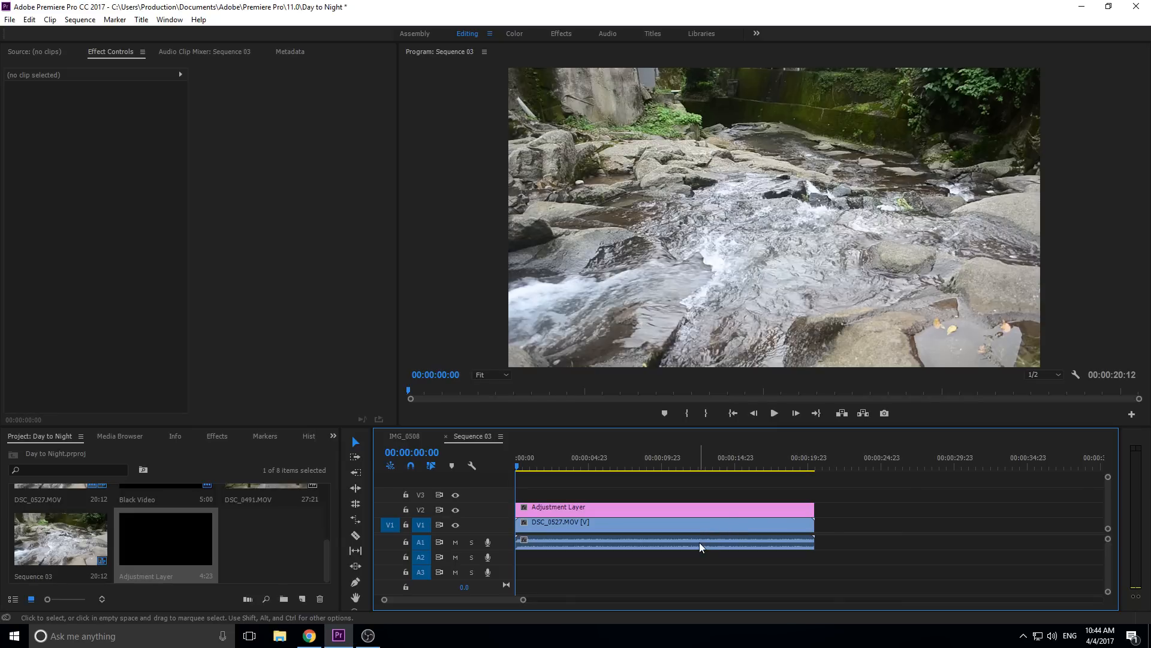
Select the adjustment layer on V2 so its Motion and Opacity properties show in Effect Controls.
left_click(661, 507)
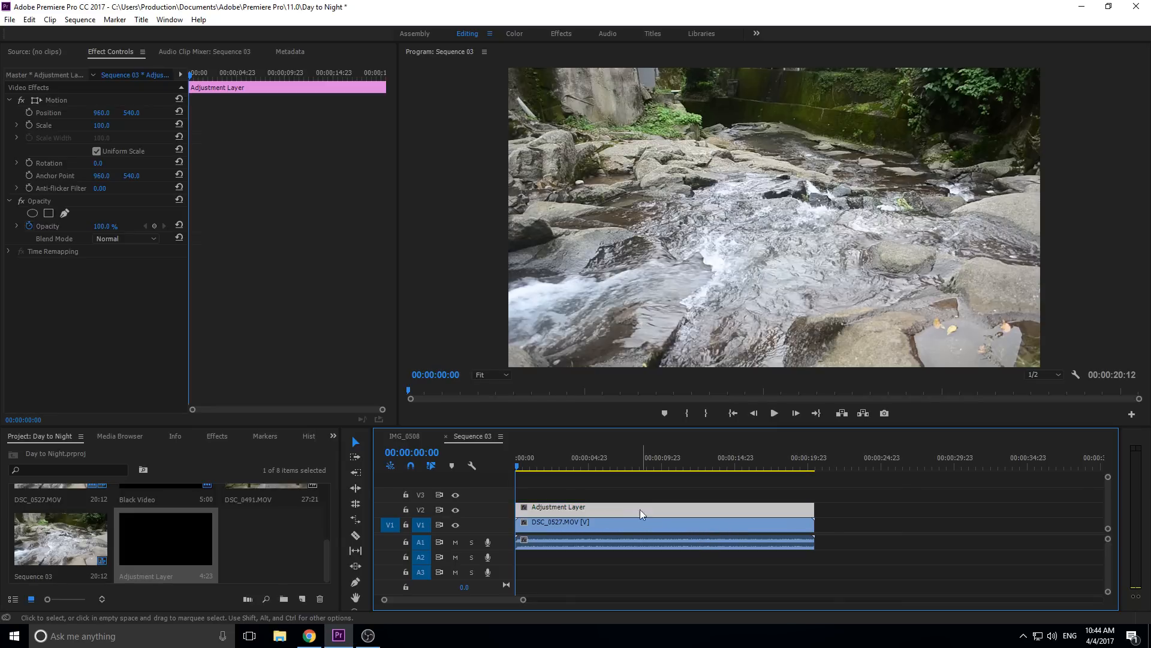
left_click(661, 522)
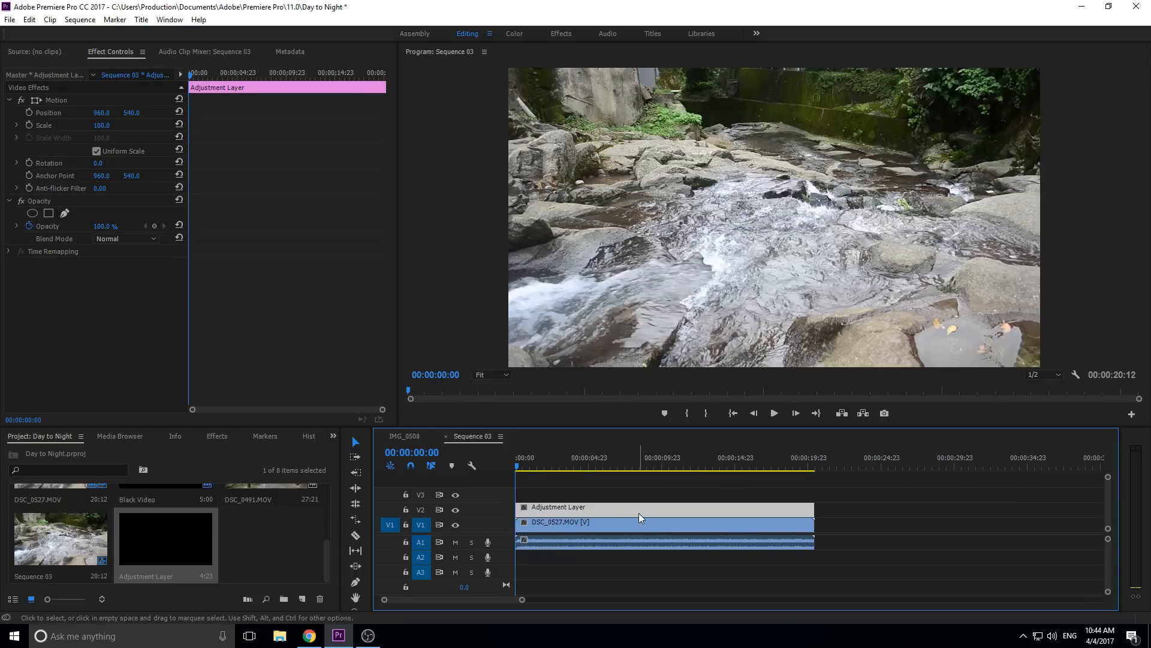
mouse_move(639, 518)
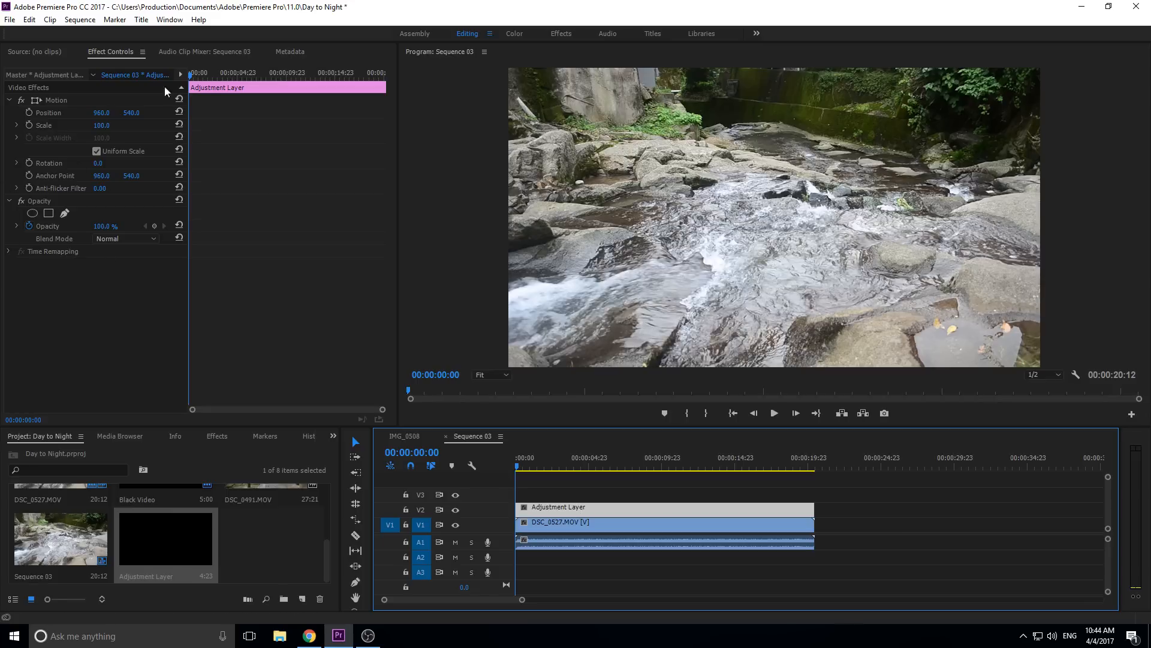
mouse_move(537, 295)
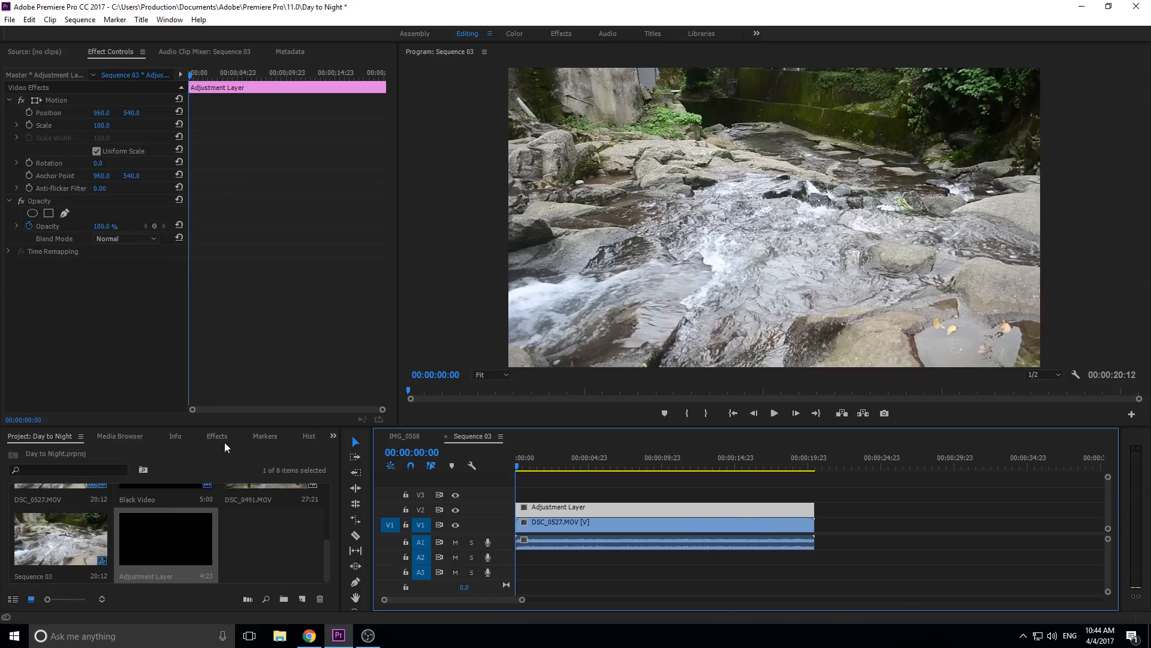
Apply Lumetri Color from Video Effects > Color Correction to the adjustment layer.
left_click(217, 435)
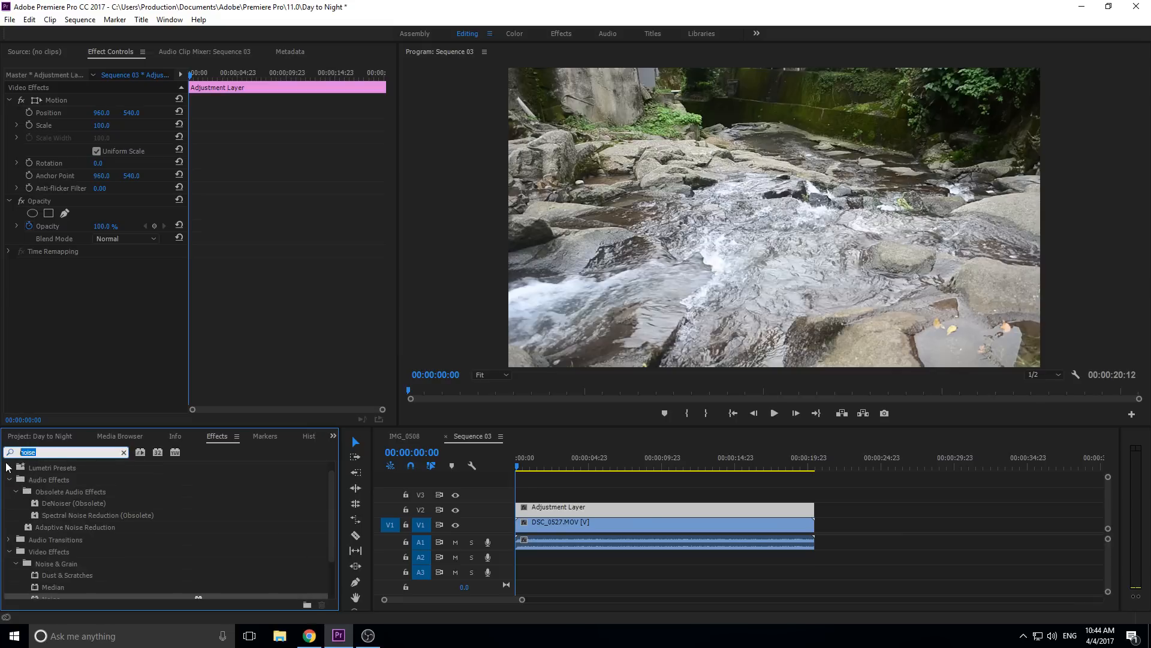
left_click(124, 453)
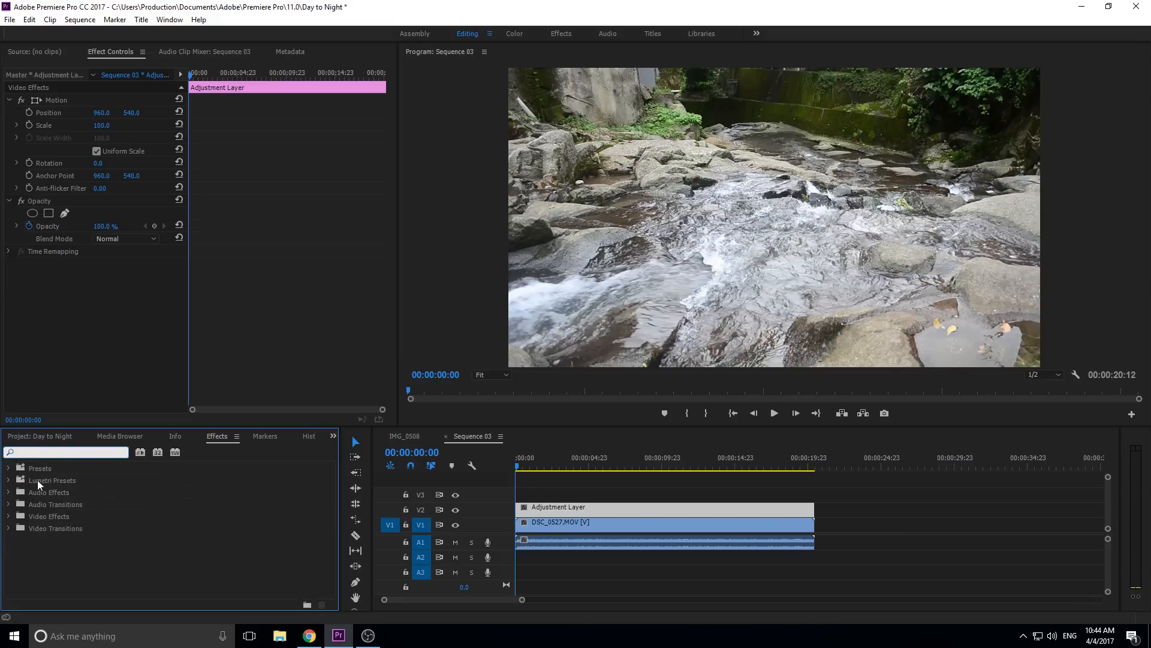
mouse_move(8, 523)
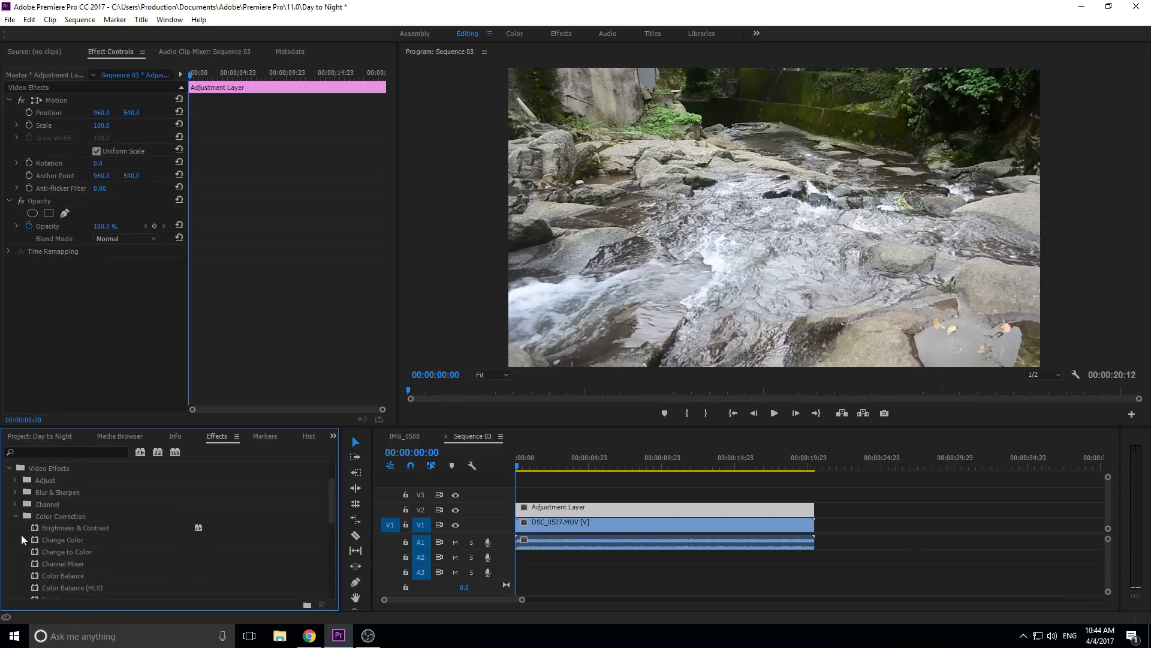
scroll("down", 3)
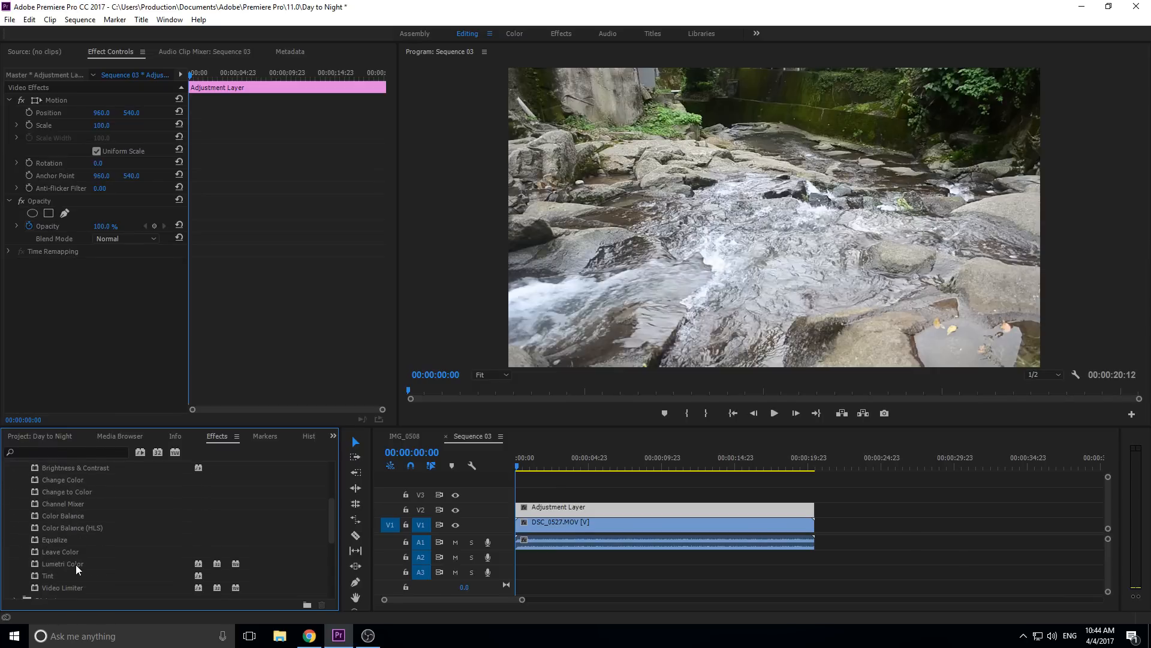
mouse_move(512, 41)
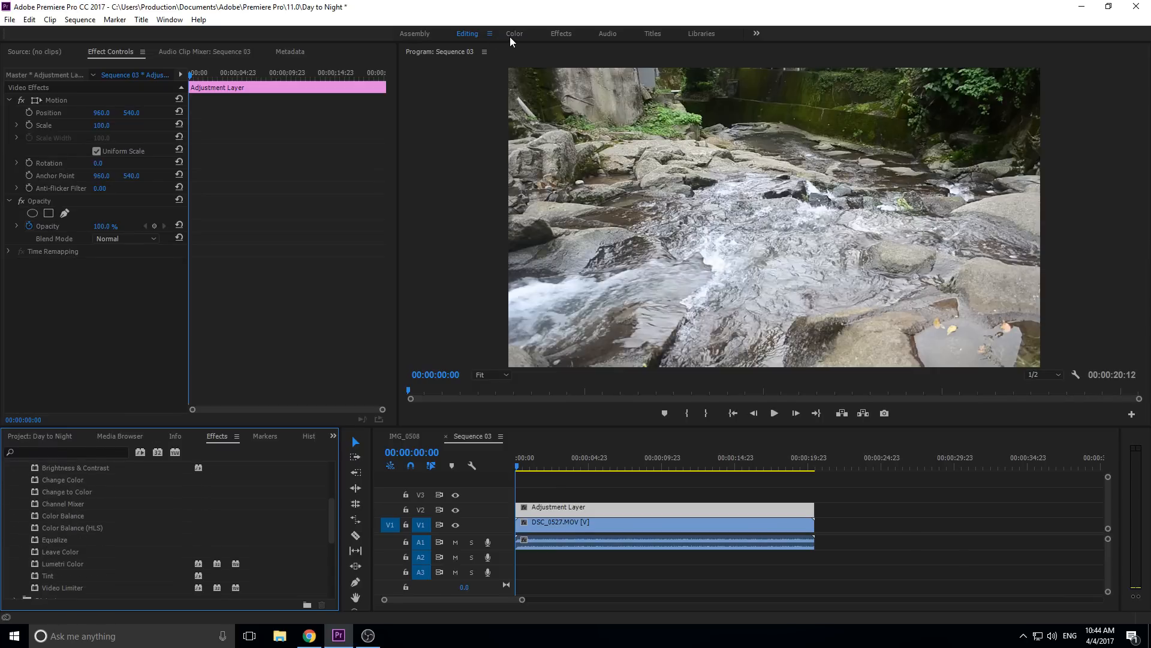
mouse_move(57, 484)
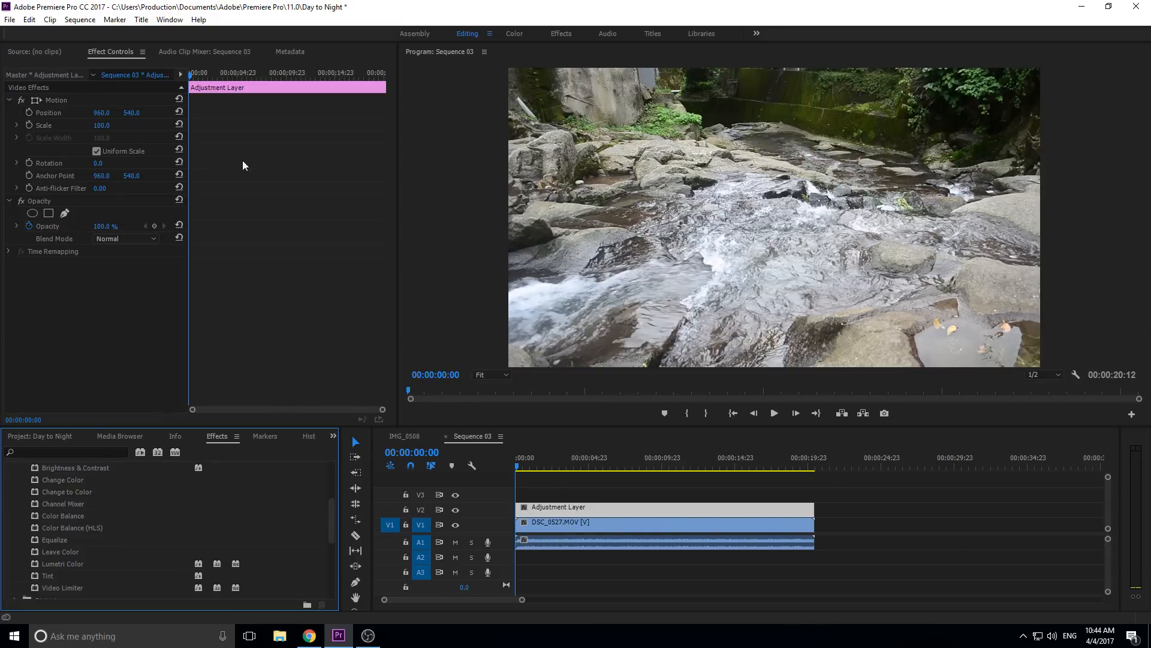
mouse_move(52, 565)
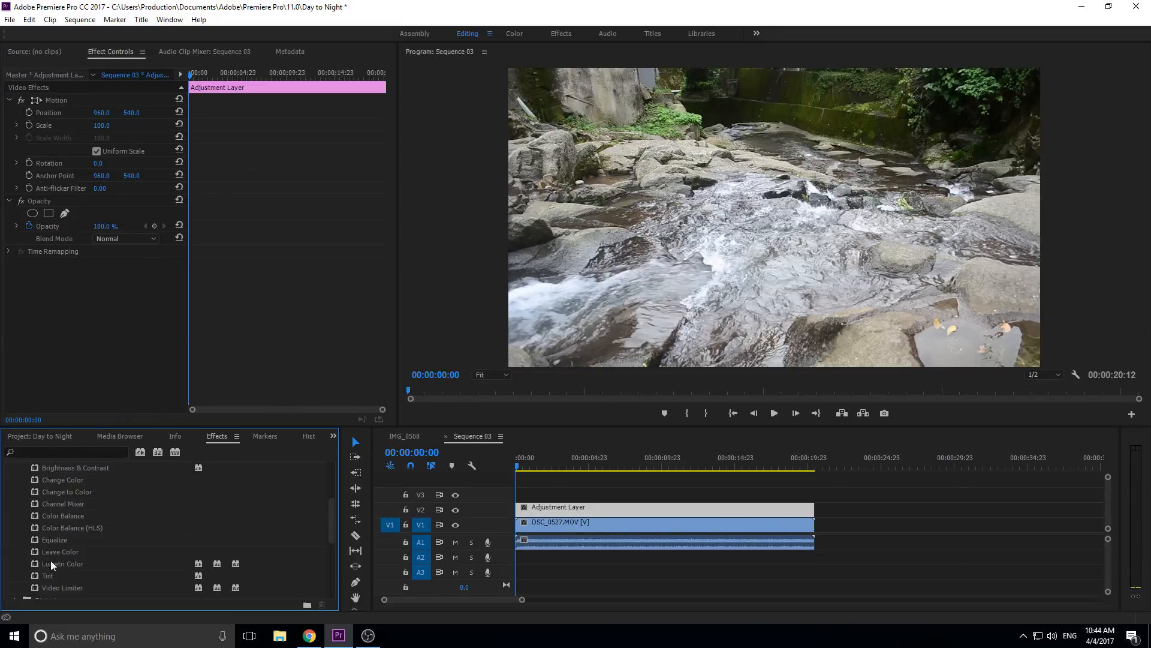
double_click(63, 563)
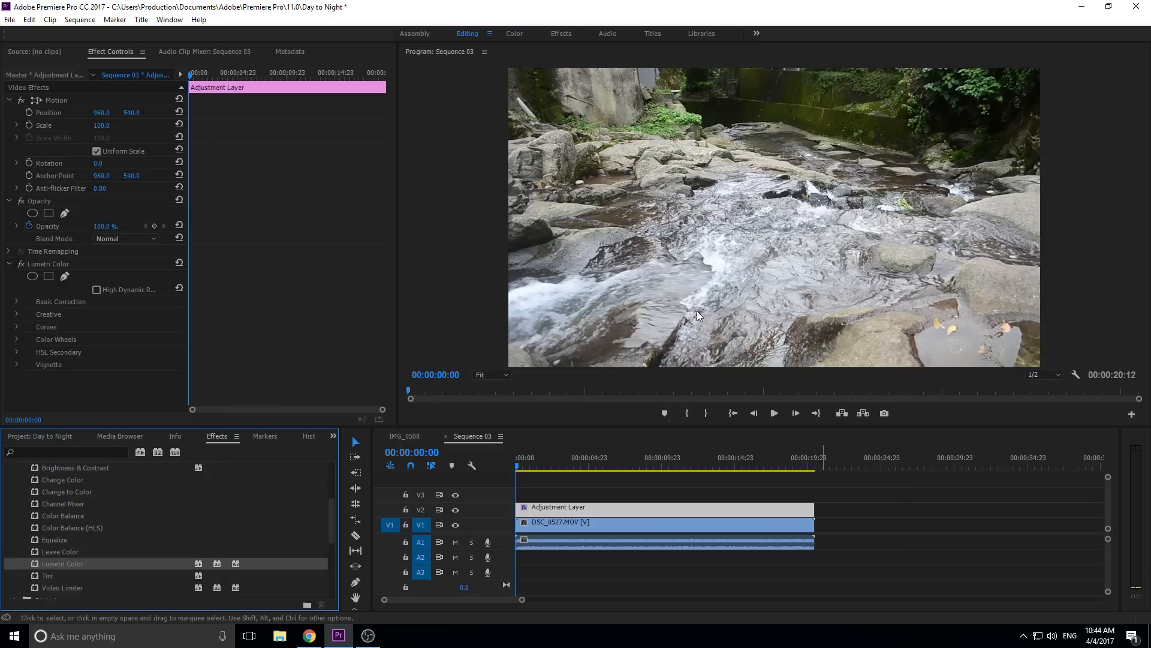
mouse_move(188, 195)
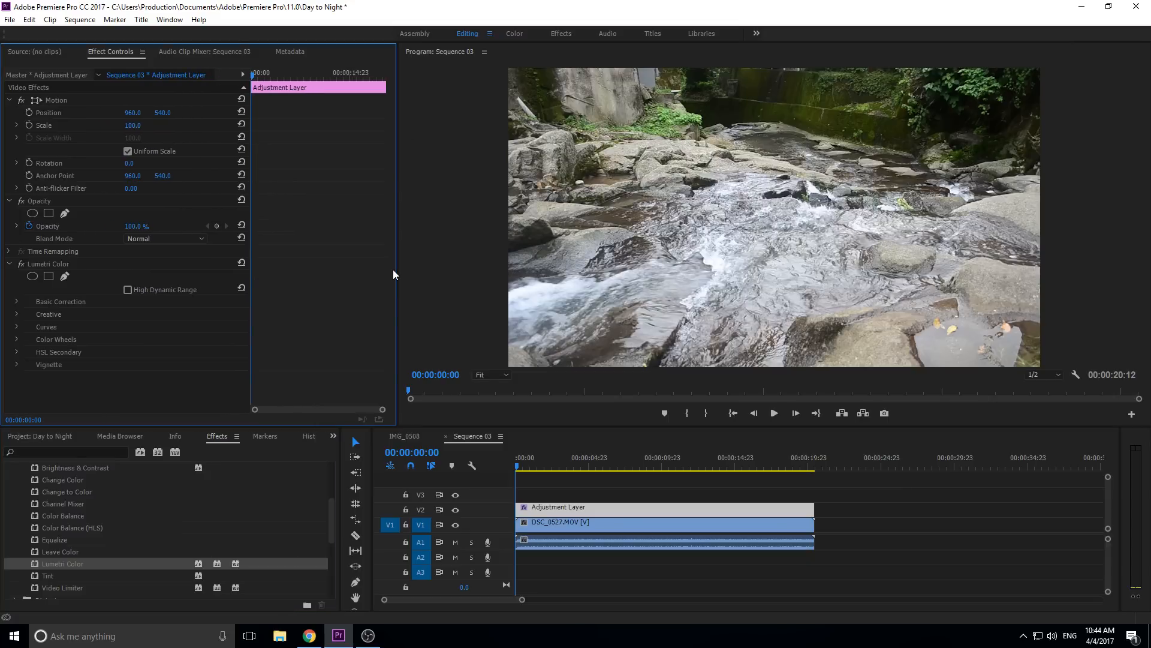
mouse_move(145, 286)
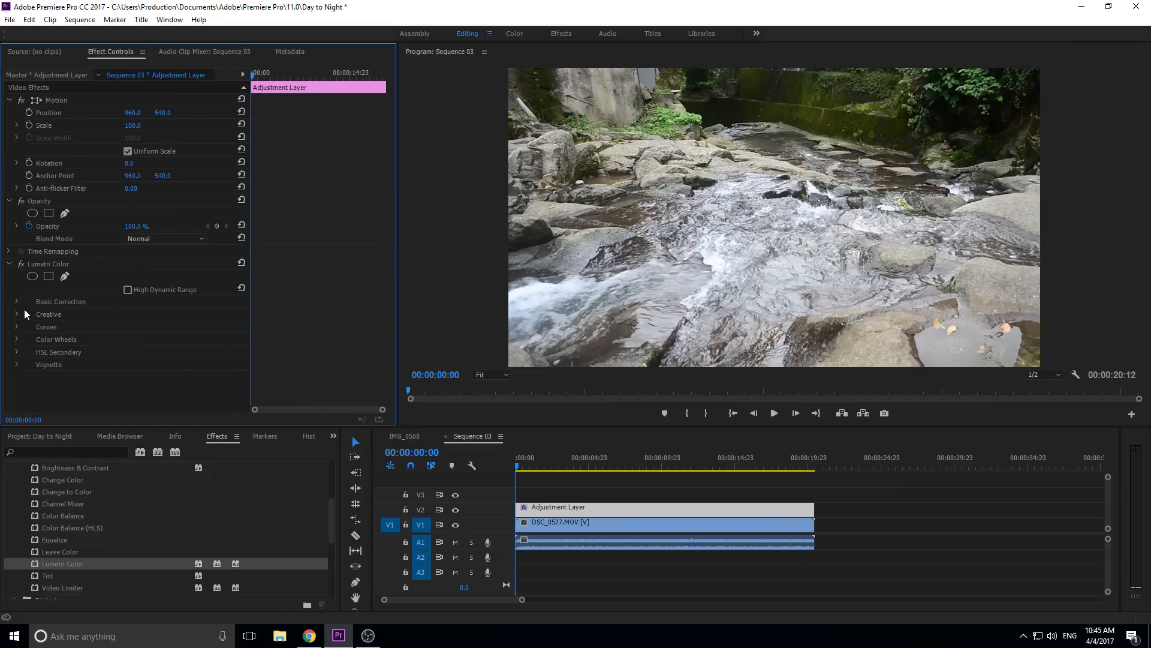
Expand Basic Correction and lower the Lumetri exposure to darken the river footage.
left_click(16, 301)
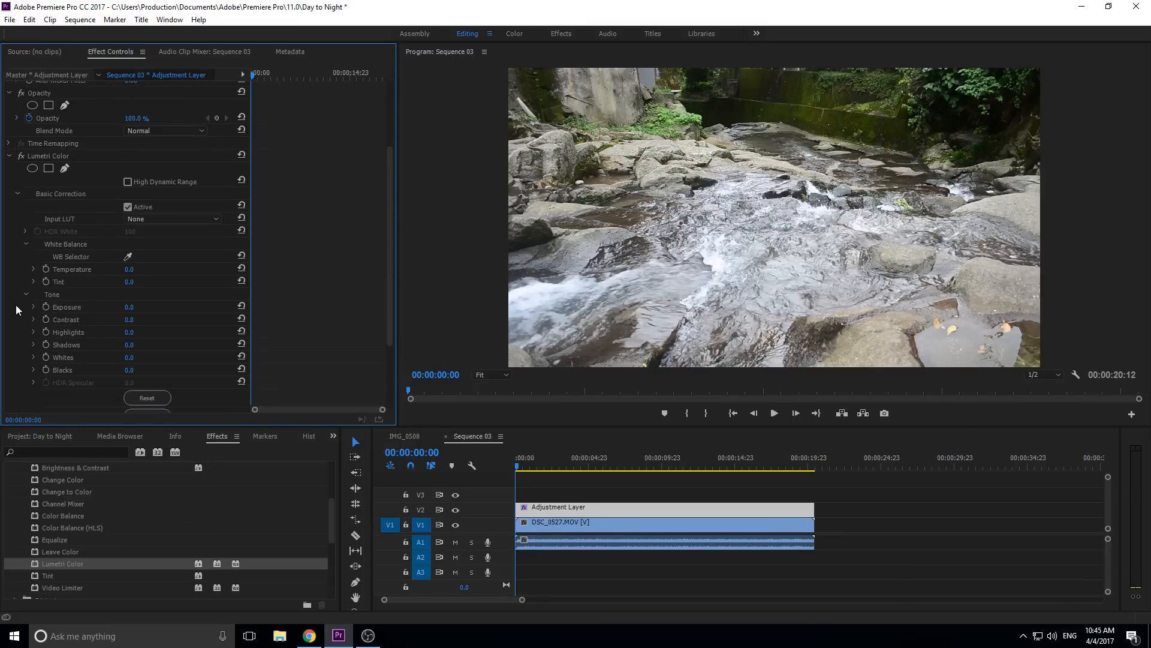
scroll("down", 3)
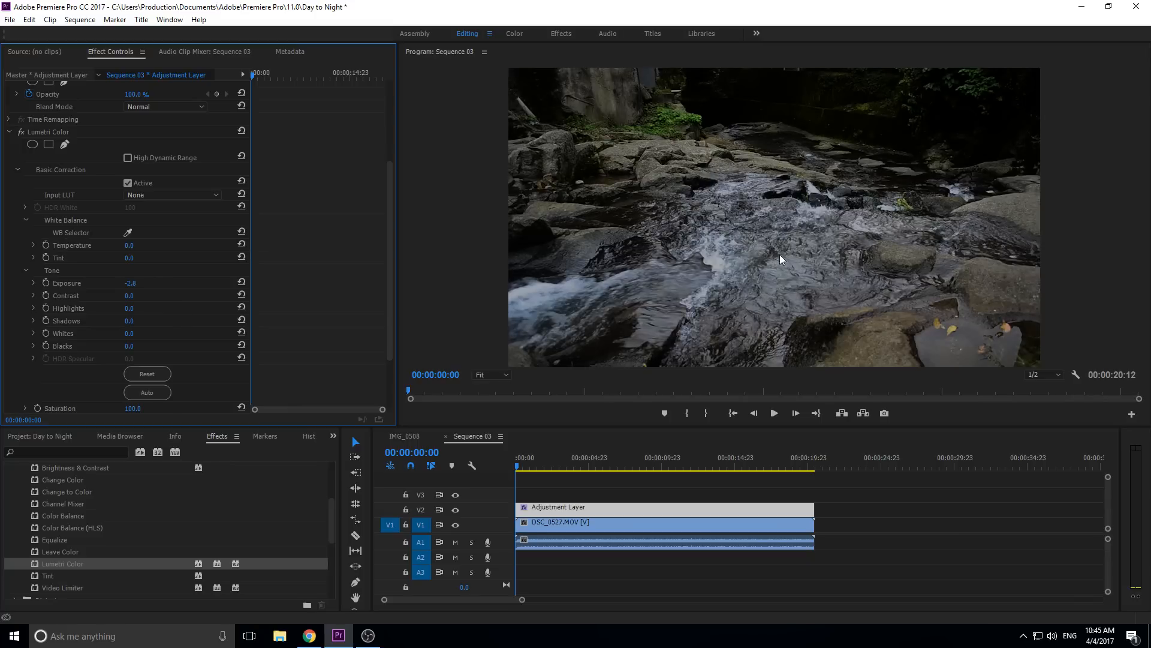
mouse_move(1103, 173)
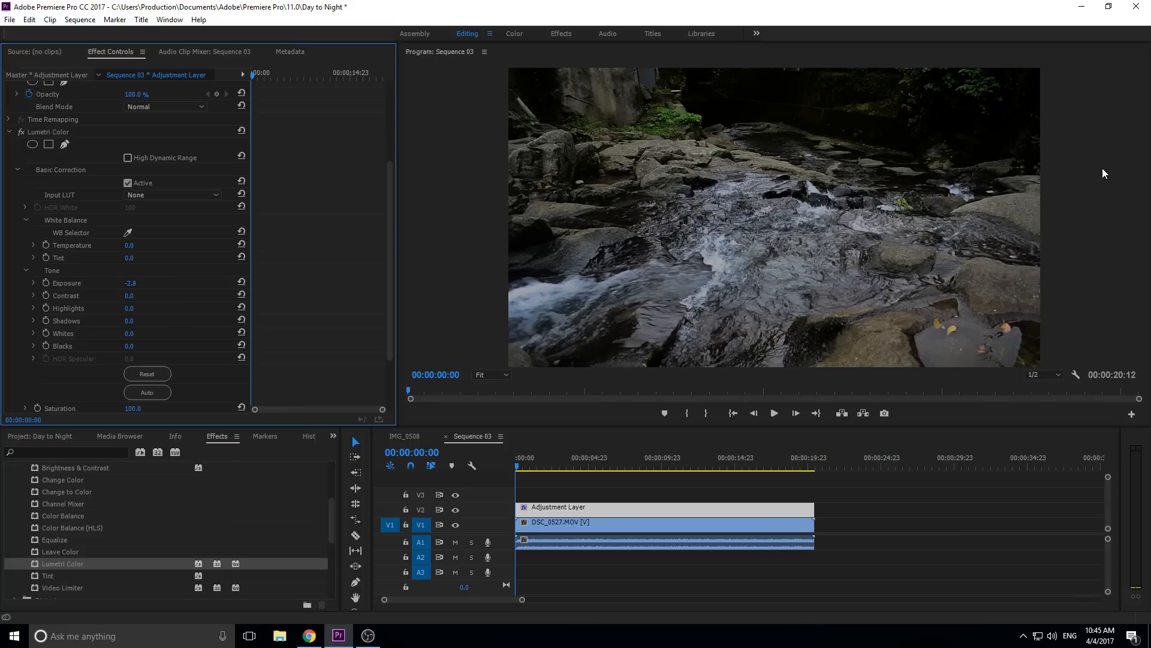
mouse_move(777, 225)
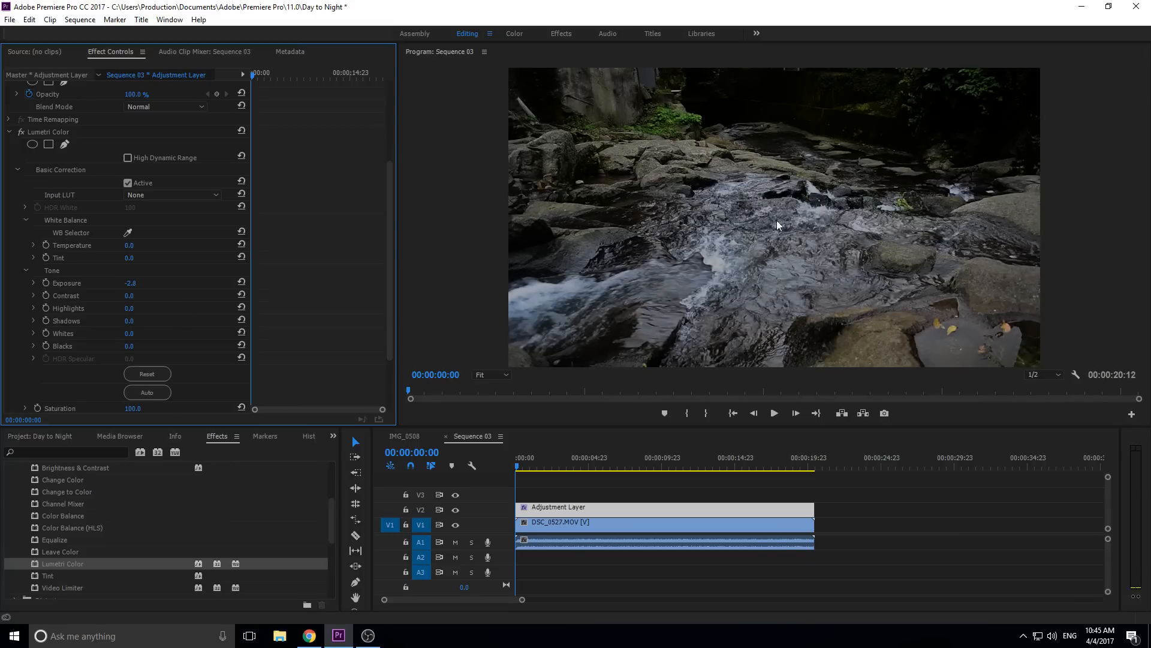
mouse_move(914, 131)
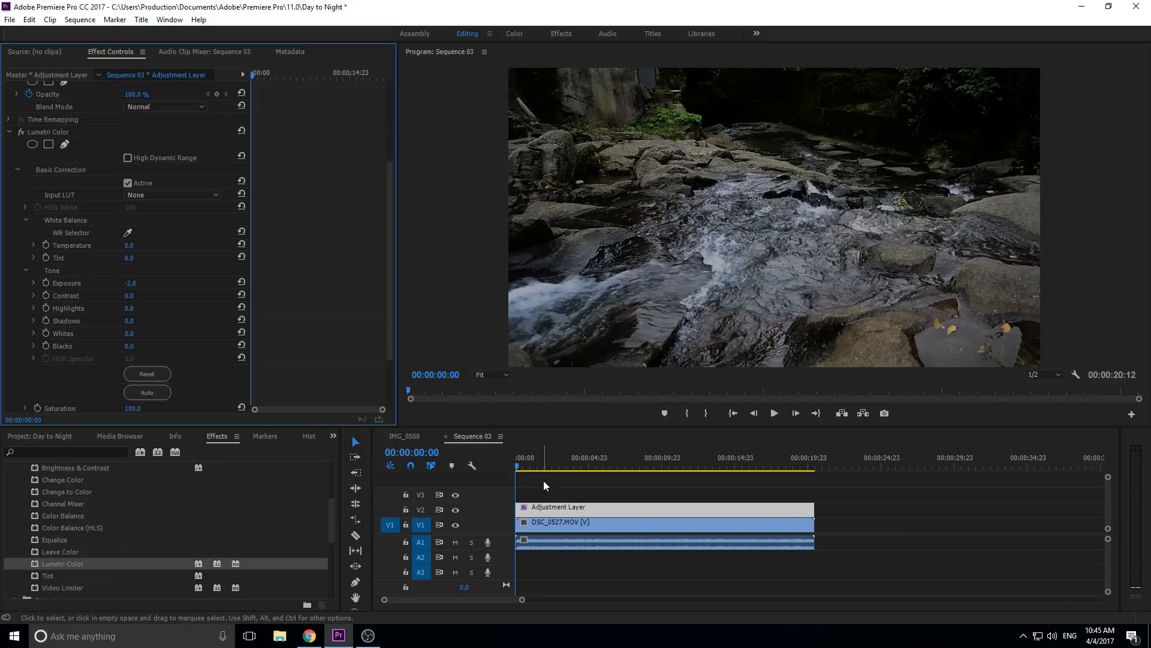
right_click(661, 523)
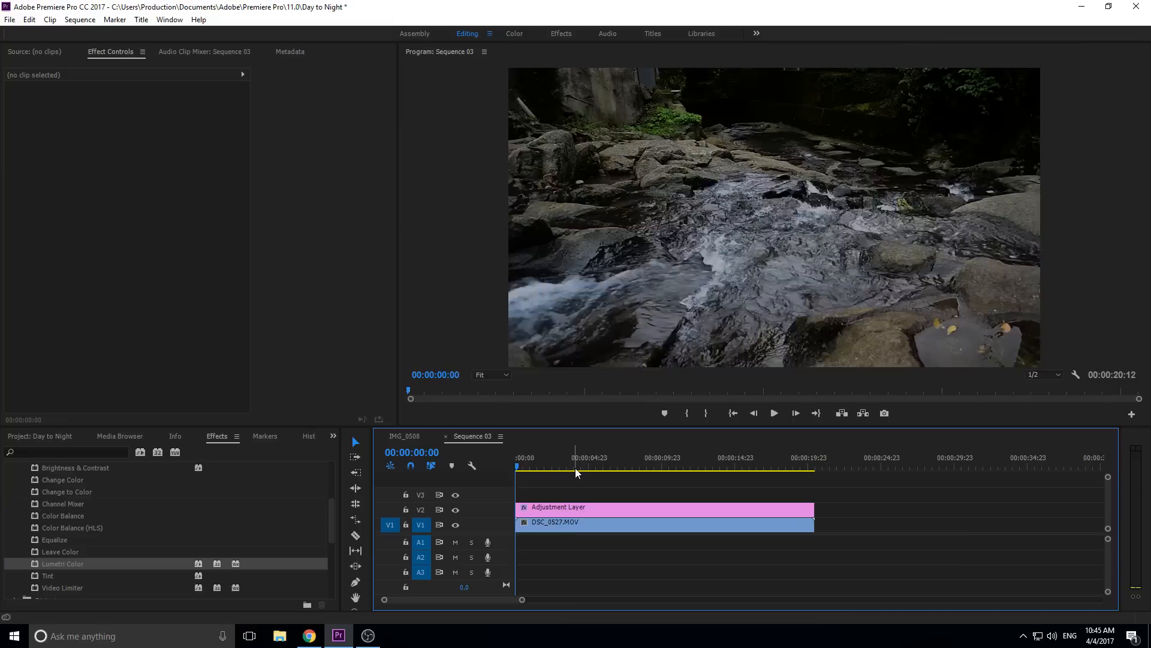
left_click(573, 467)
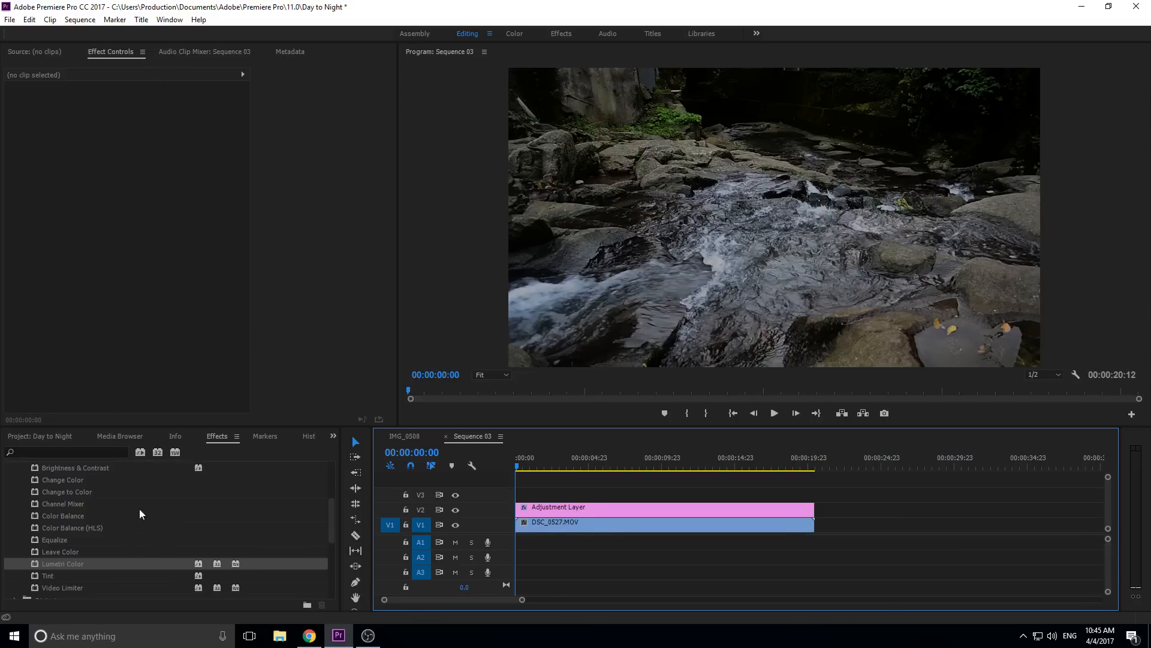
left_click(661, 506)
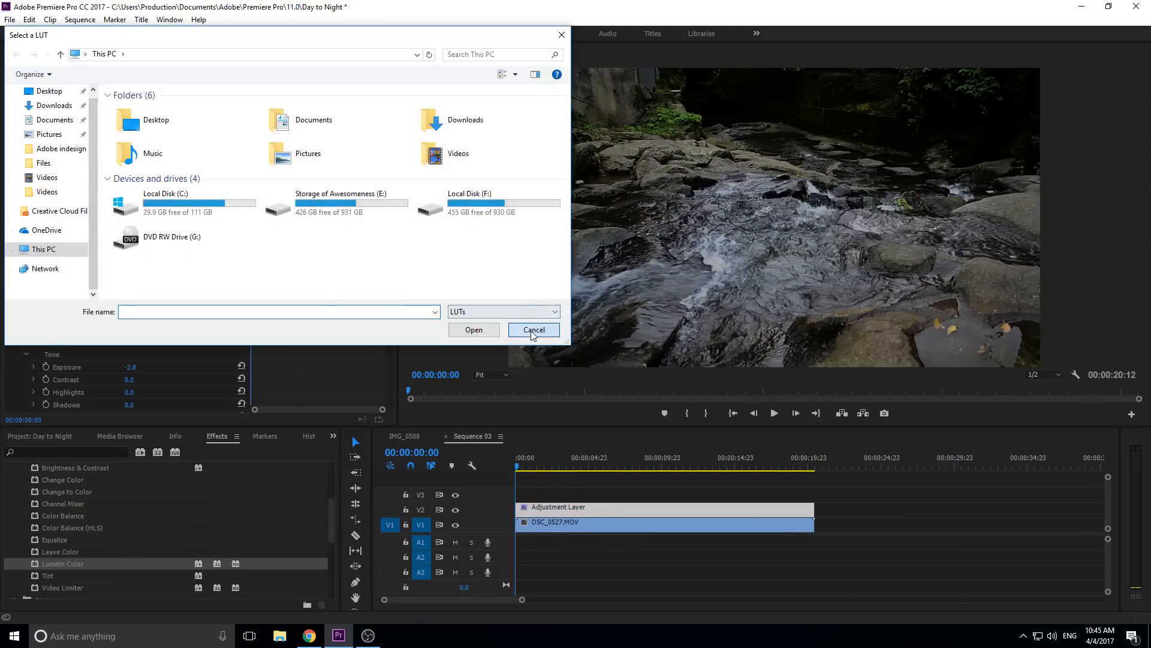
left_click(532, 328)
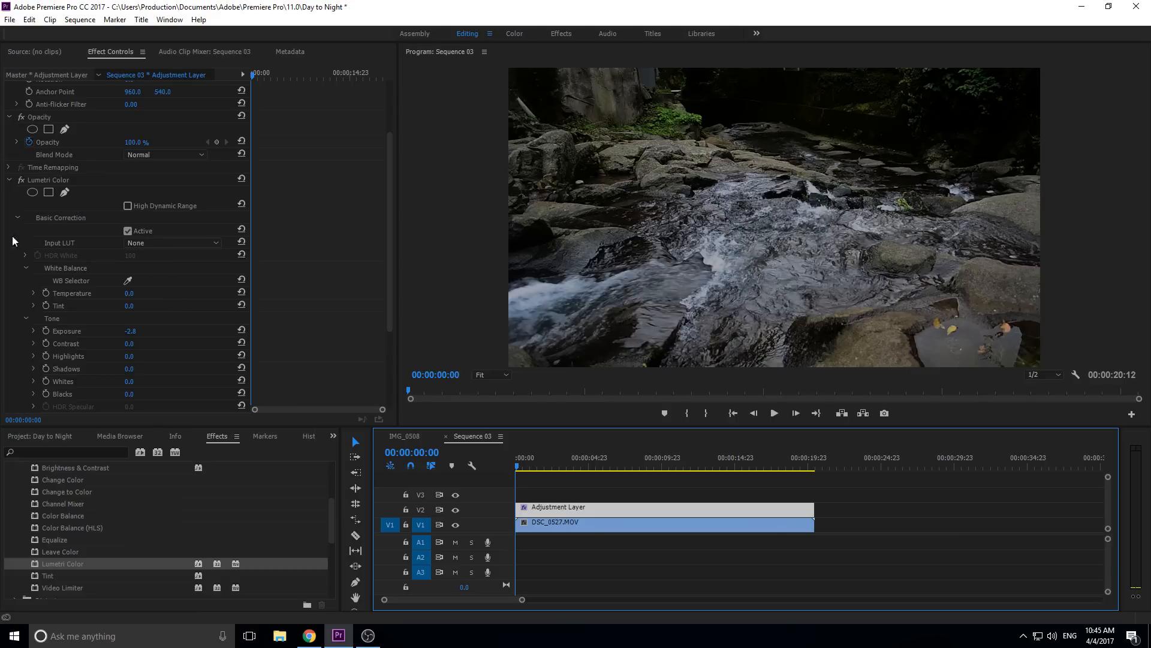
Raise Lumetri contrast to 95 and shadows to 32 in the Tone controls.
scroll("down", 3)
type("95")
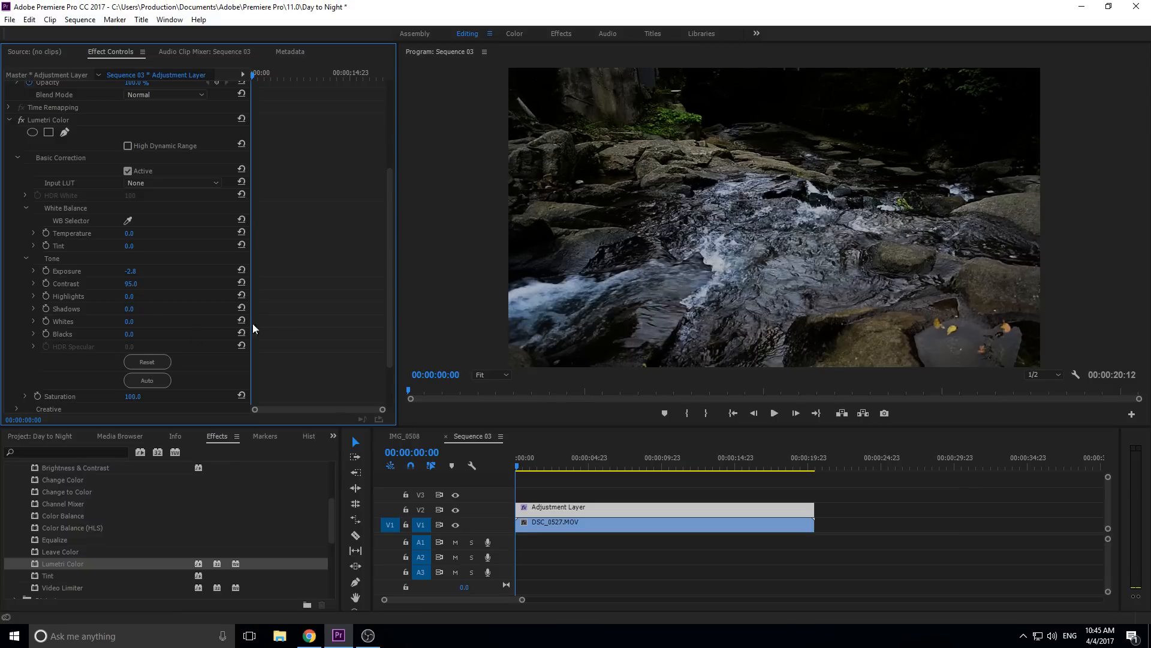
mouse_move(287, 328)
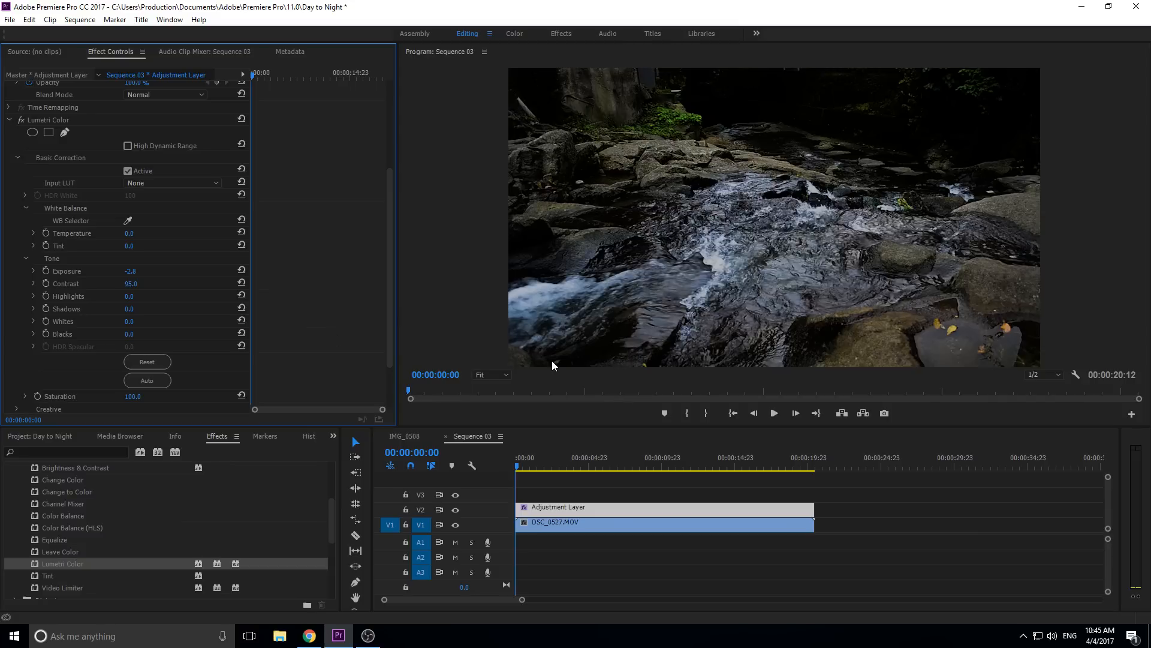
mouse_move(834, 175)
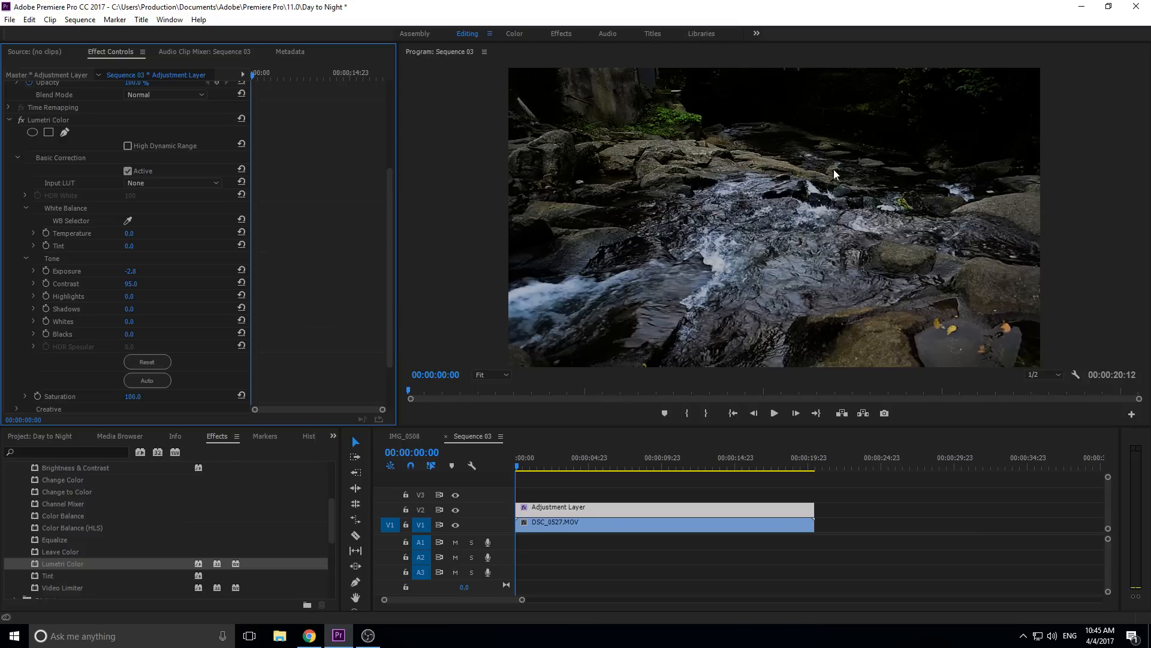
mouse_move(497, 234)
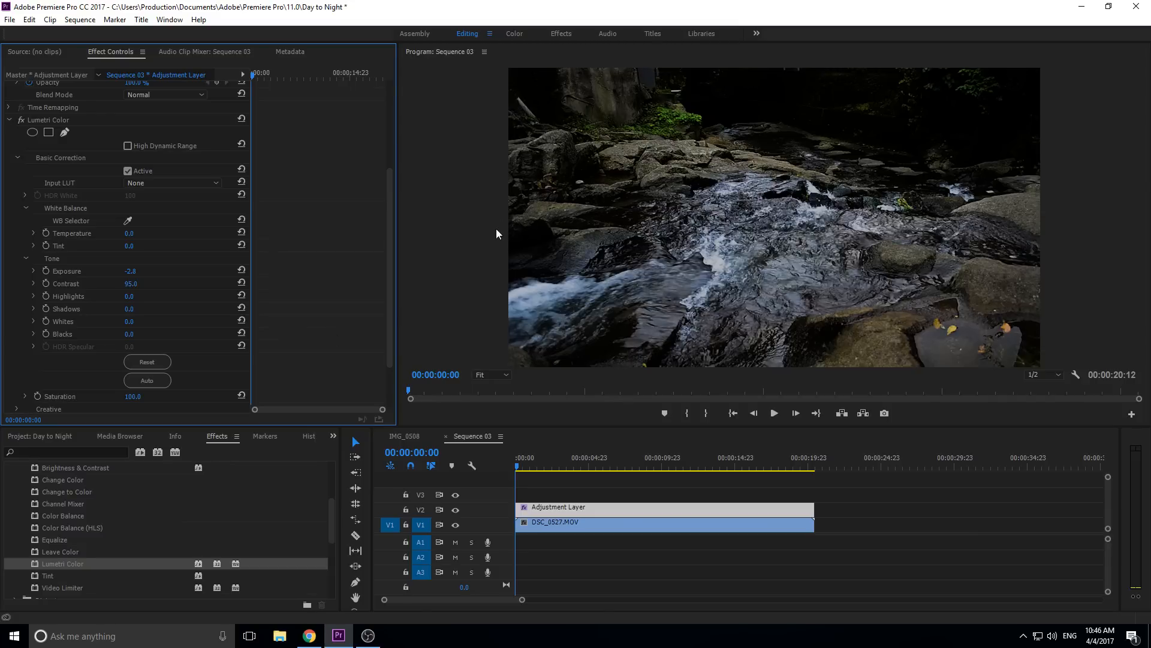
mouse_move(743, 248)
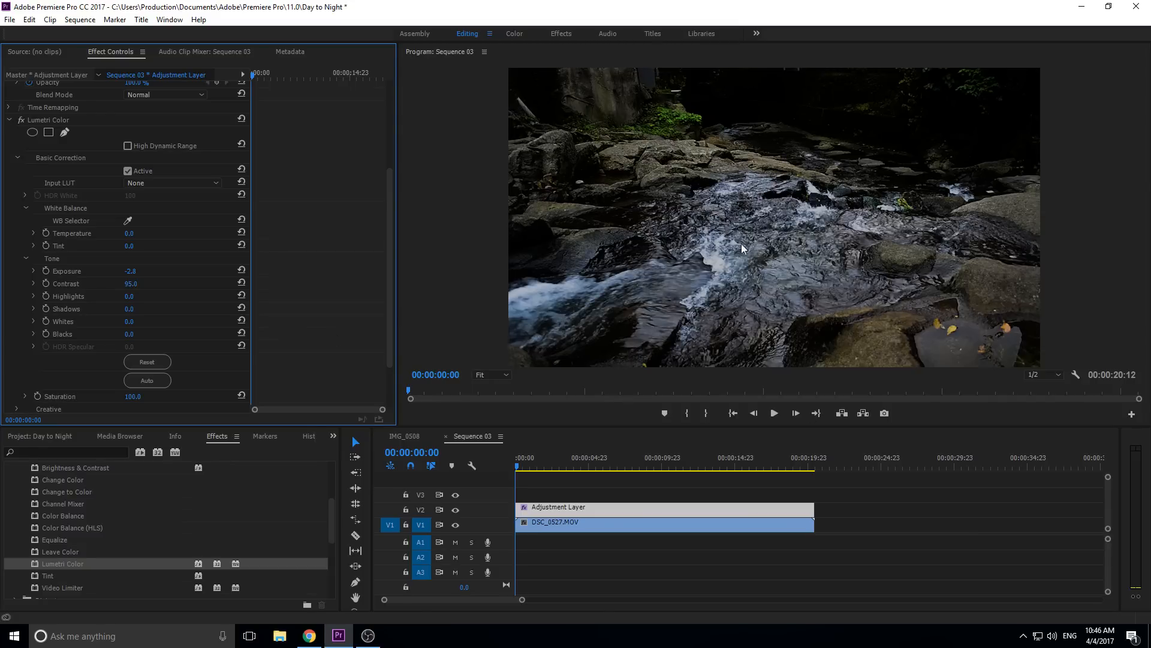
mouse_move(741, 119)
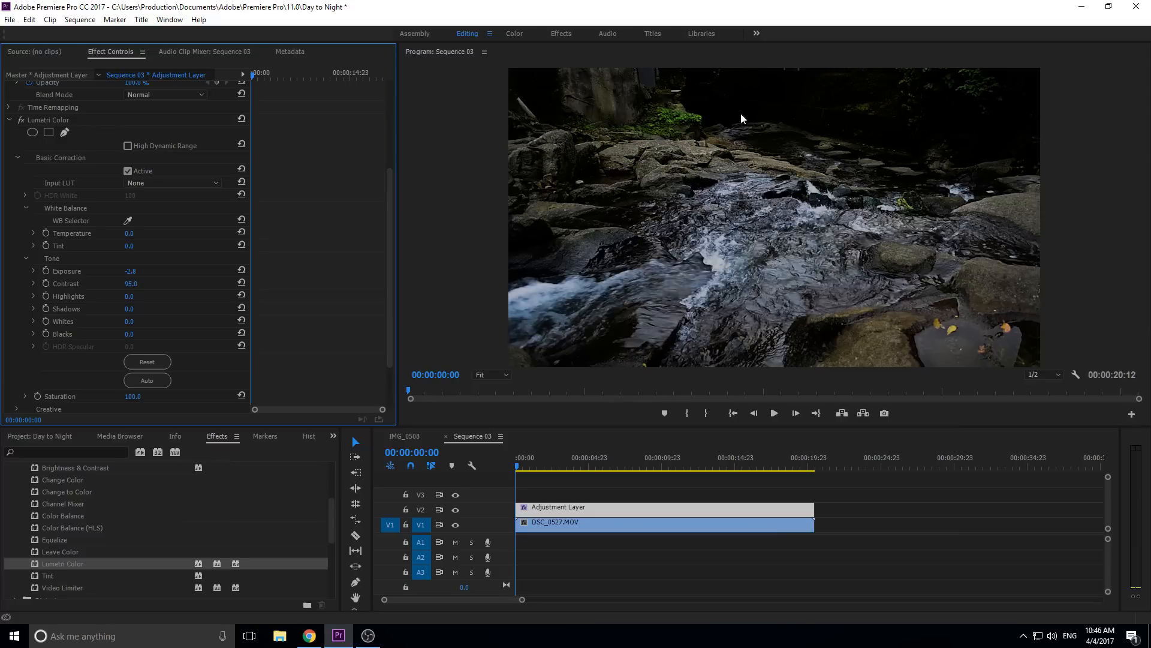
mouse_move(903, 96)
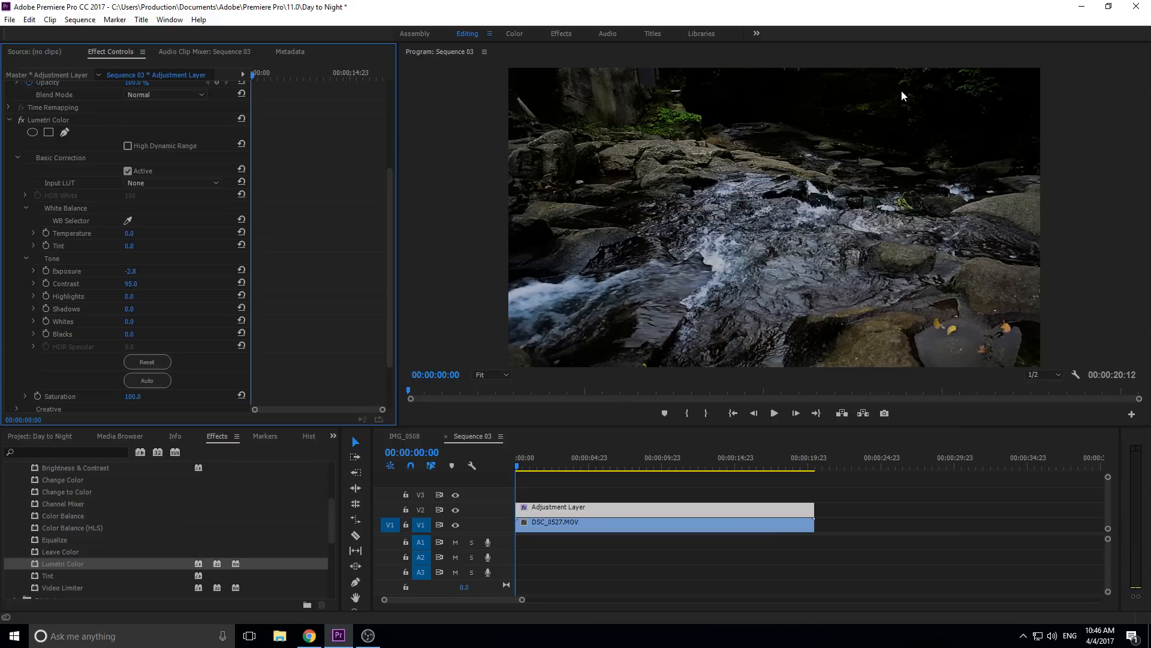
mouse_move(204, 329)
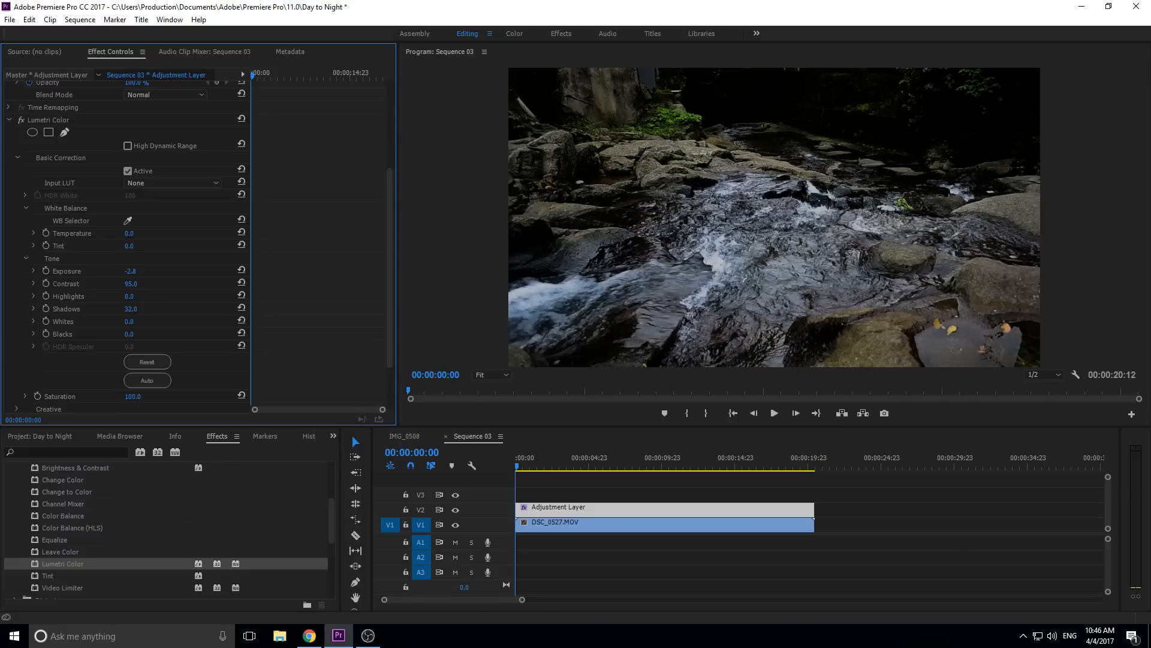
mouse_move(654, 290)
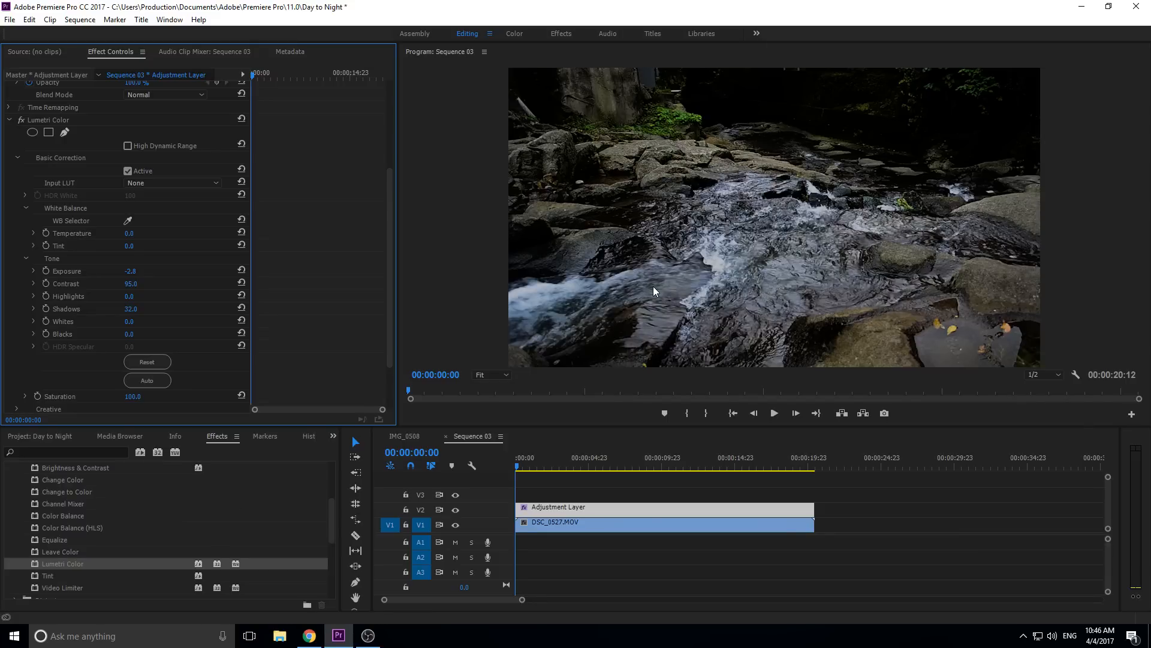
mouse_move(141, 343)
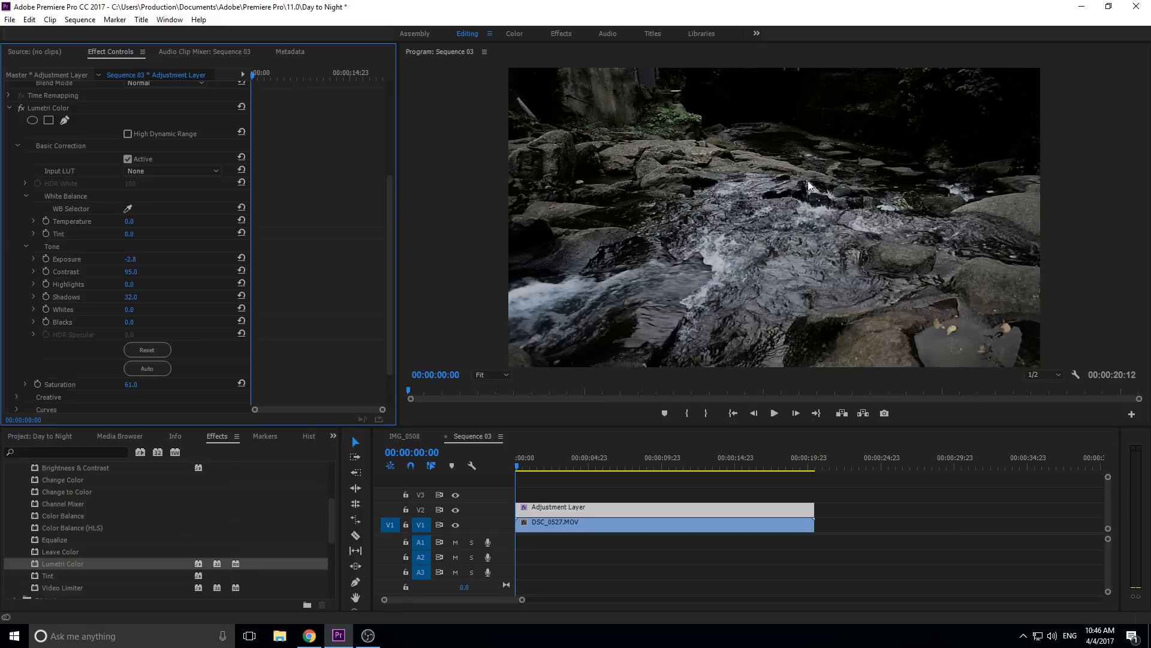
mouse_move(657, 143)
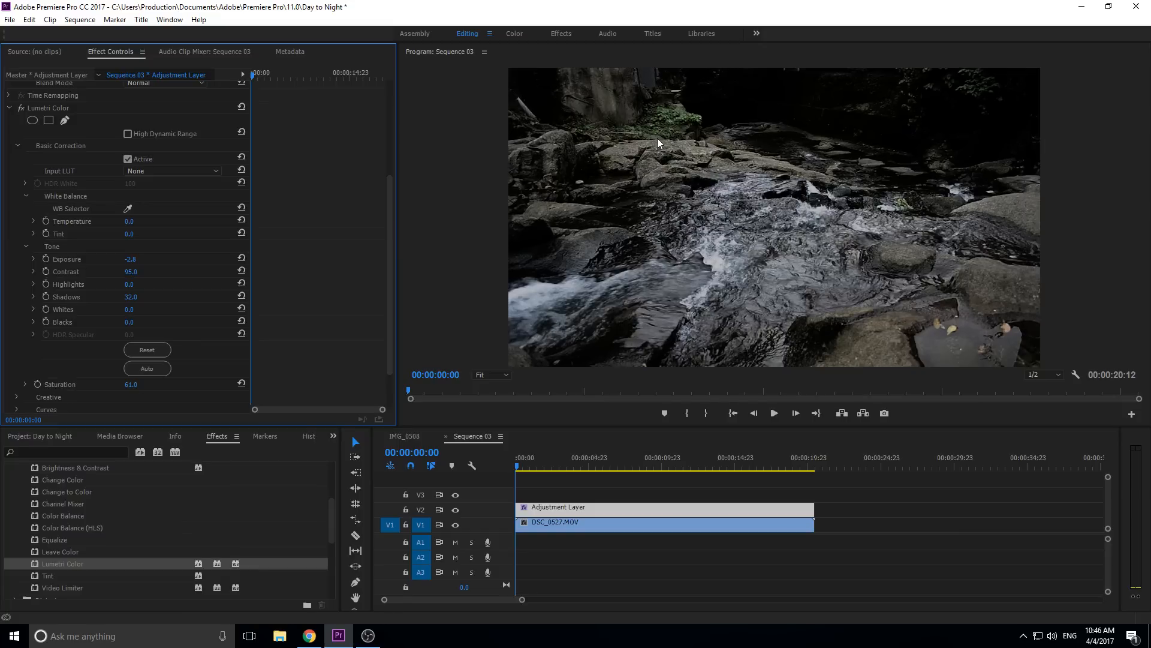
mouse_move(678, 132)
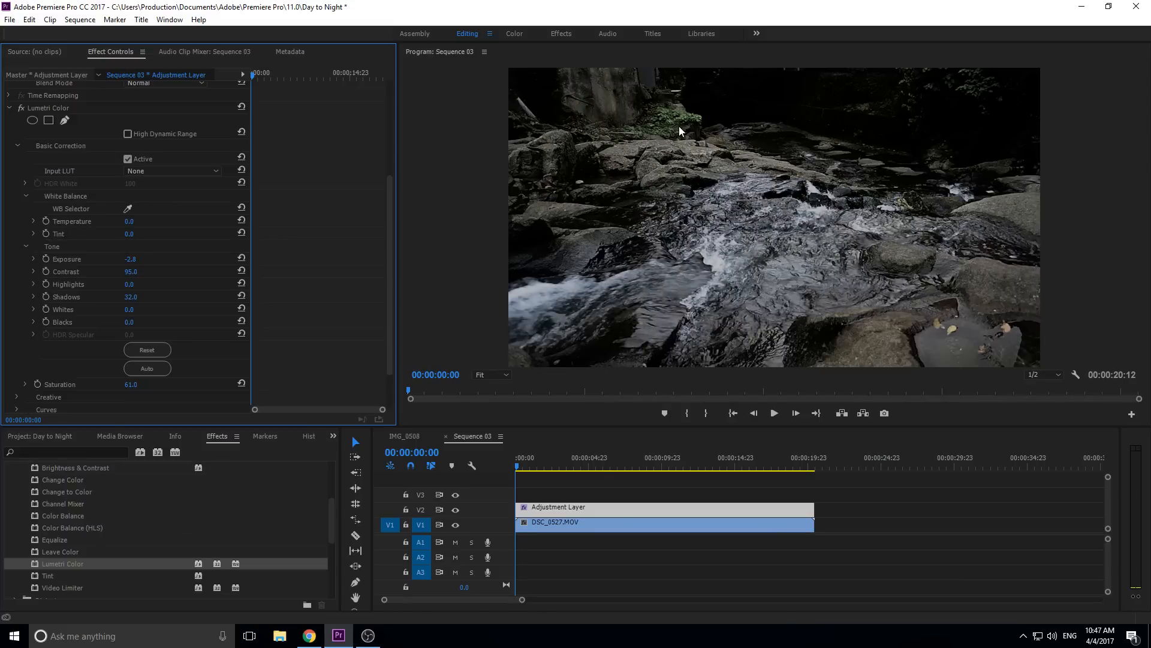
scroll("down", 3)
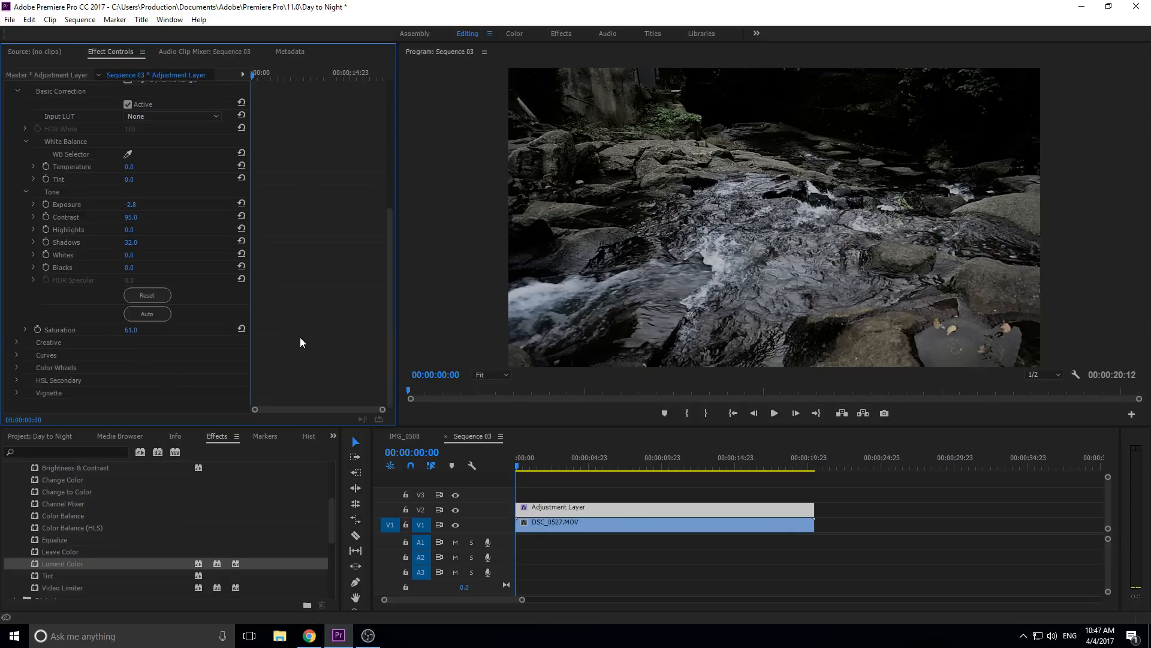
mouse_move(668, 180)
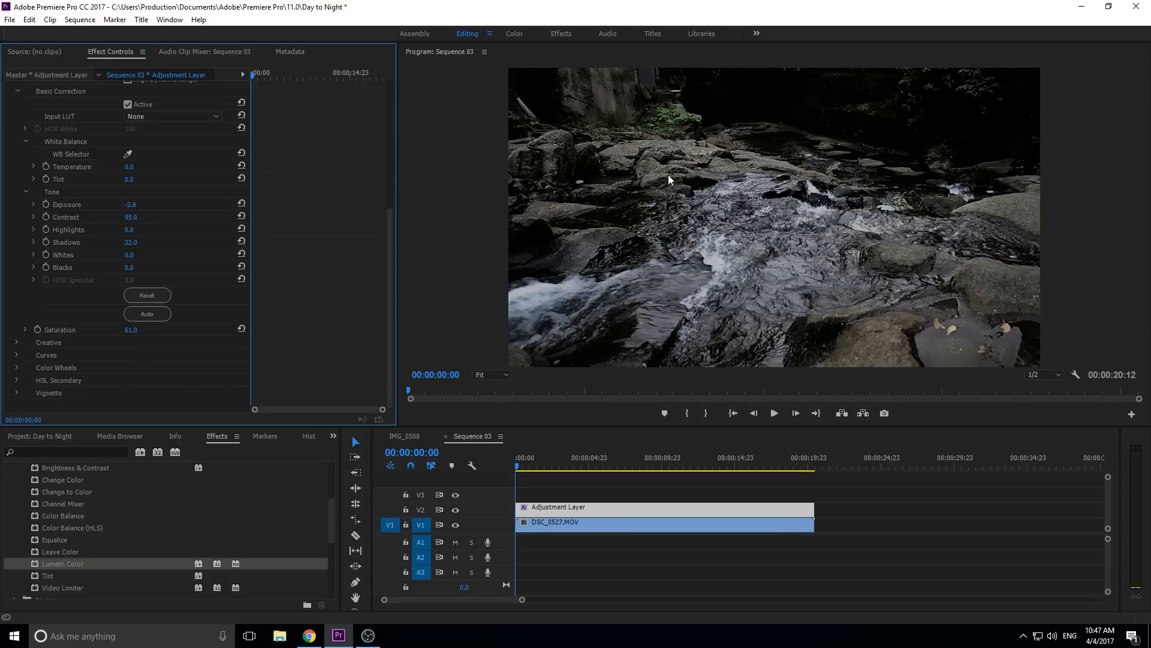
mouse_move(730, 115)
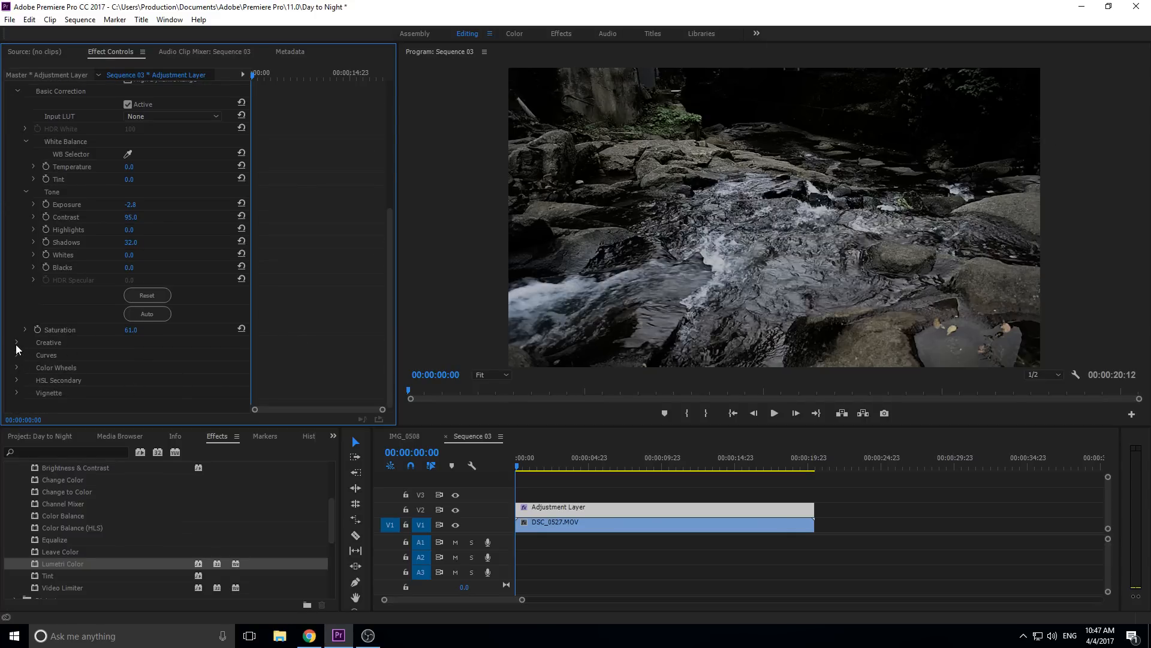
Expand Lumetri Curves and pull the master RGB curve down to dim the highlights.
left_click(16, 355)
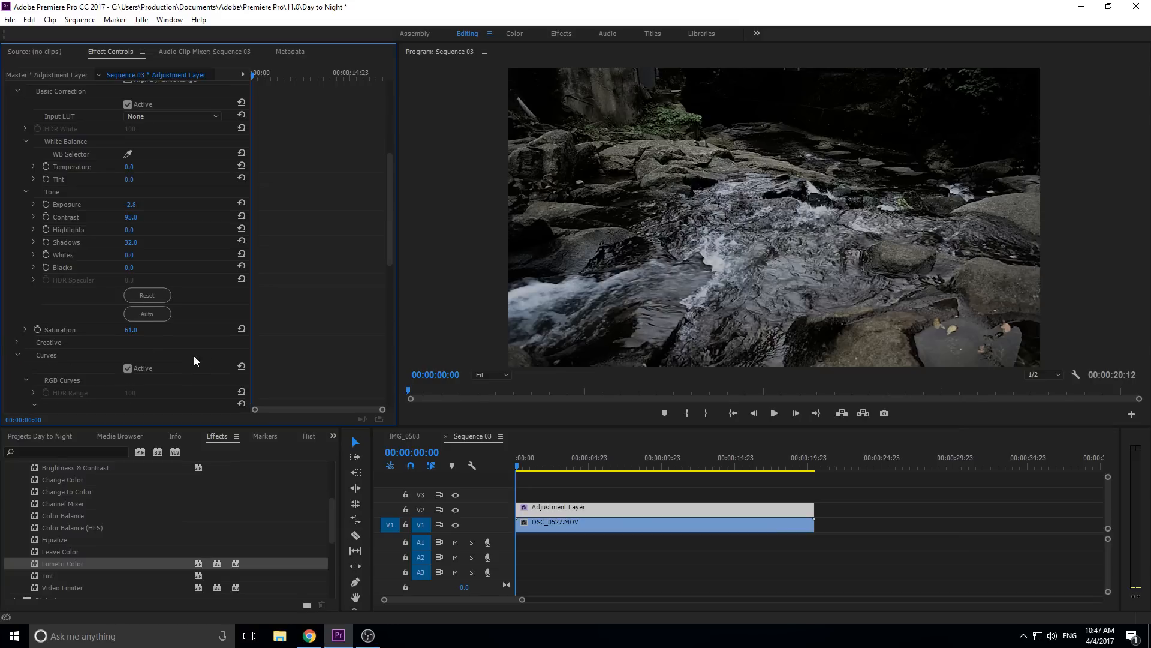
scroll("down", 3)
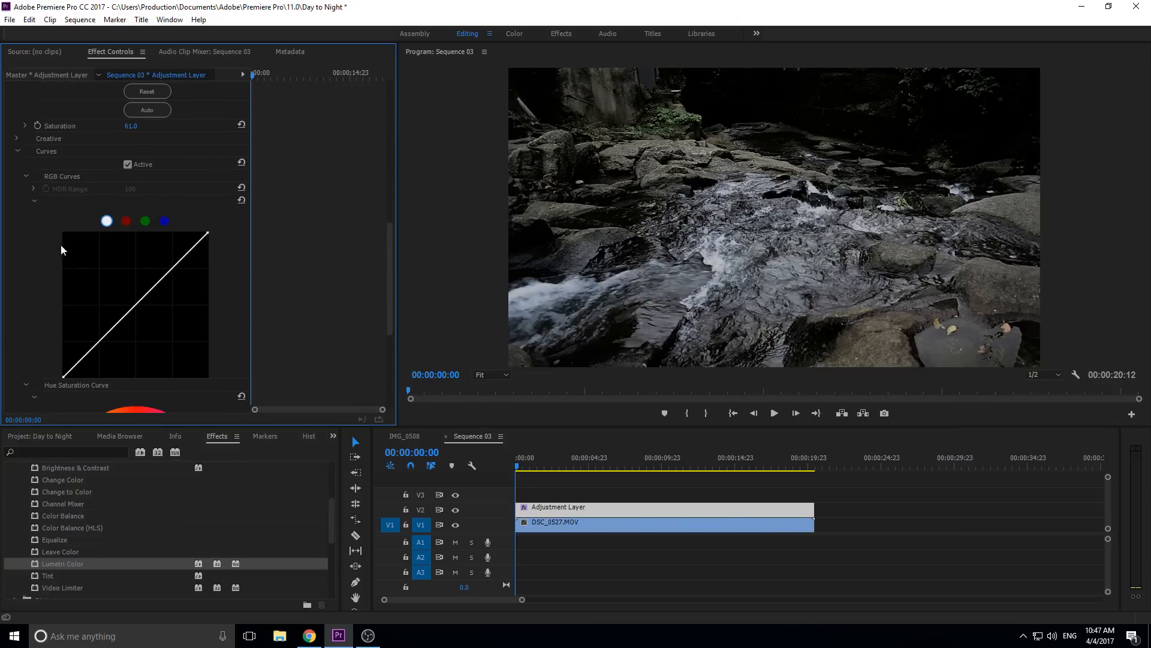
mouse_move(92, 524)
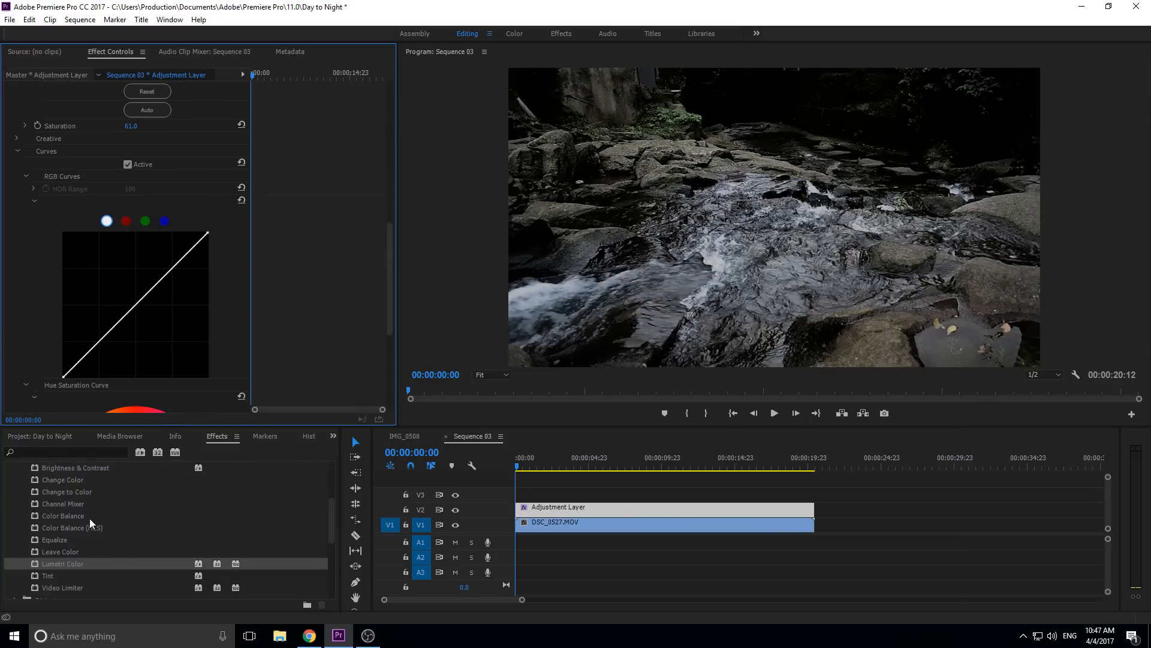
mouse_move(218, 251)
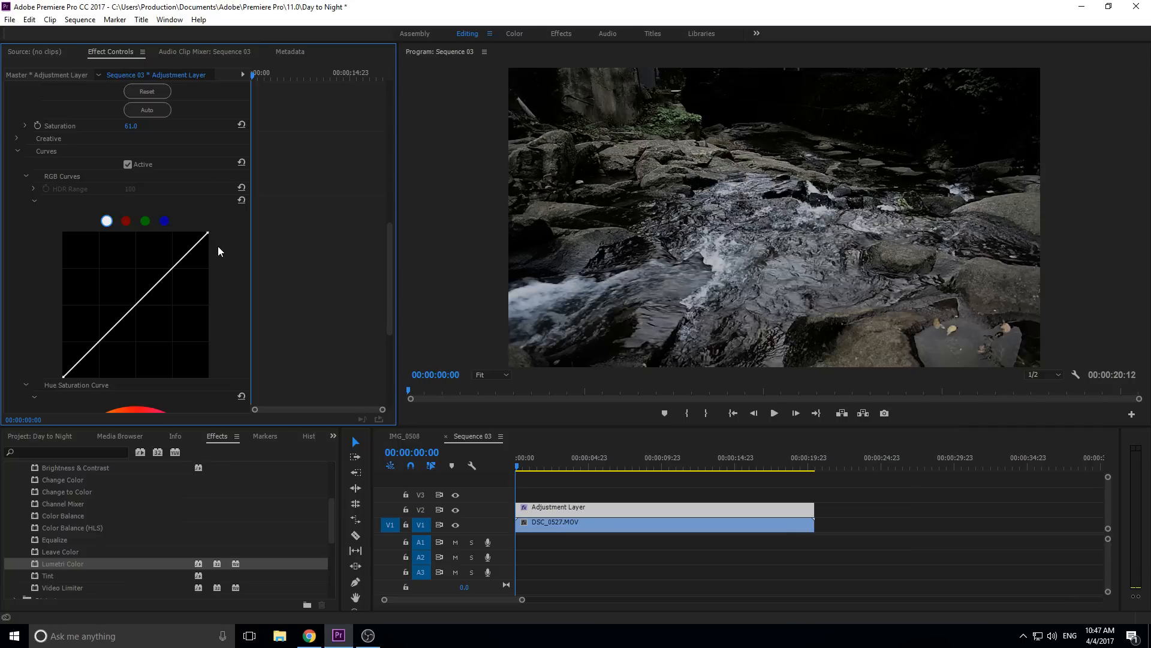
mouse_move(211, 236)
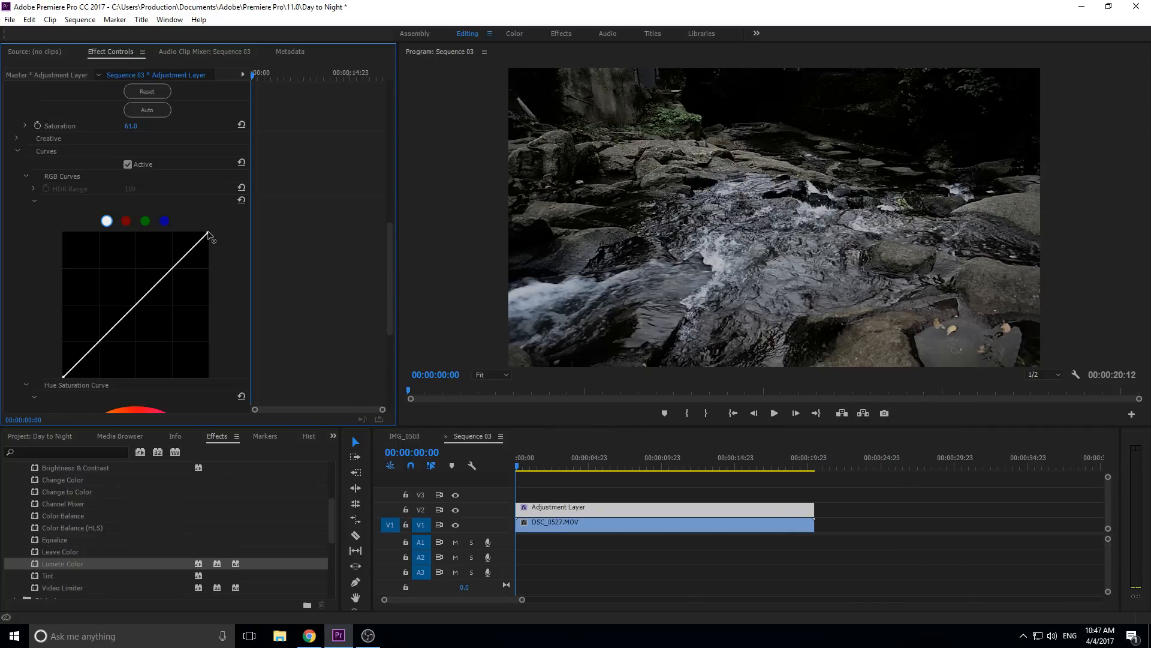
mouse_move(31, 371)
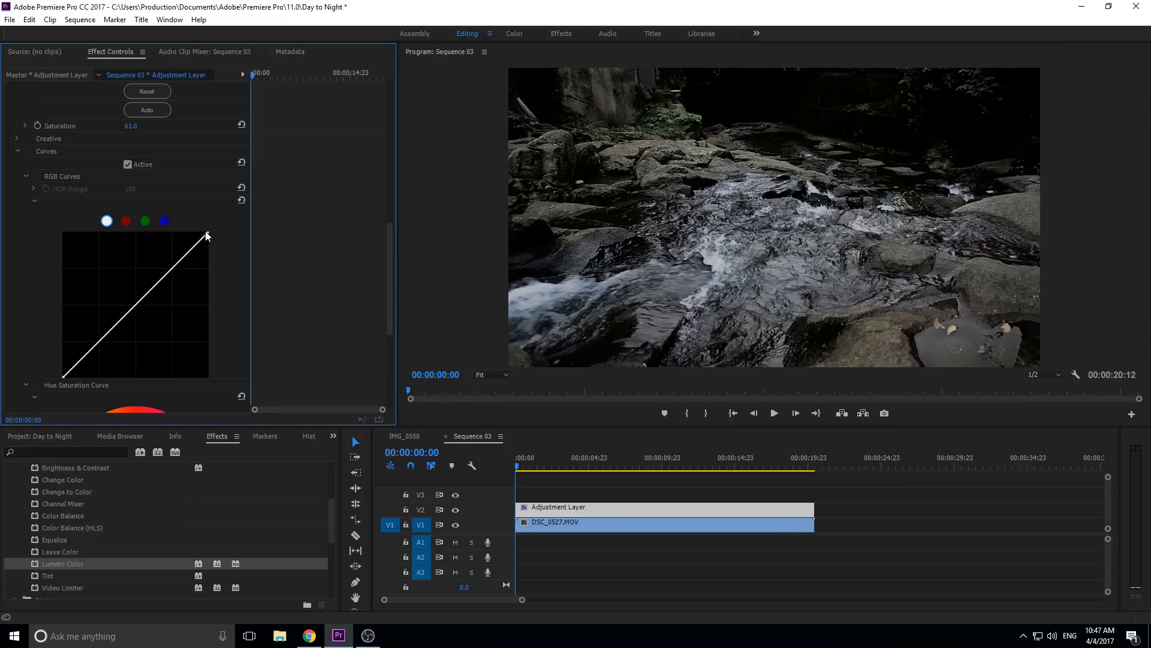
left_click_drag(207, 235, 211, 259)
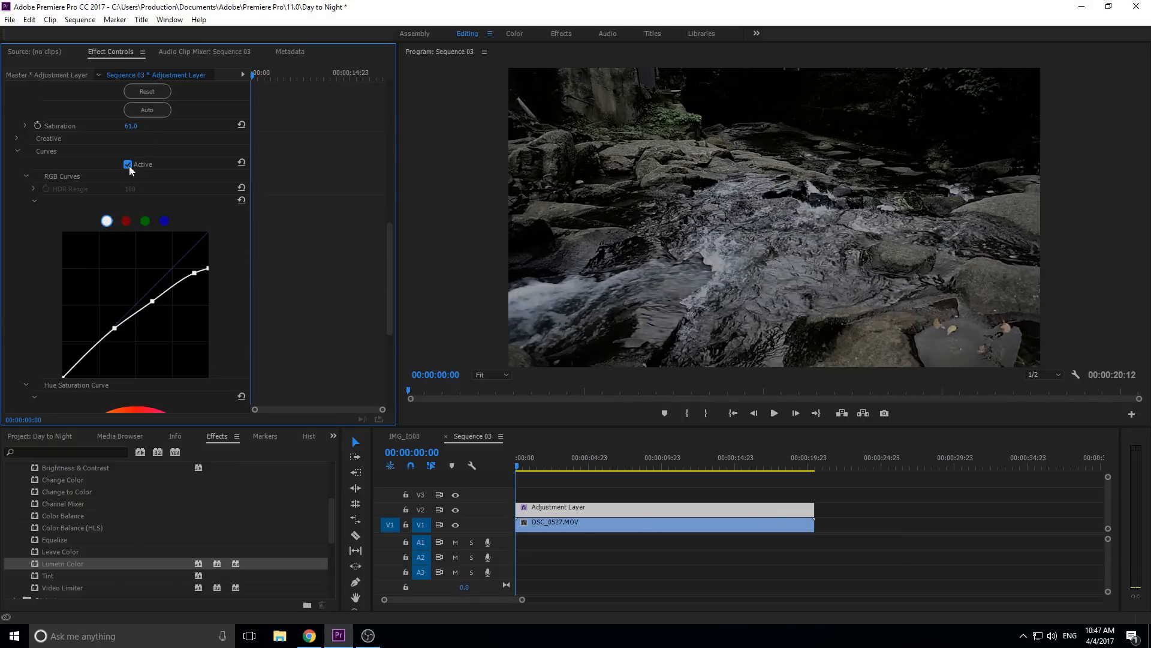
mouse_move(622, 256)
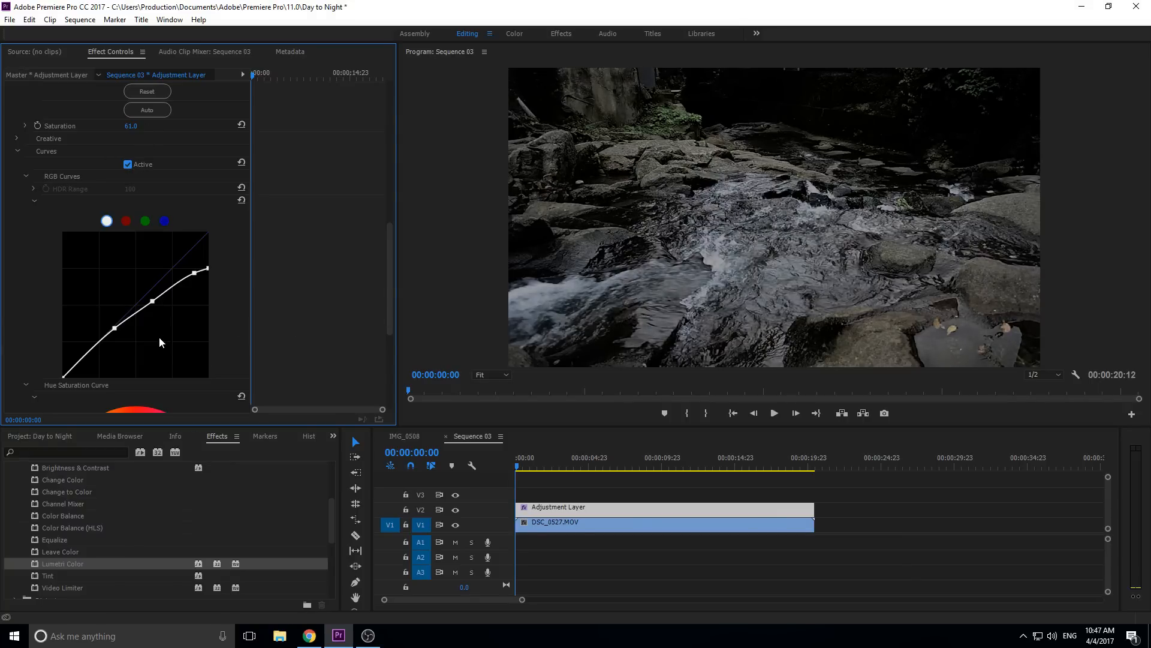
mouse_move(569, 289)
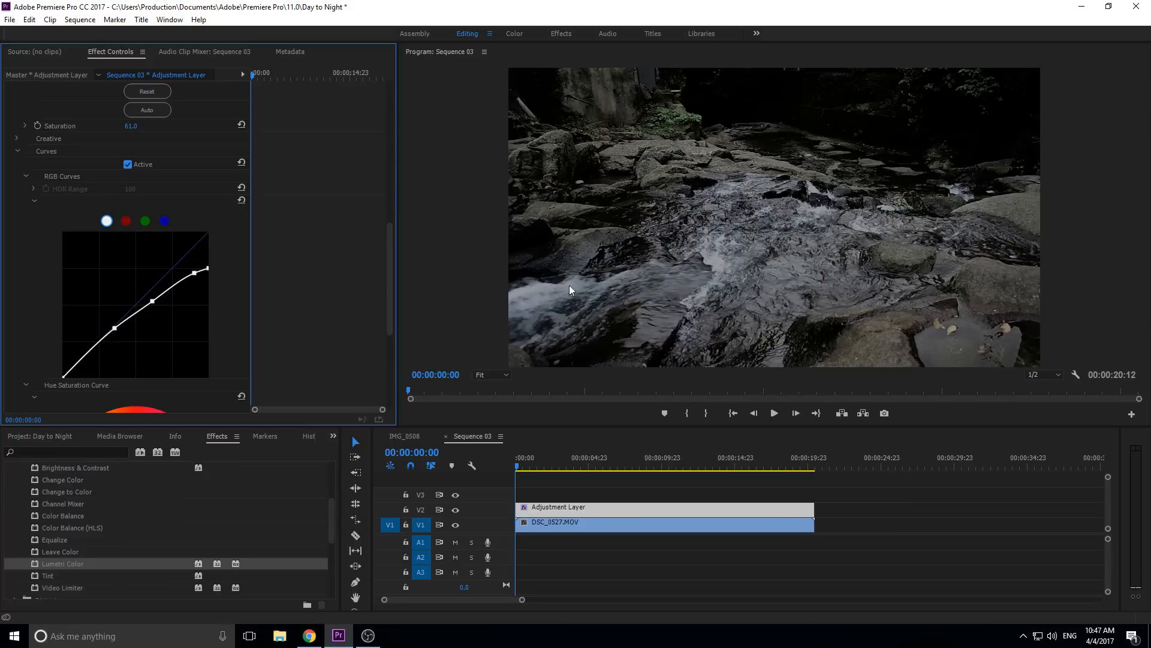
mouse_move(273, 260)
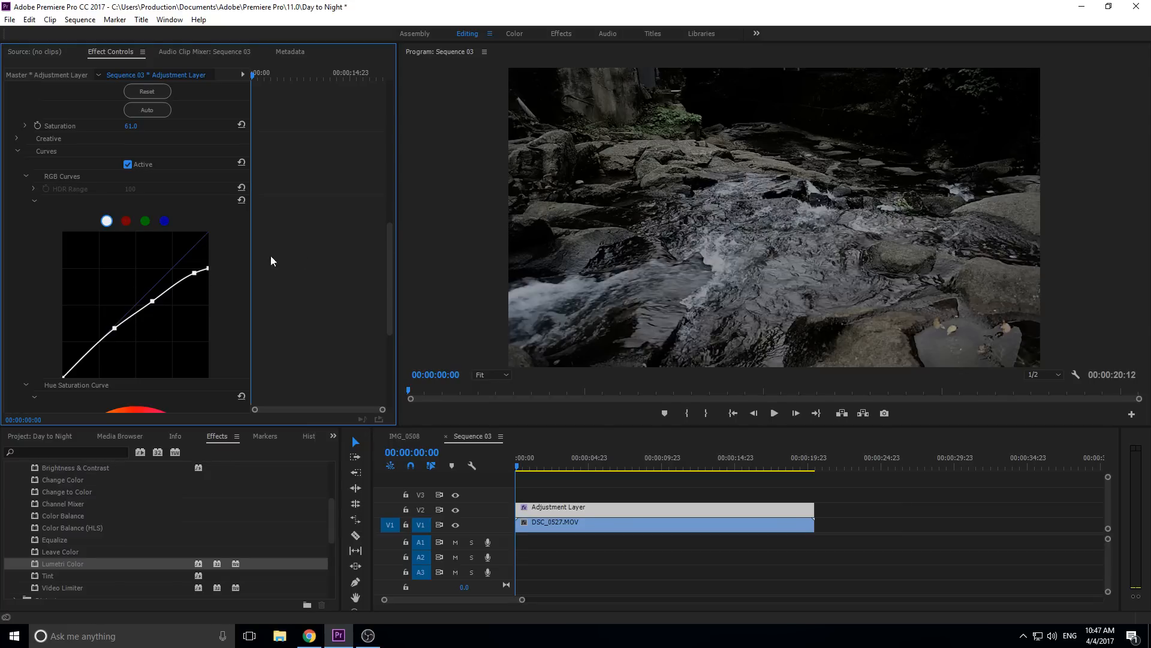
mouse_move(785, 192)
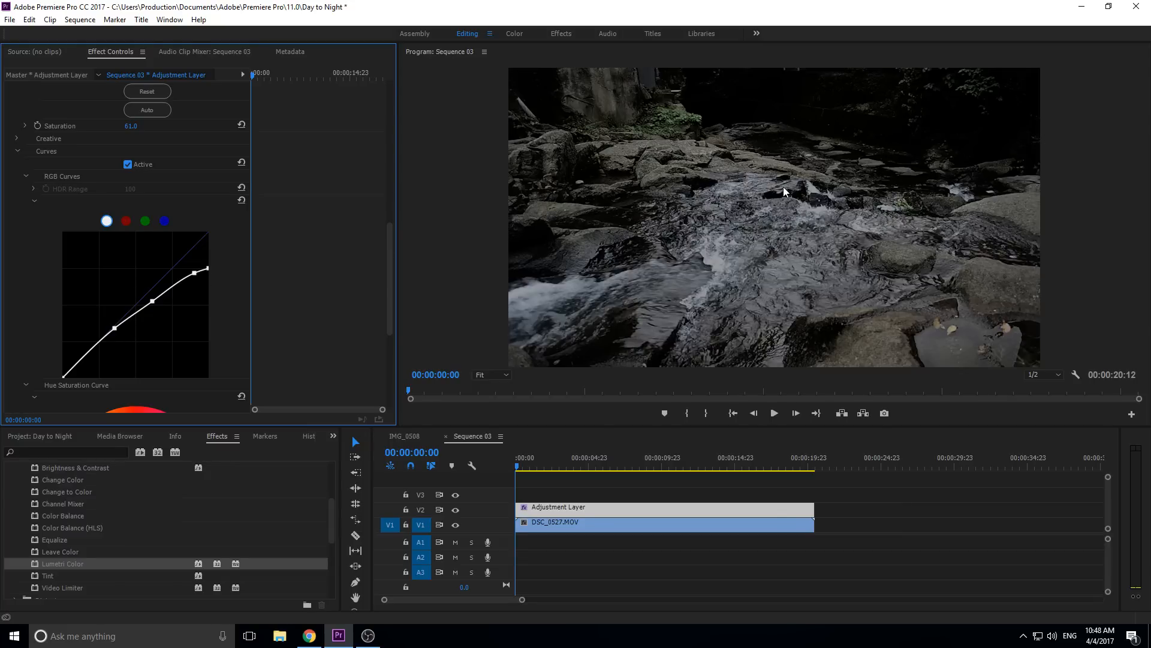
mouse_move(950, 312)
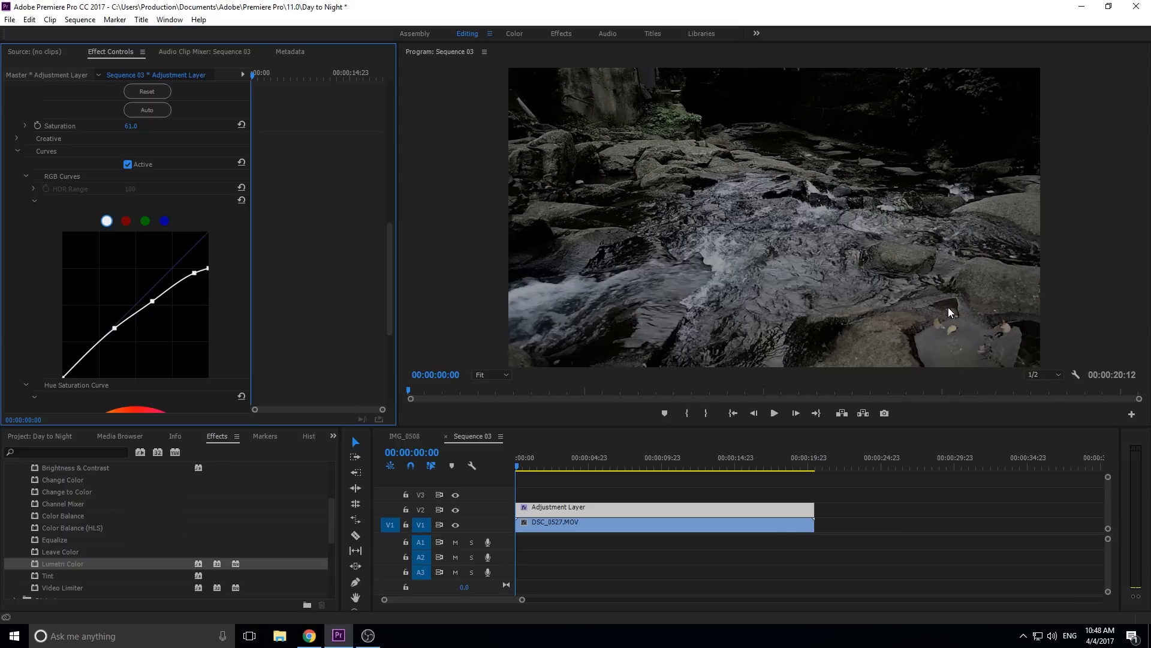
mouse_move(940, 312)
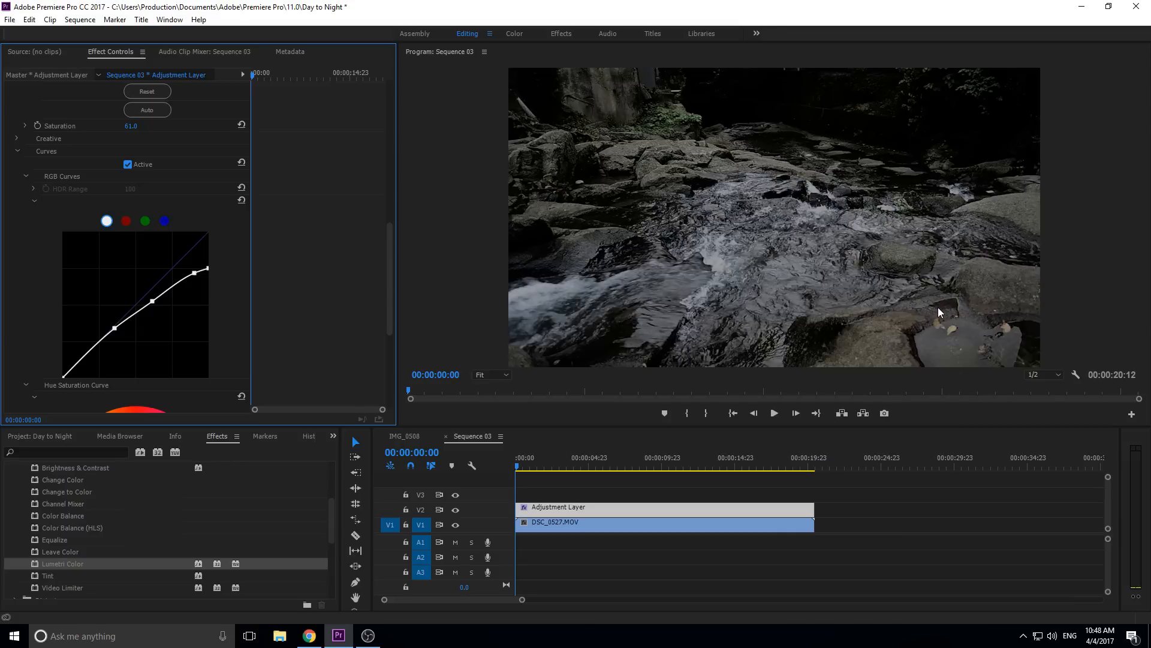
mouse_move(726, 242)
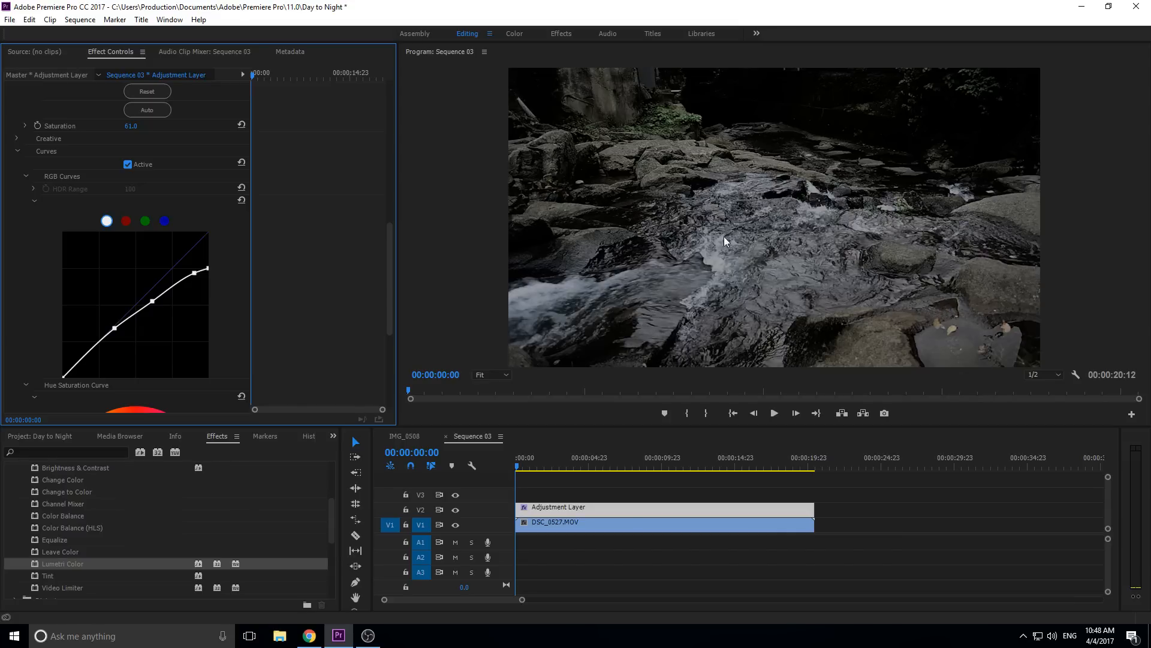
mouse_move(124, 224)
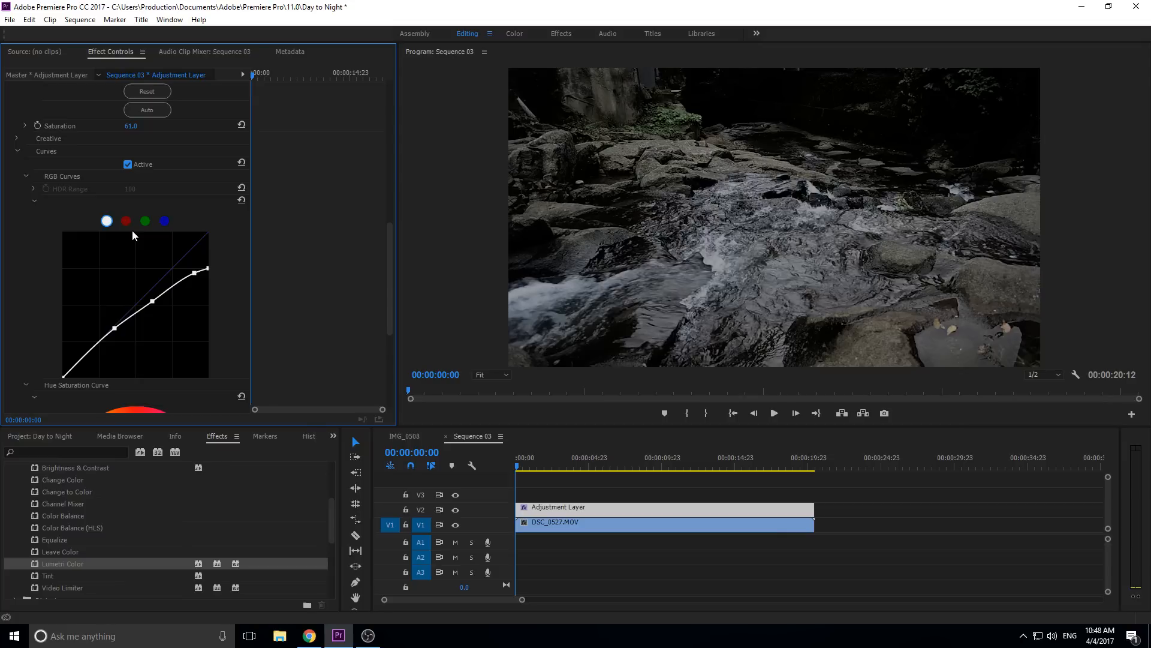
mouse_move(176, 225)
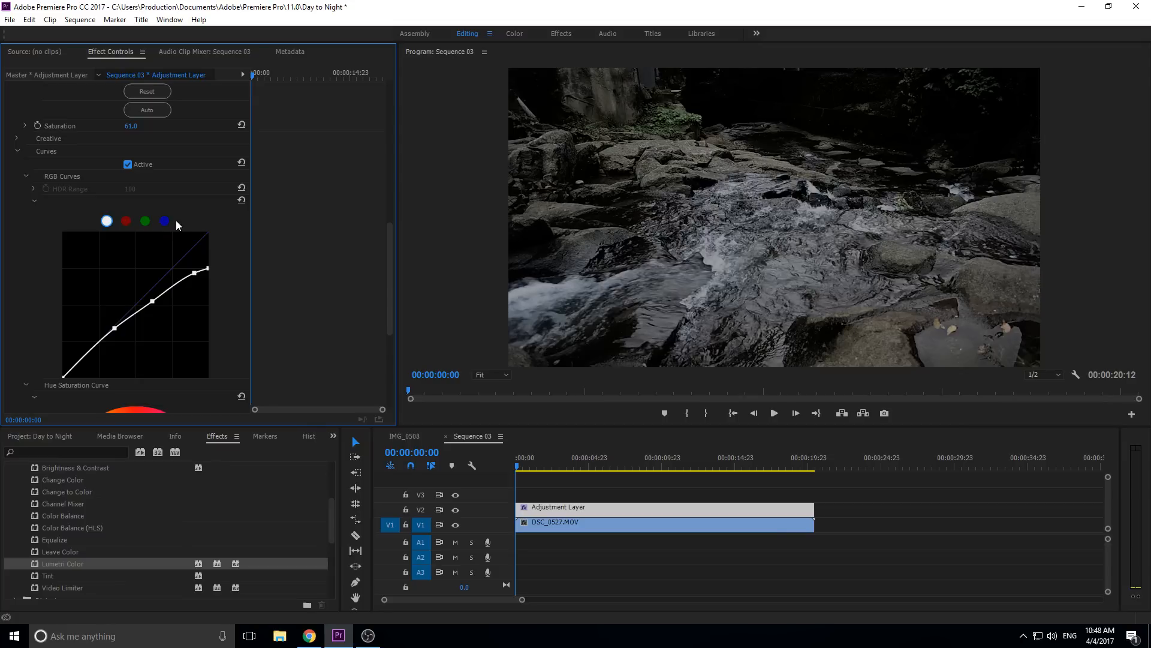
Lift the blue channel curve for a cool moonlit cast, briefly checking the red channel.
left_click(165, 221)
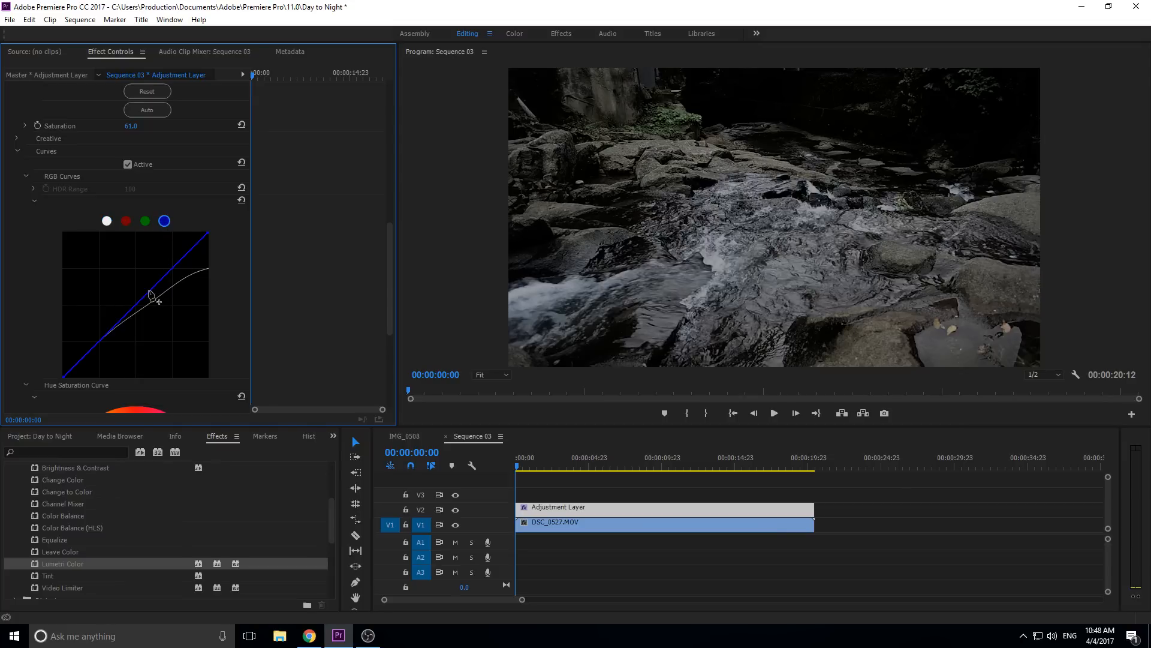
left_click_drag(153, 292, 147, 300)
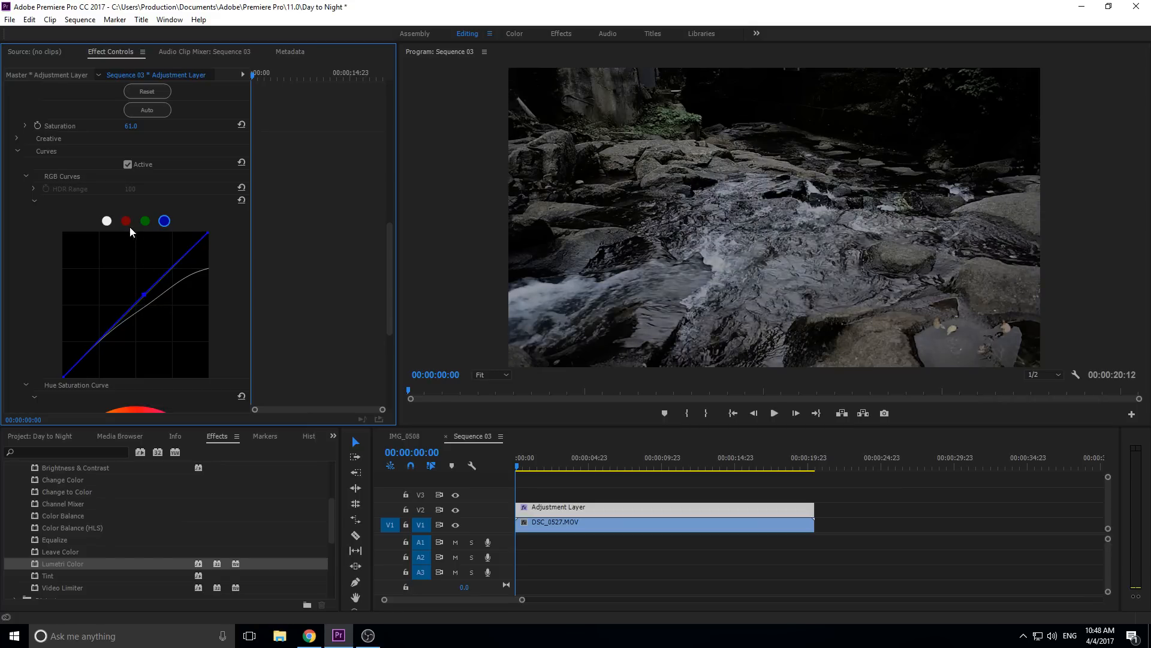
left_click(125, 221)
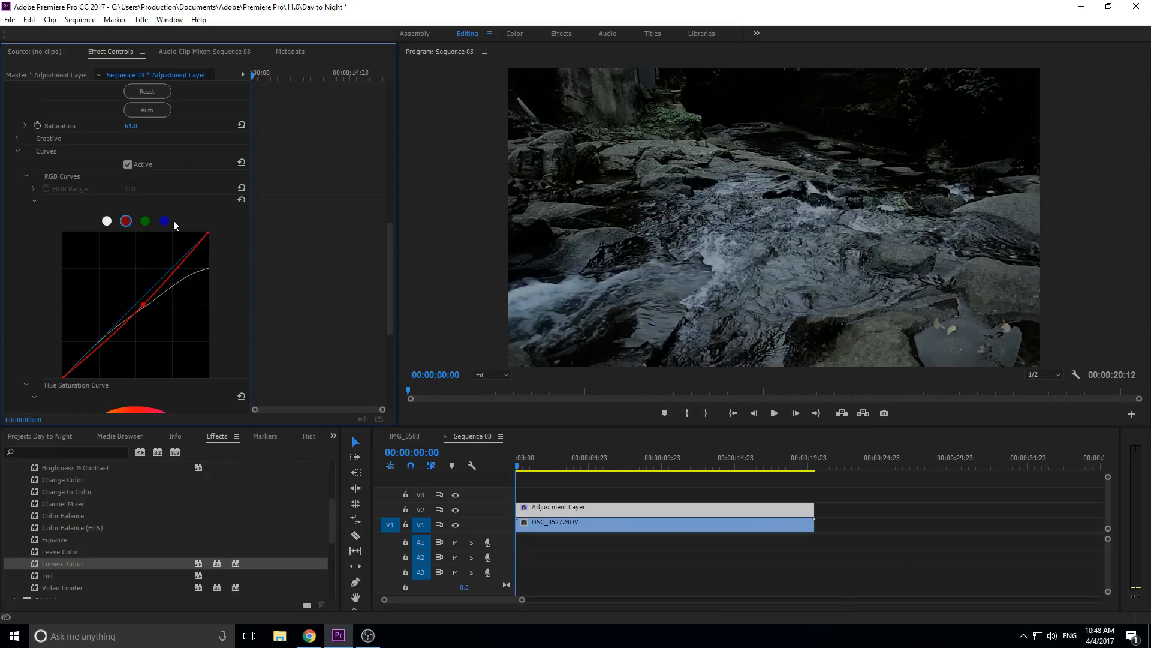
left_click(164, 220)
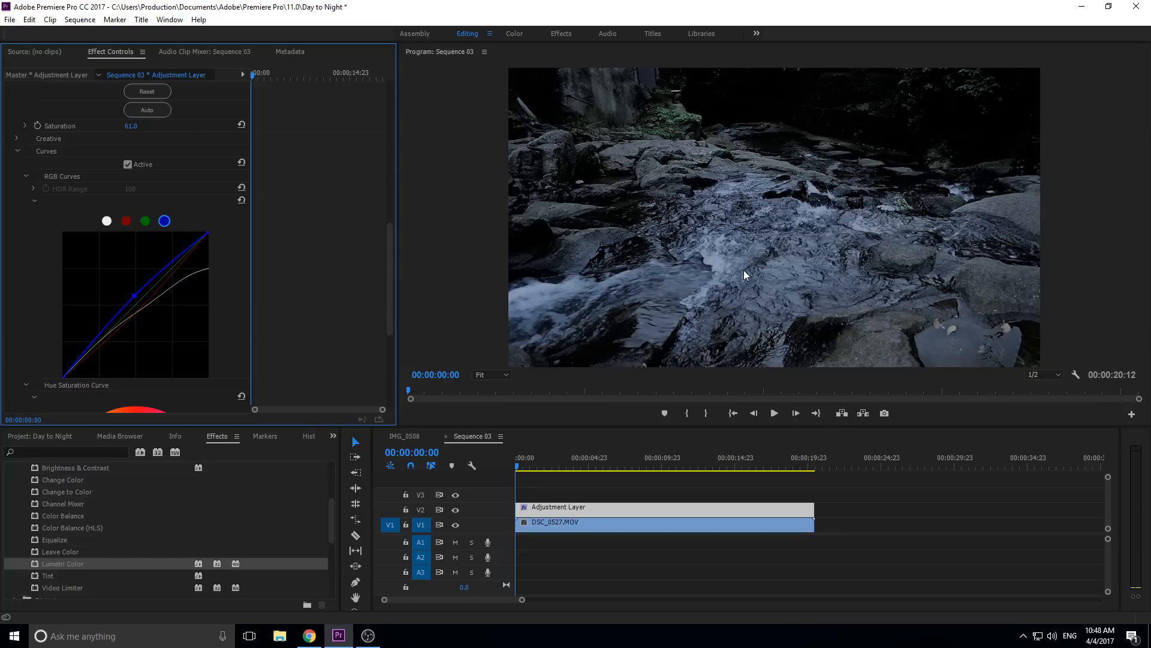
mouse_move(522, 595)
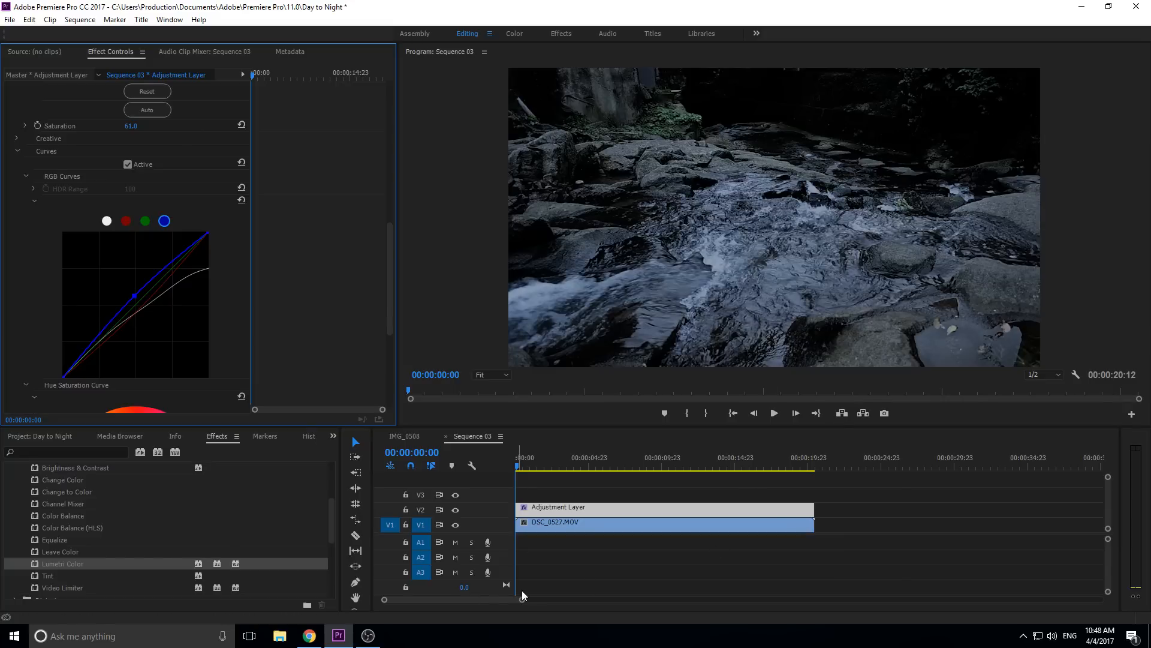
mouse_move(663, 180)
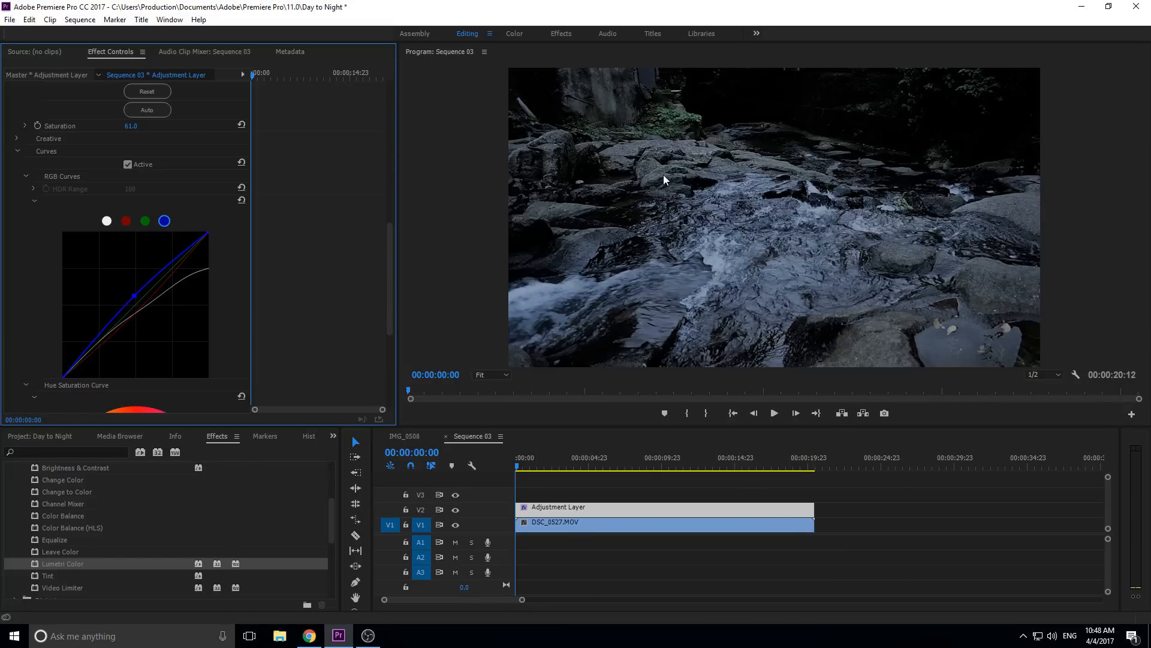
mouse_move(800, 240)
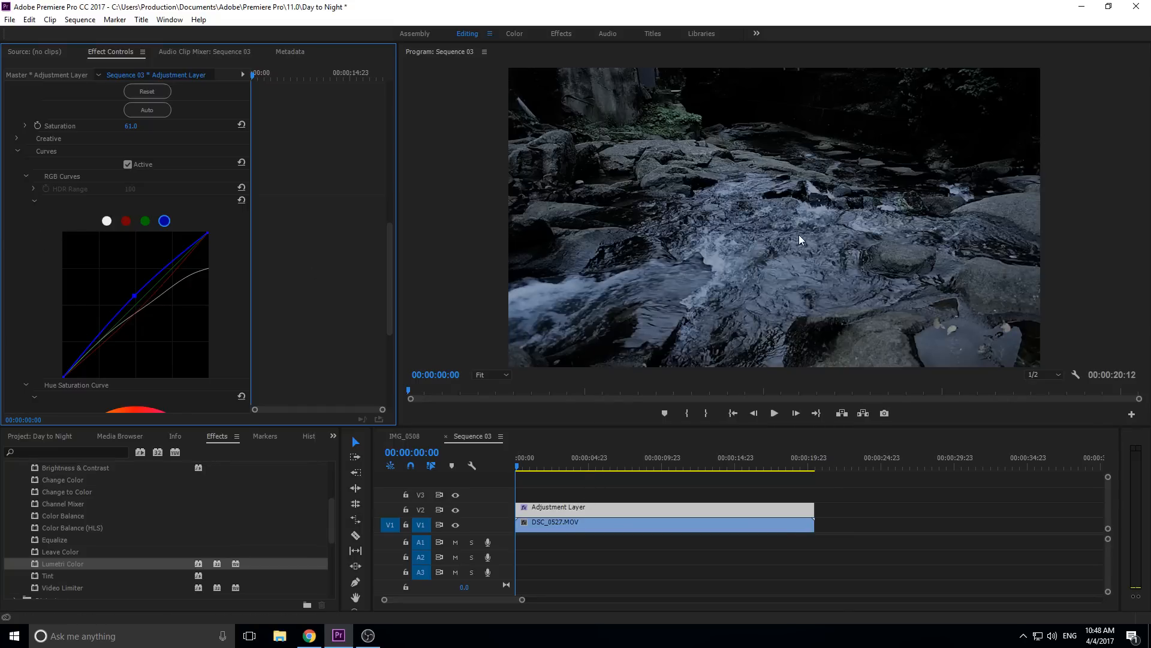
mouse_move(533, 346)
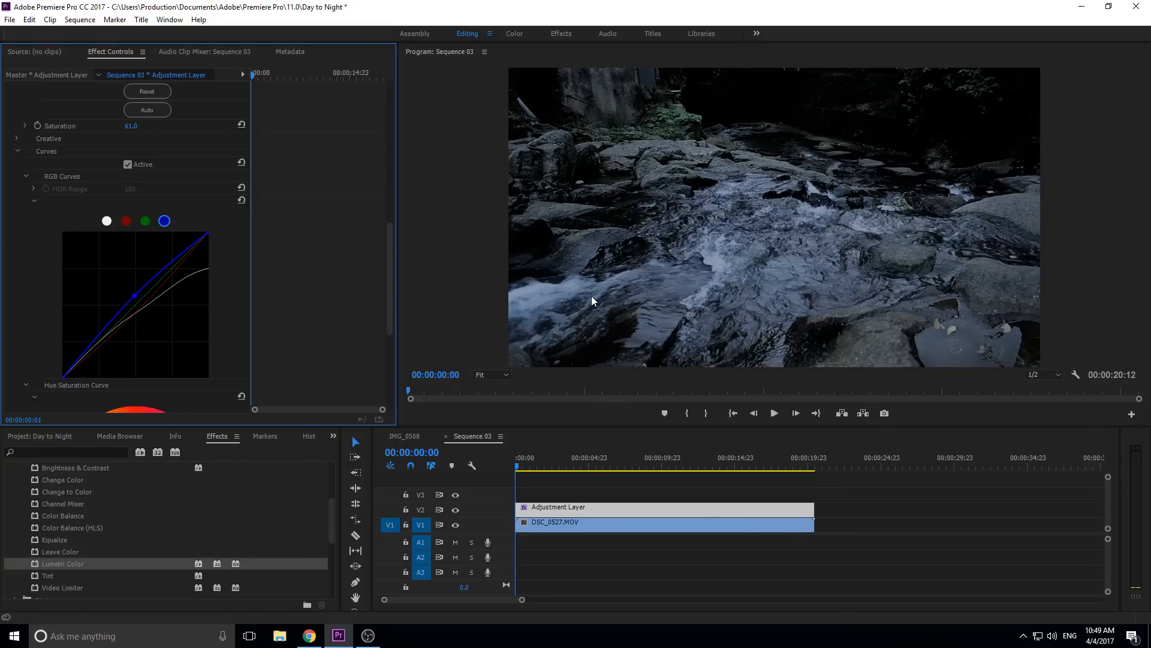
left_click(773, 412)
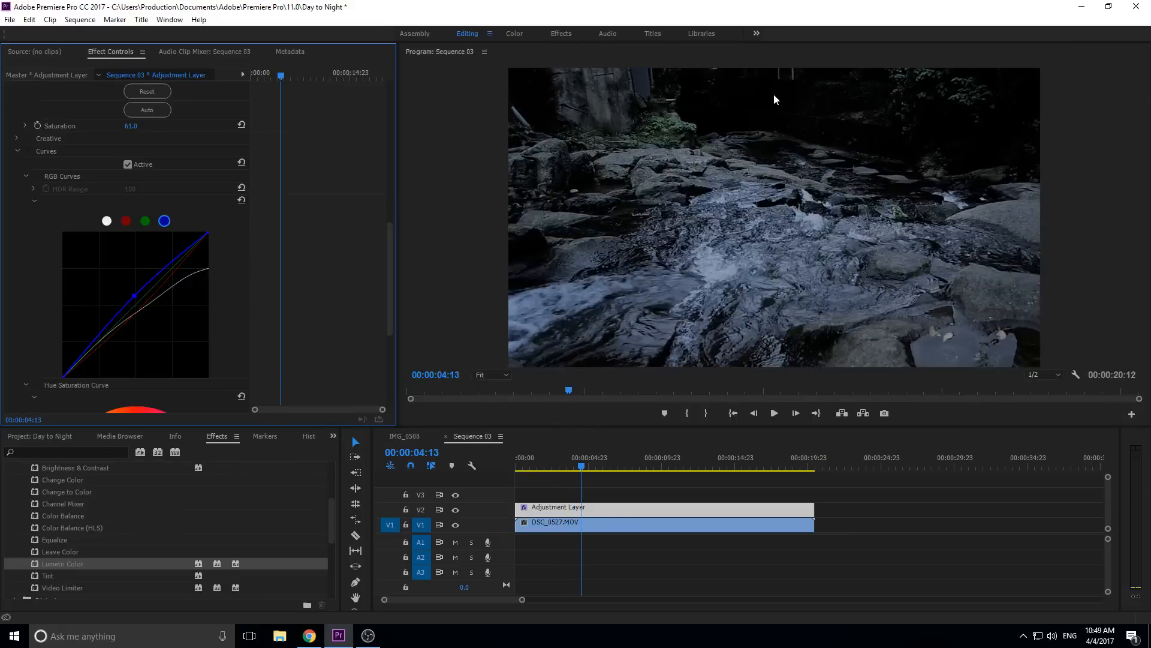
mouse_move(741, 115)
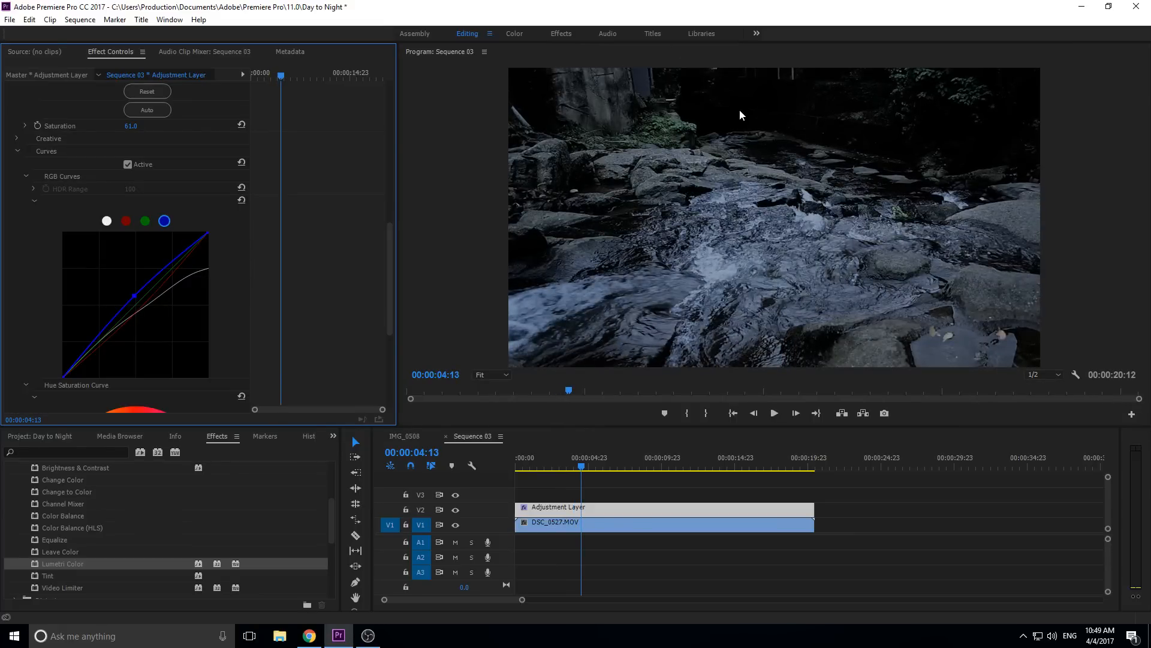
mouse_move(622, 174)
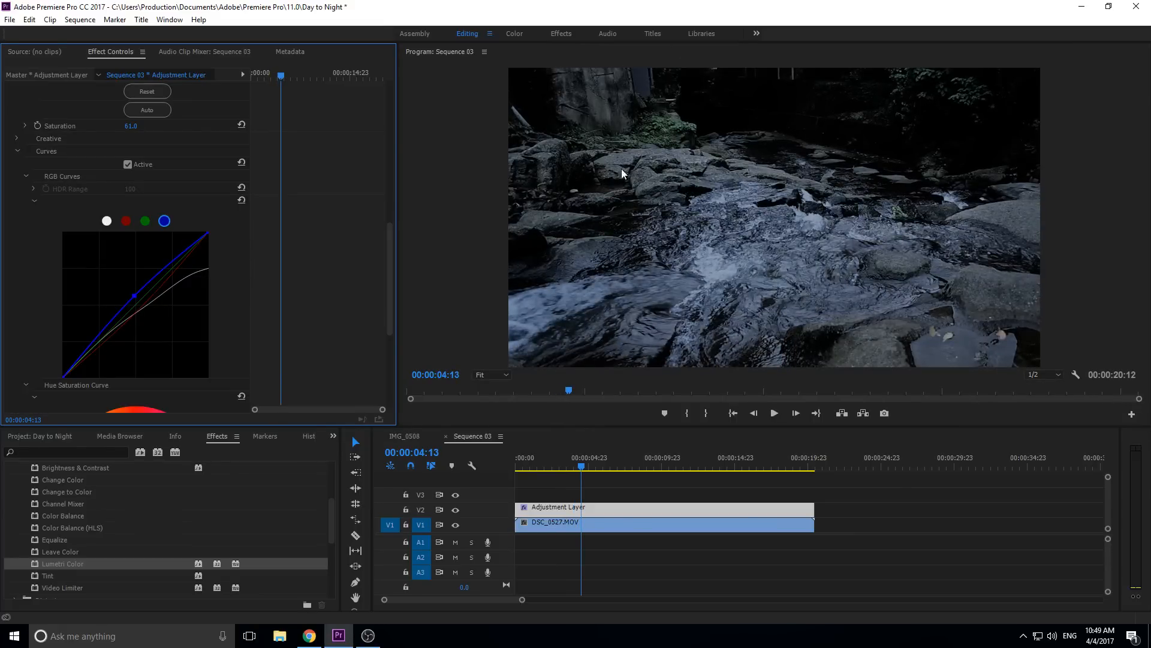
mouse_move(606, 237)
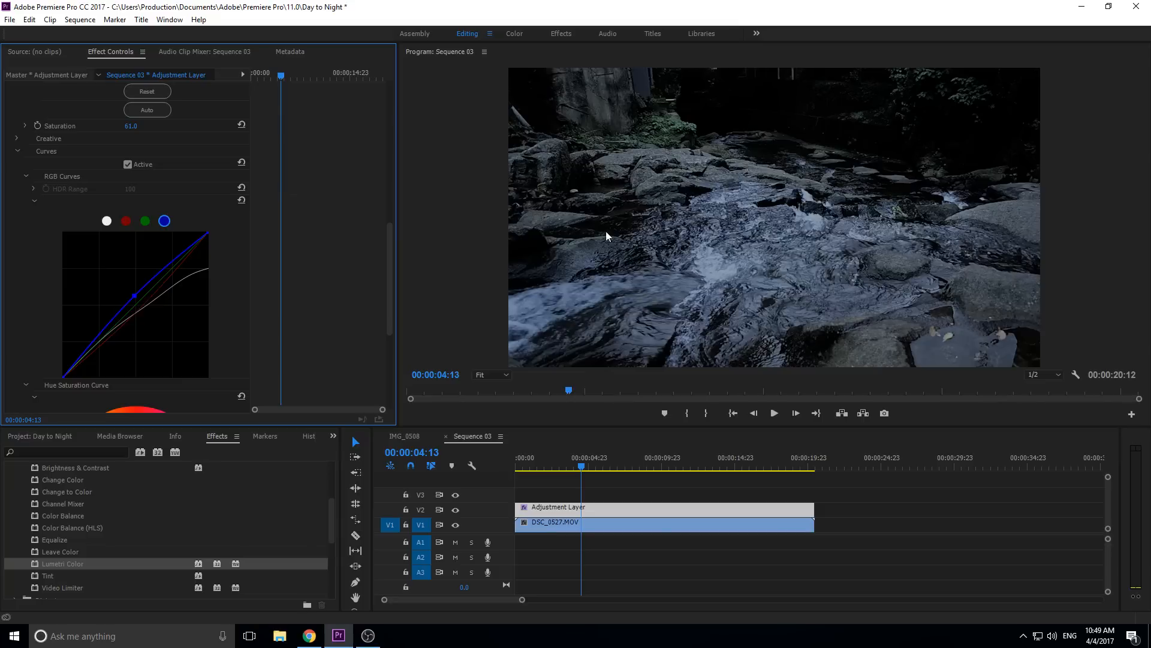
mouse_move(776, 134)
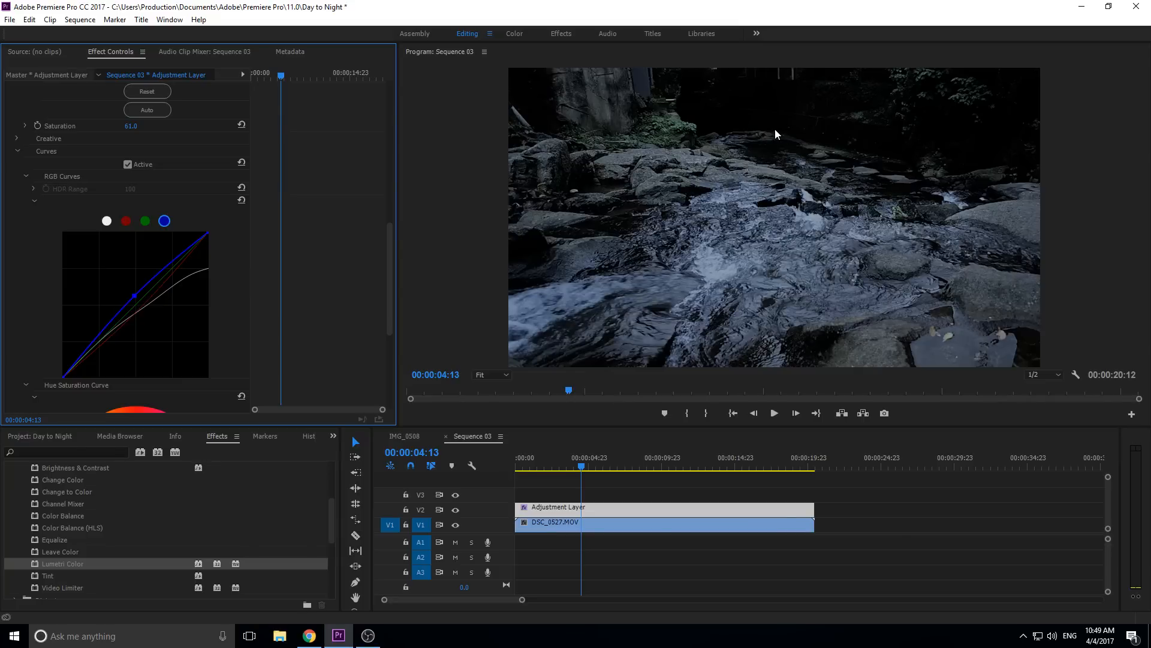
mouse_move(788, 141)
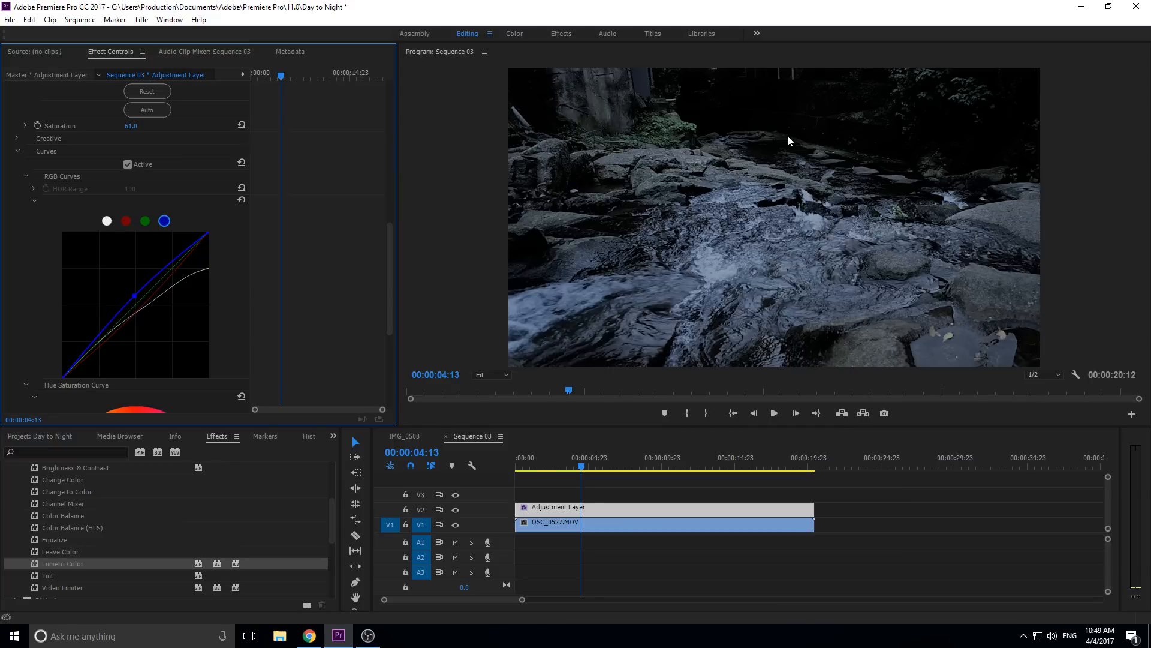
mouse_move(829, 208)
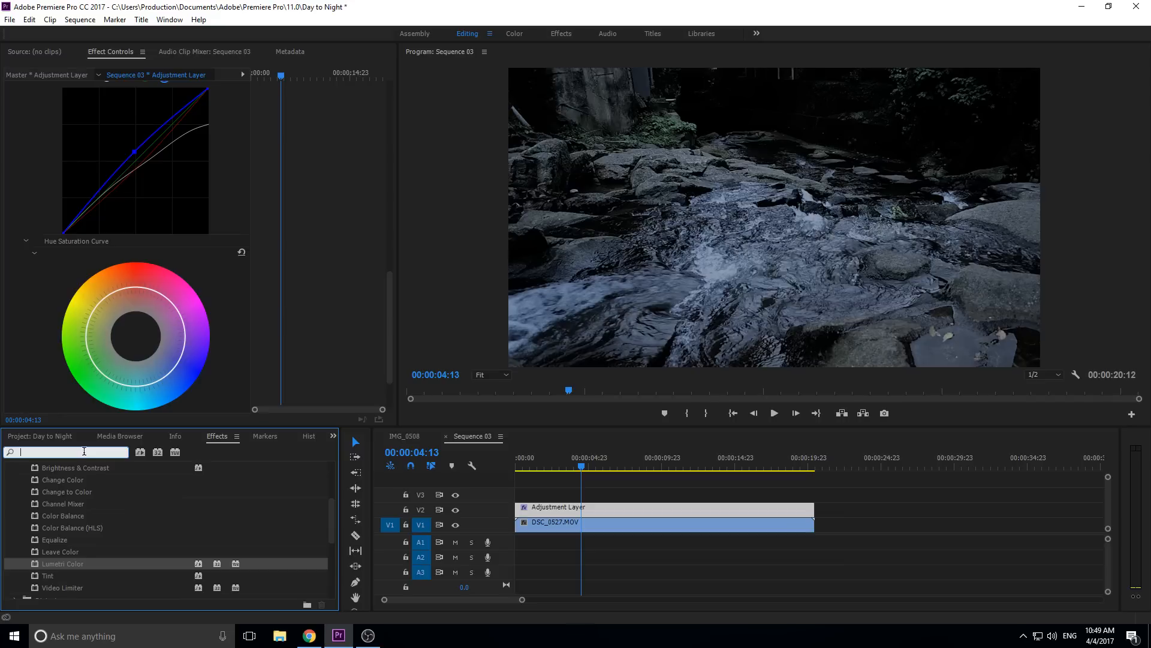
Search 'noise' in Effects and add the Noise effect to the adjustment layer.
type("noise")
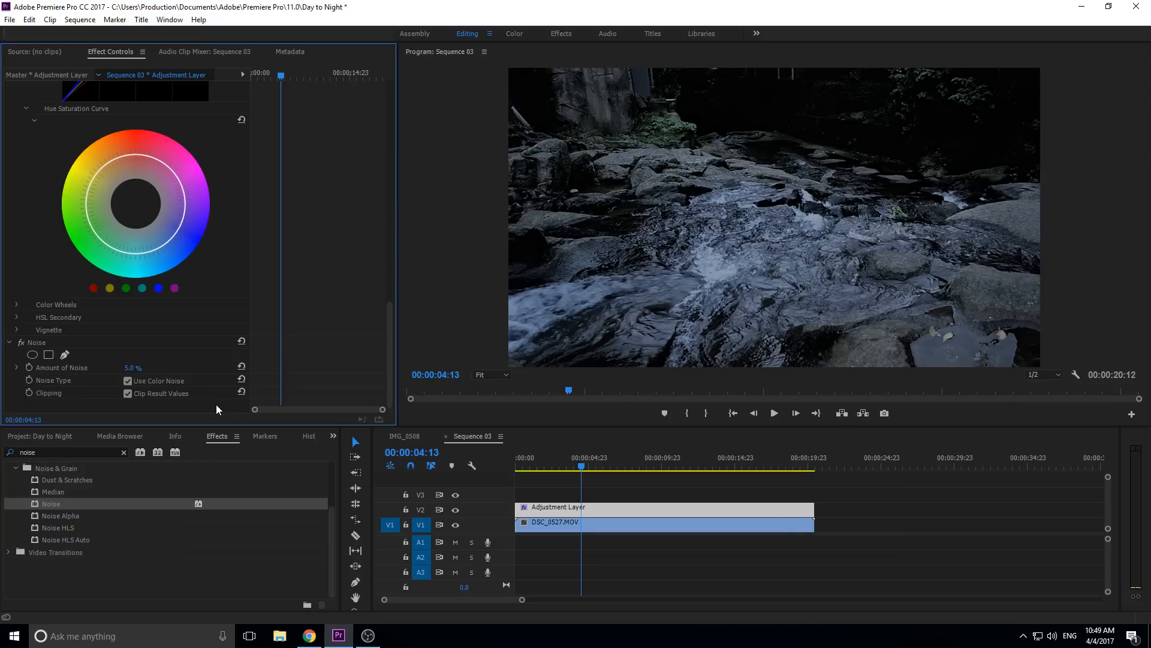
mouse_move(376, 411)
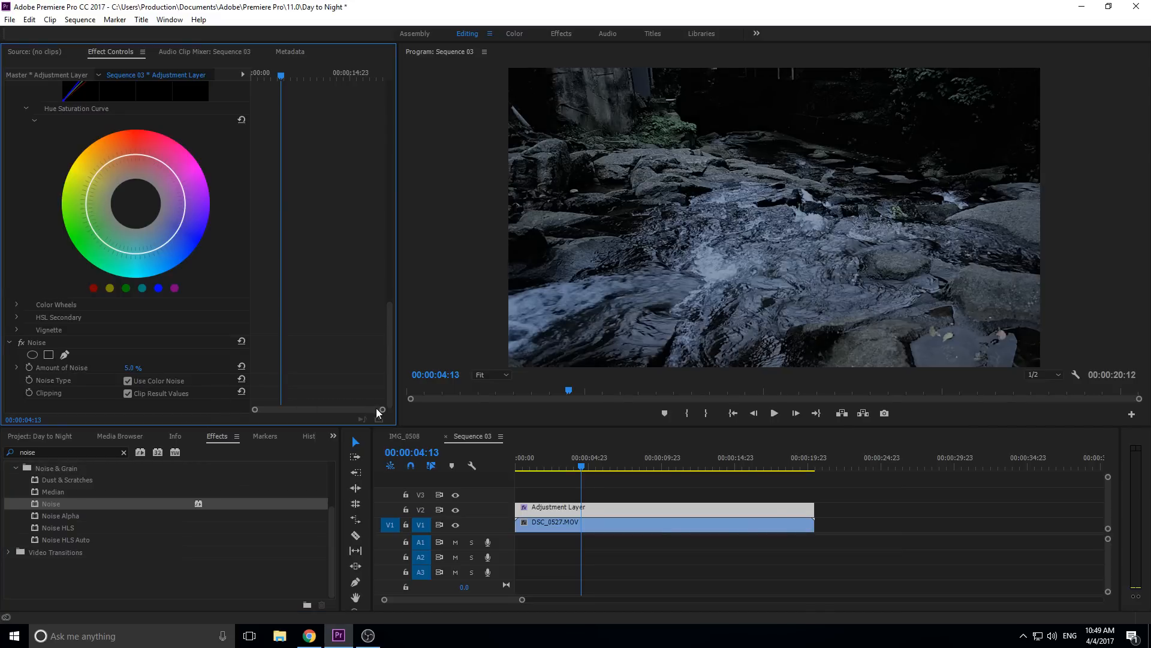
mouse_move(862, 482)
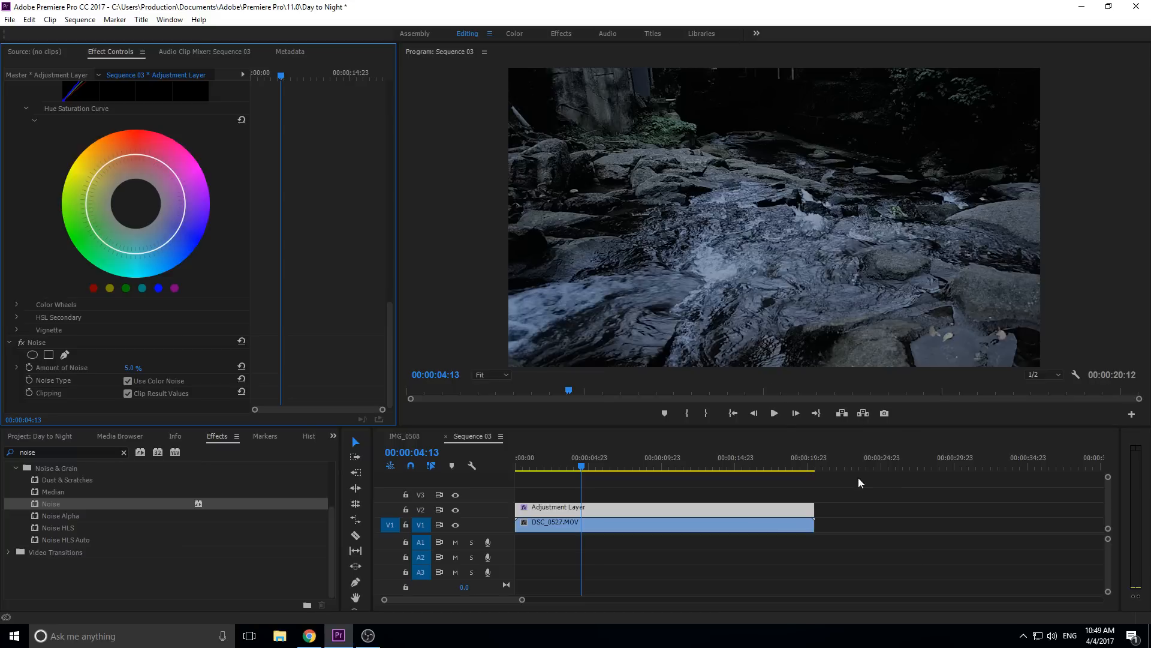
mouse_move(917, 552)
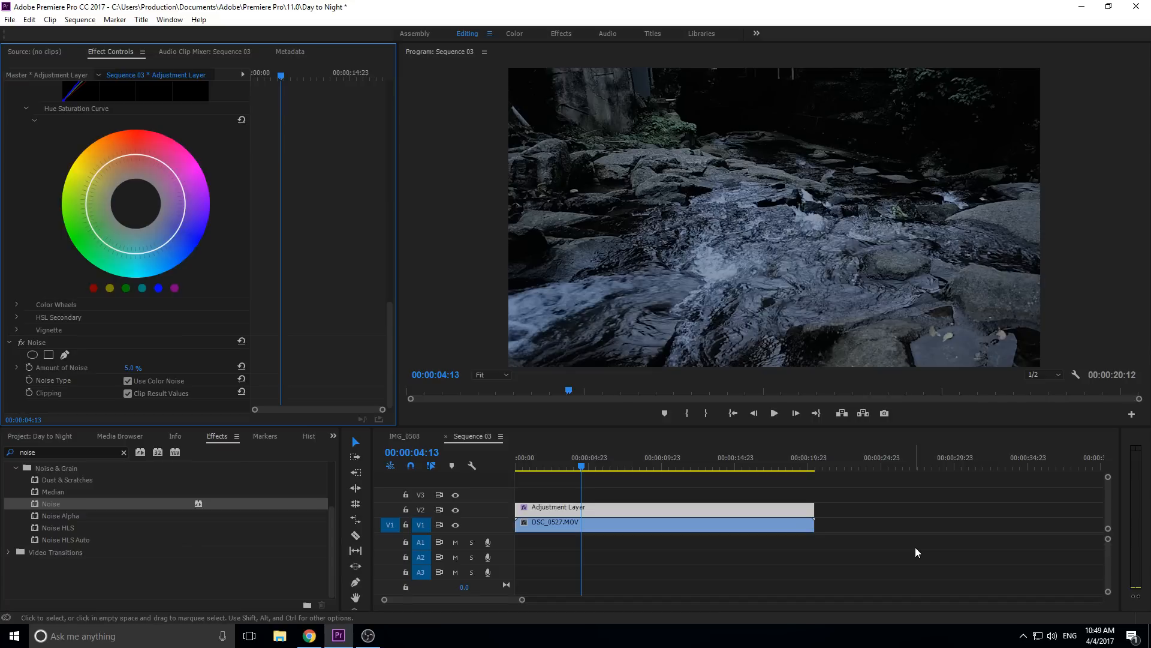
mouse_move(844, 176)
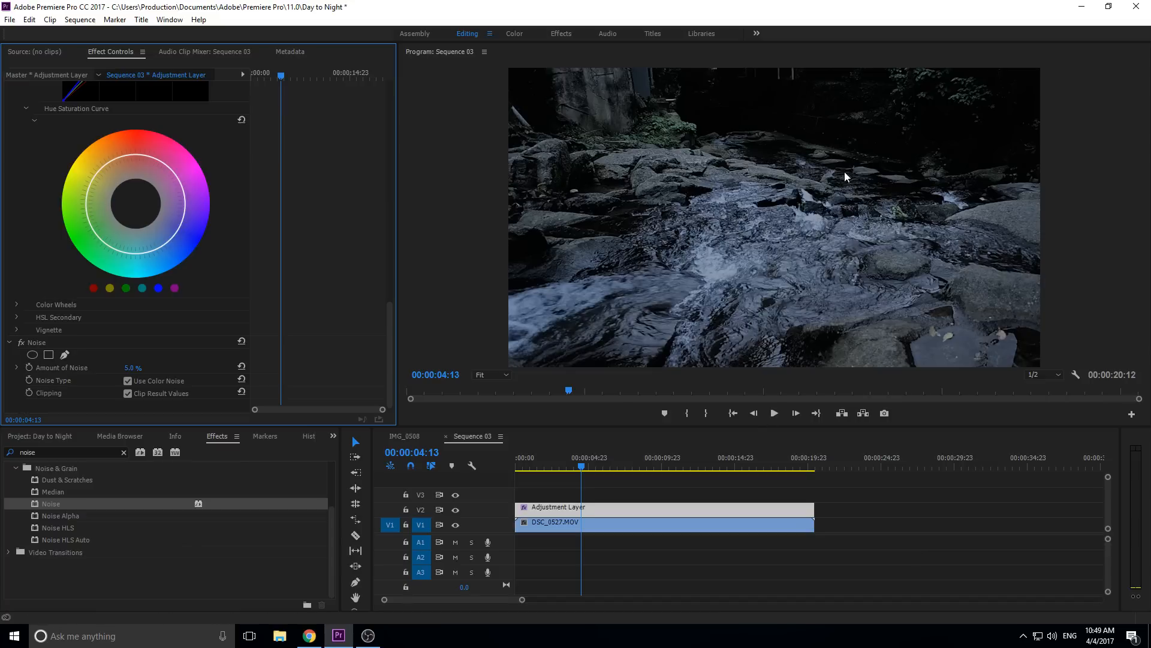
mouse_move(868, 172)
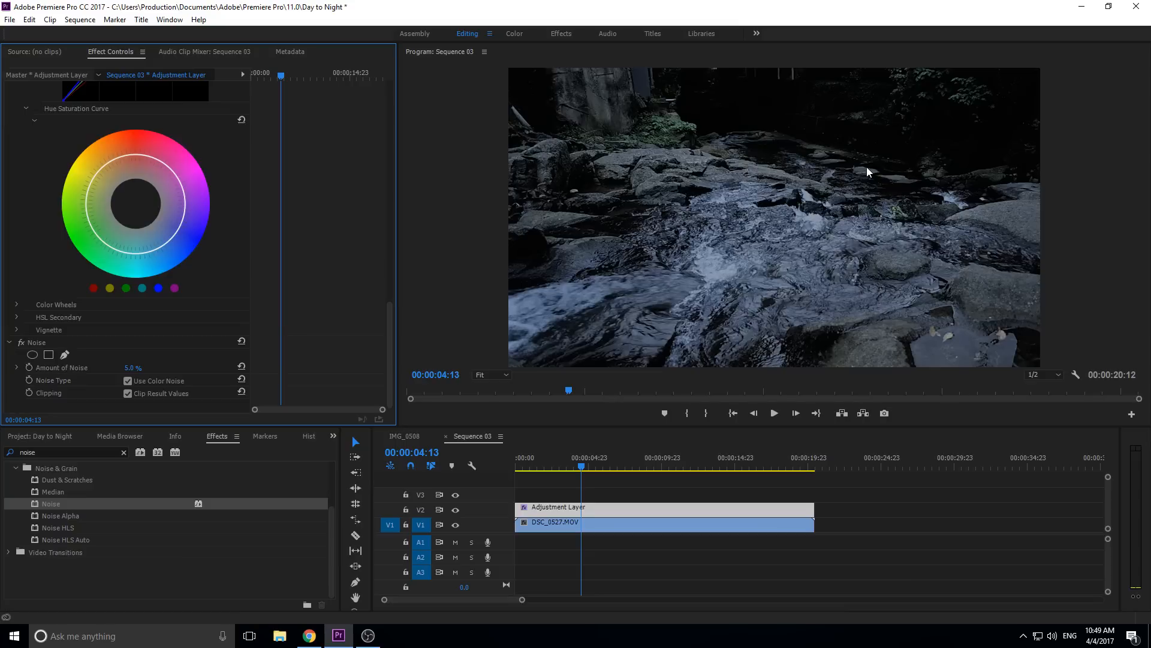
mouse_move(730, 162)
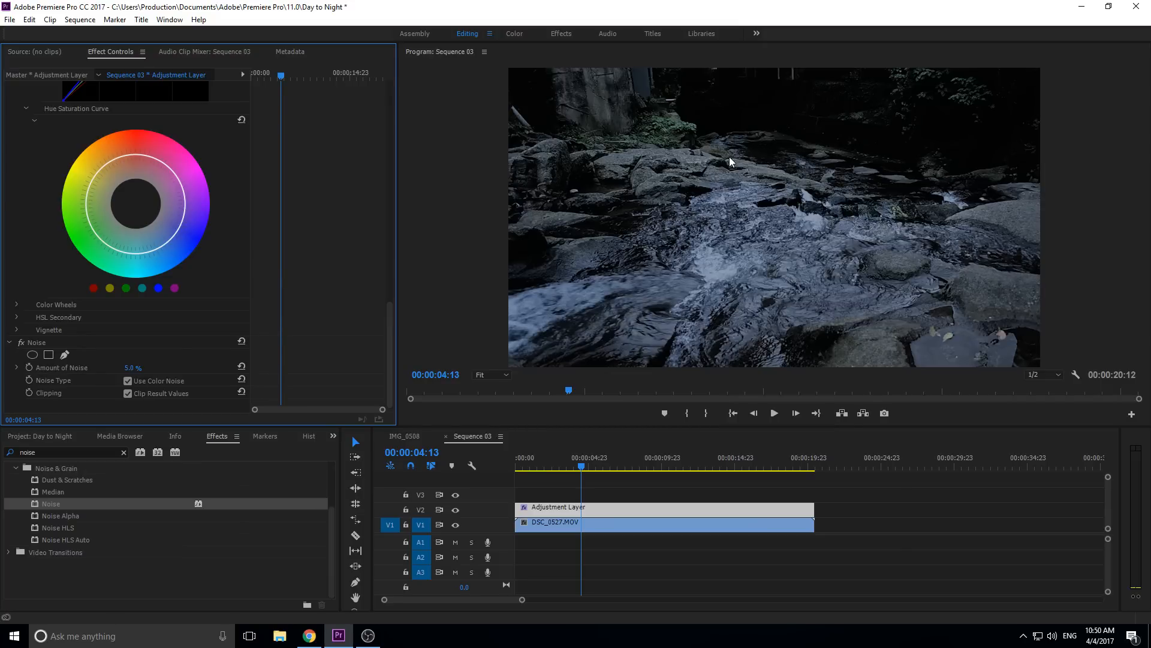
mouse_move(857, 124)
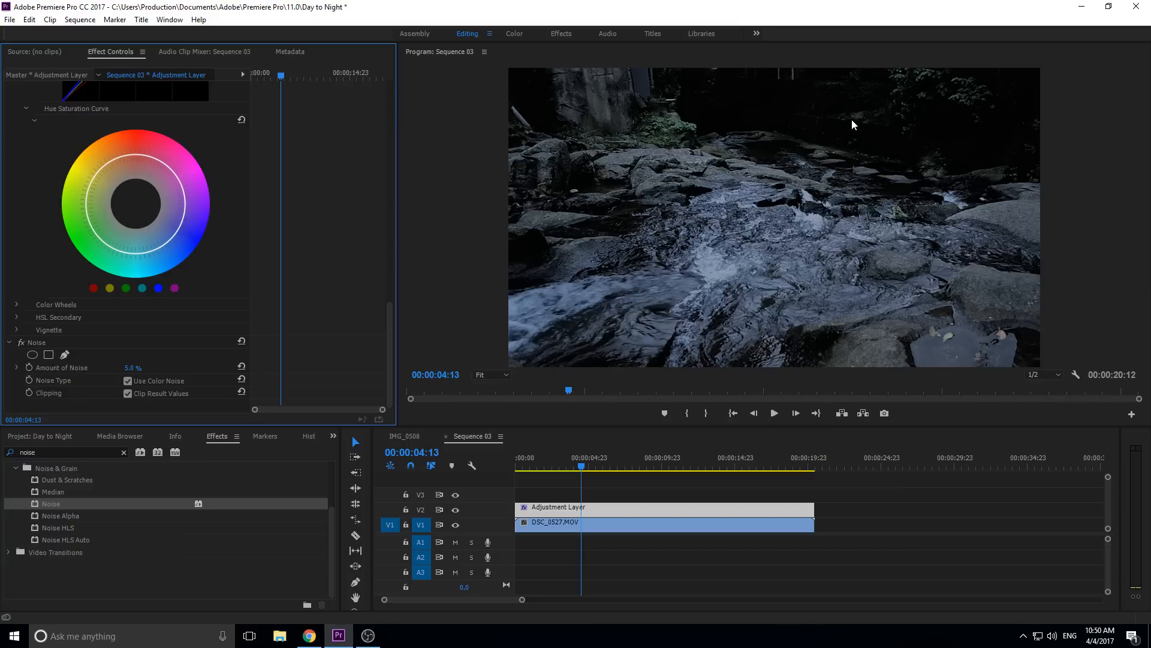
mouse_move(854, 154)
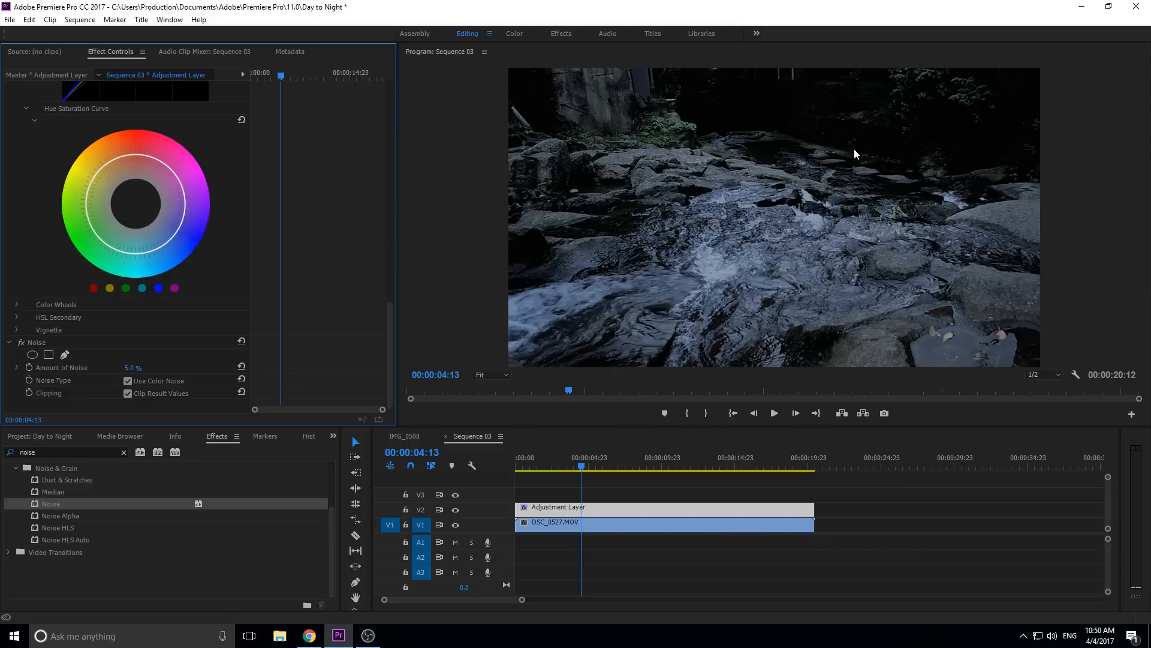
mouse_move(607, 287)
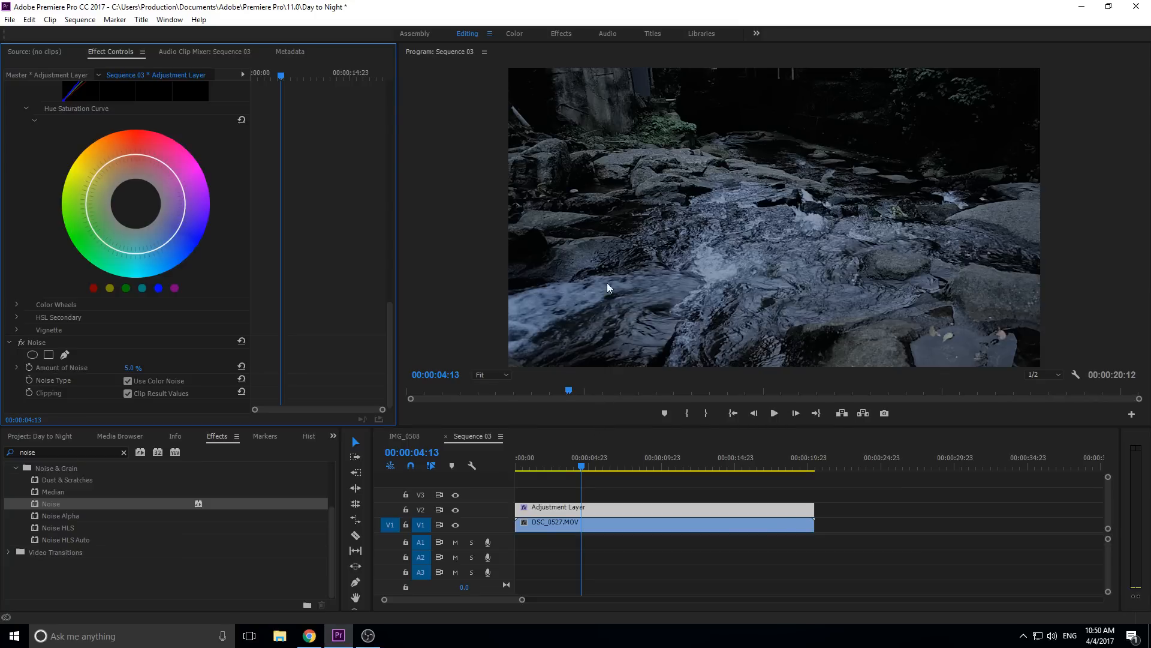
mouse_move(1053, 151)
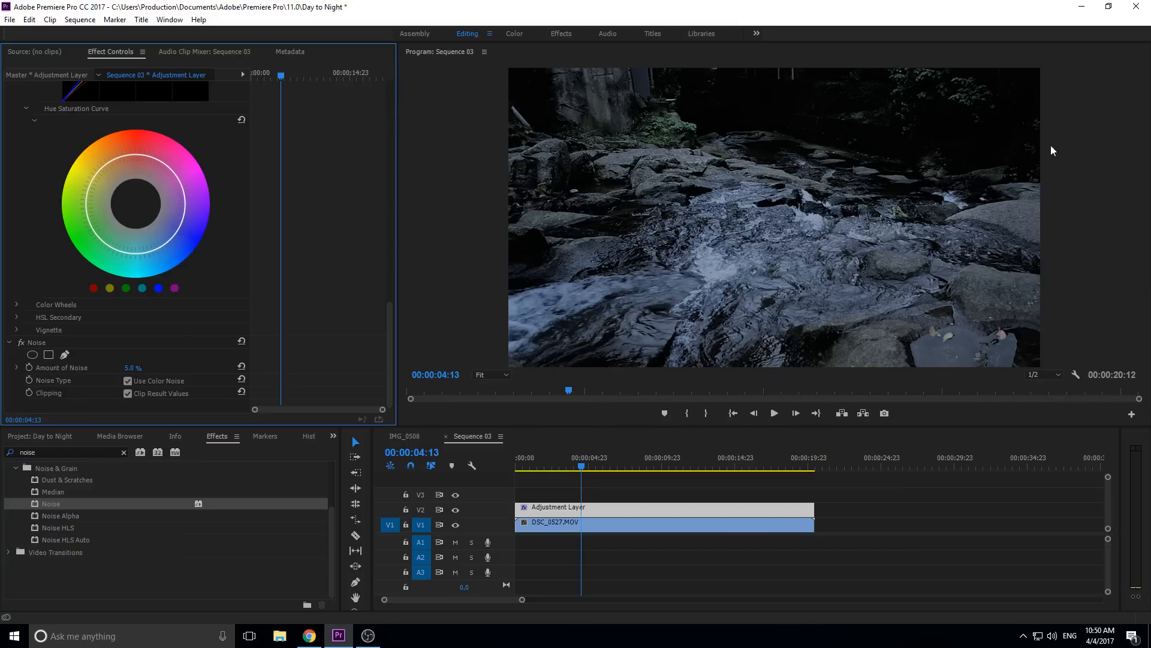
mouse_move(1032, 171)
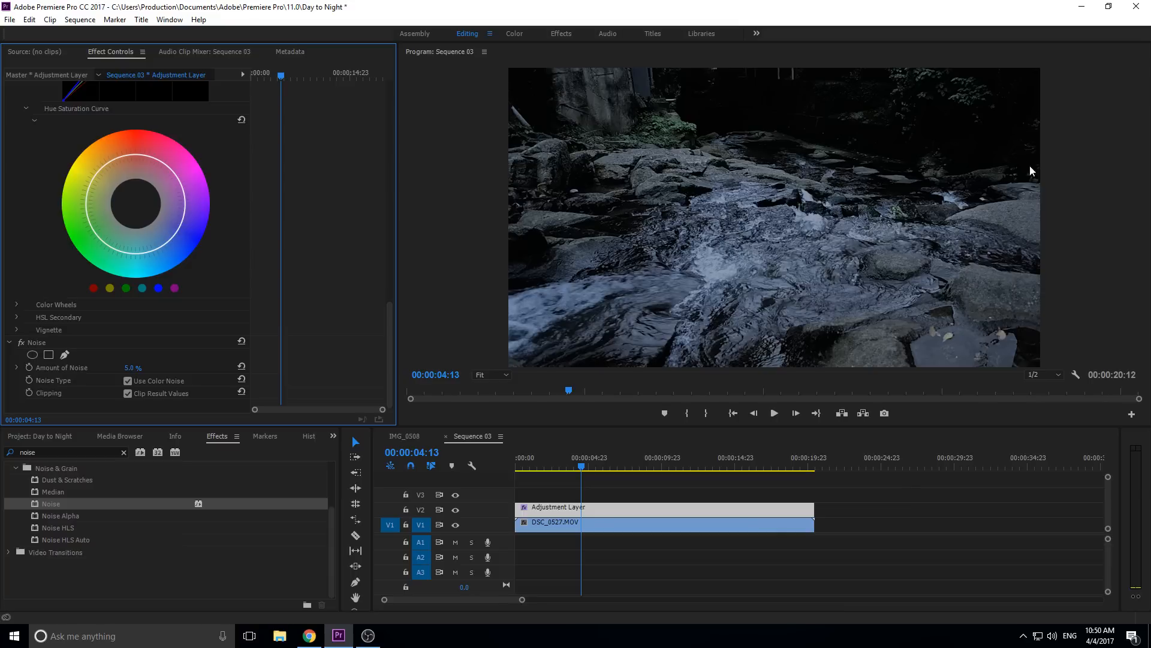
mouse_move(1100, 201)
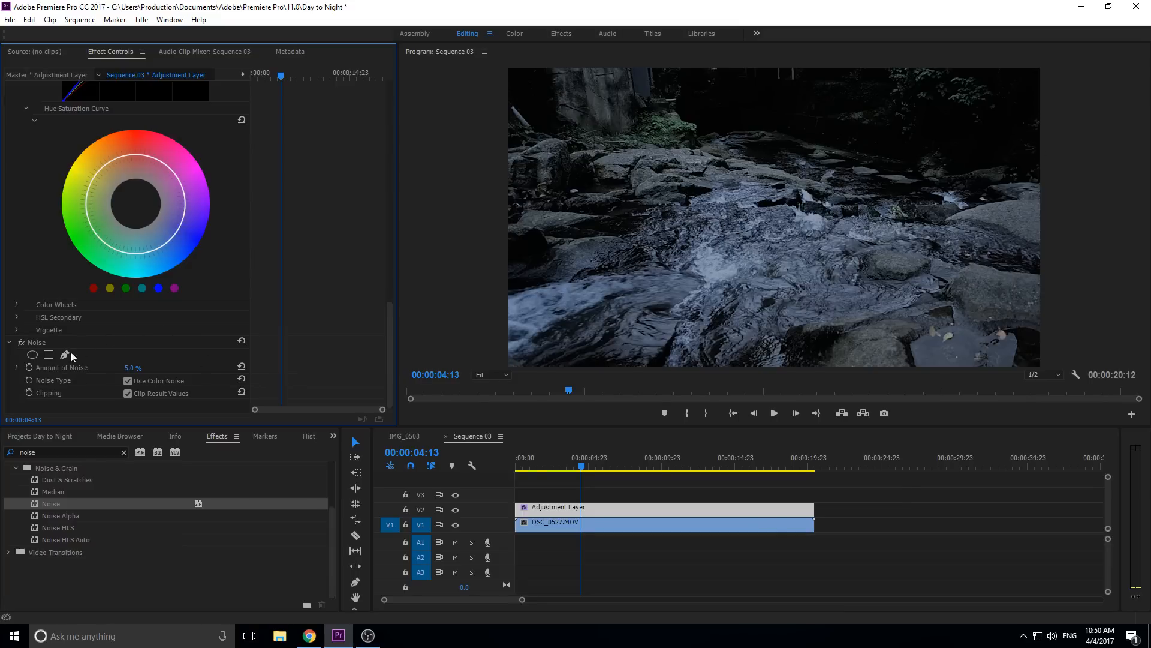
Expand the Lumetri Vignette settings, then switch to the IMG_0508 sequence for comparison.
scroll("up", 3)
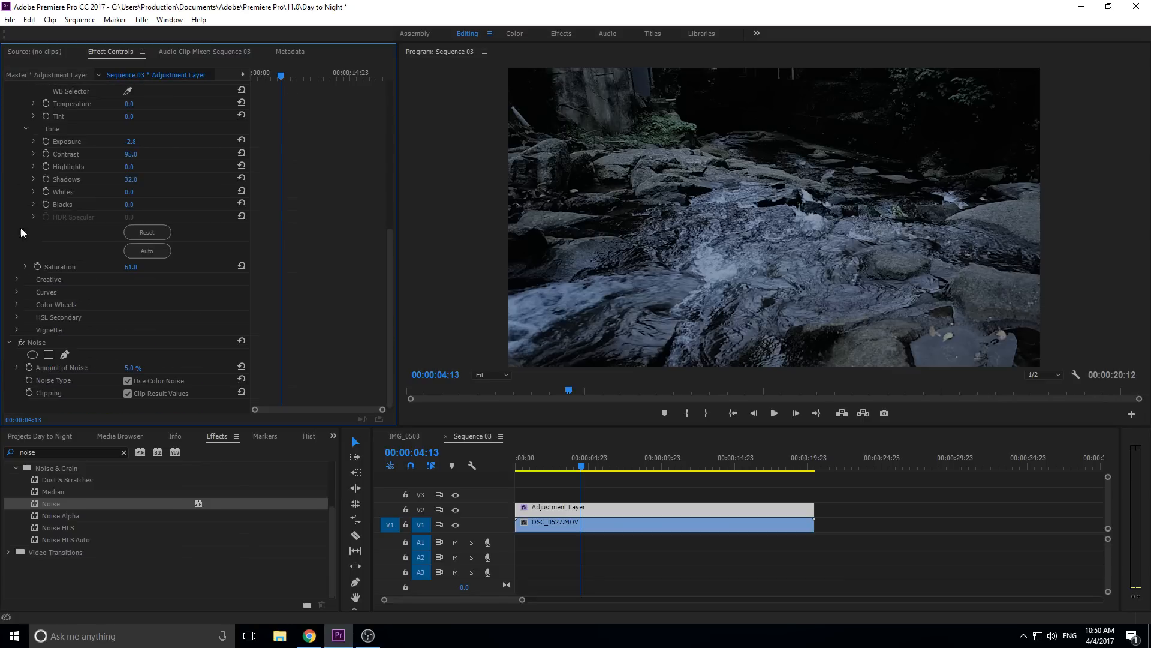
mouse_move(18, 332)
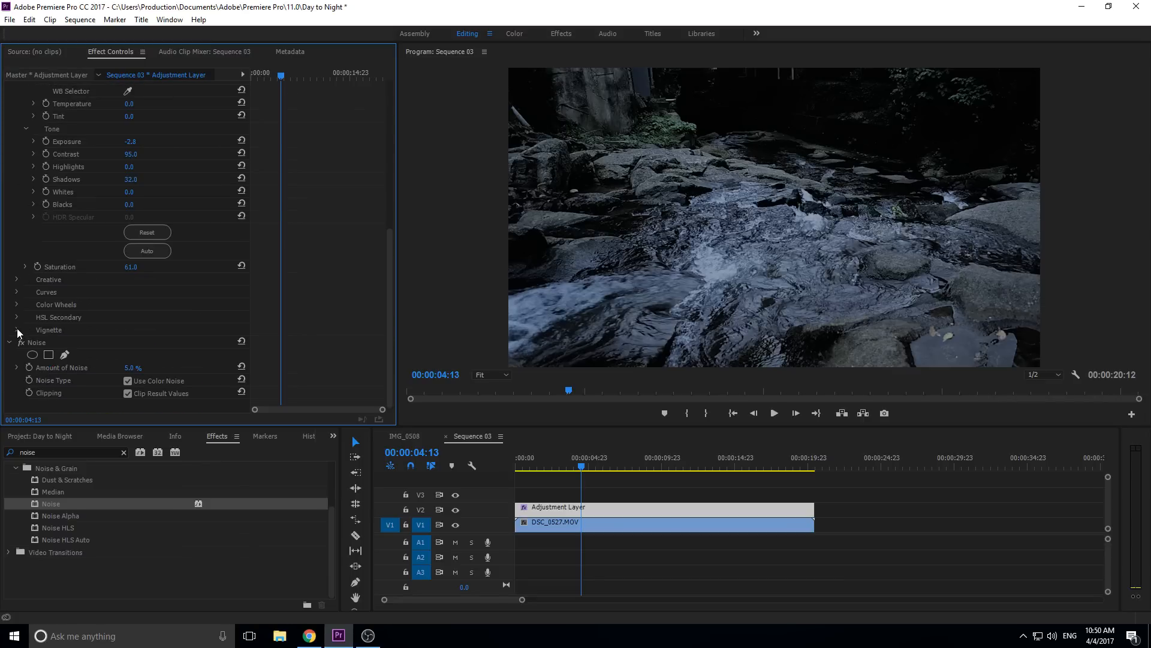
left_click(15, 330)
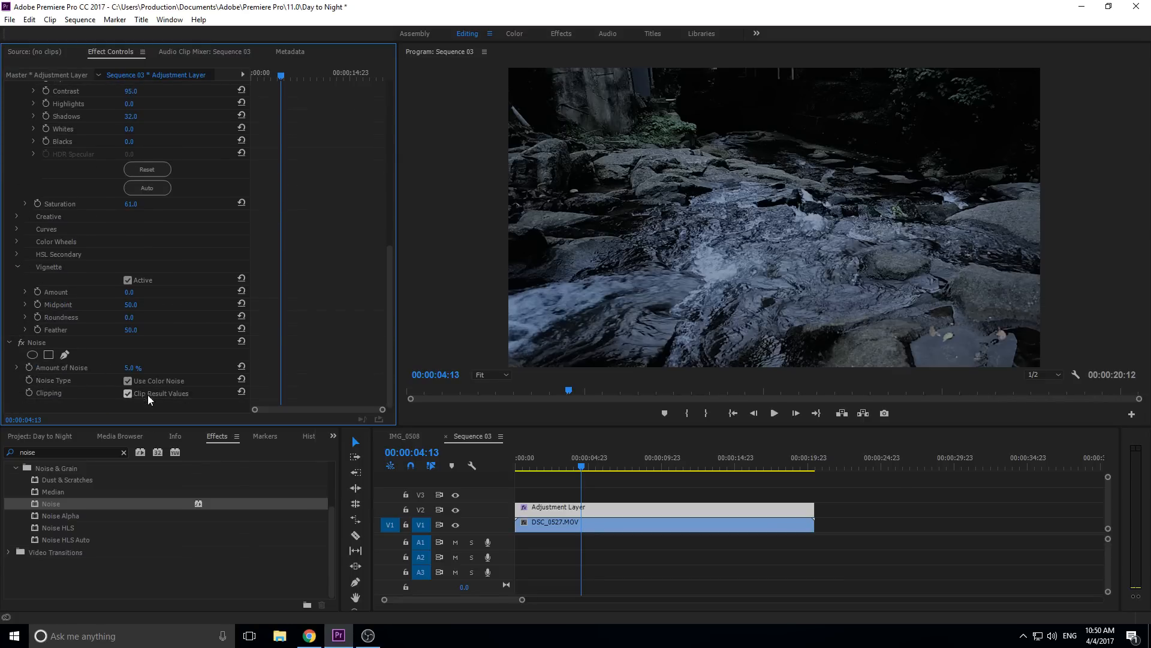
mouse_move(198, 482)
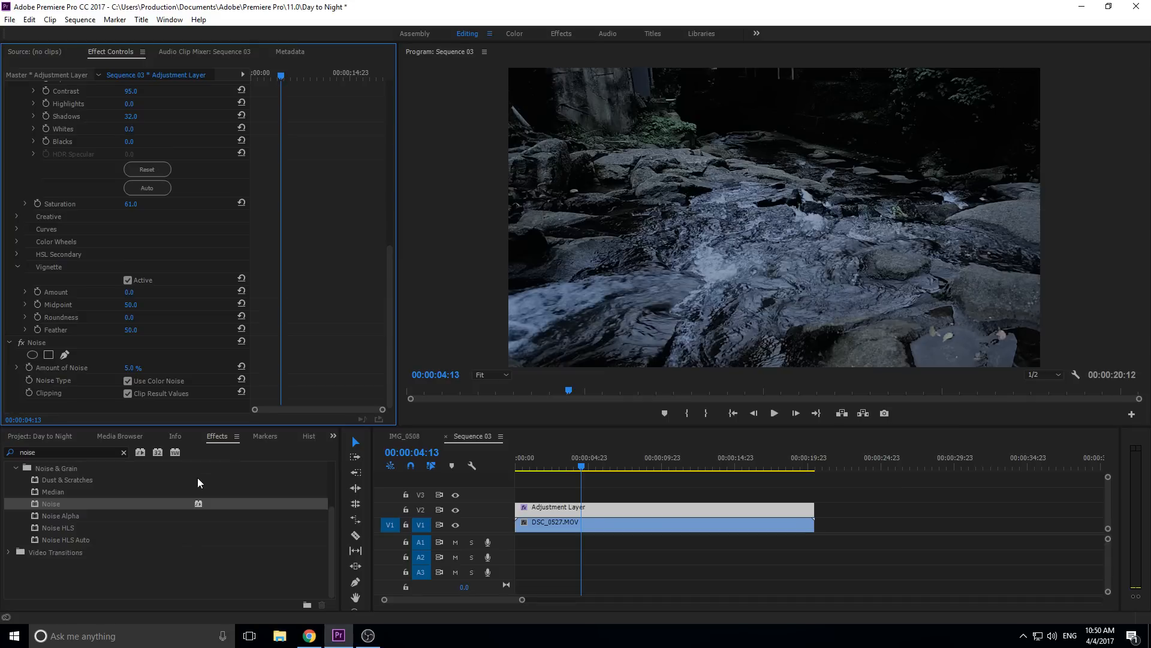
mouse_move(355, 441)
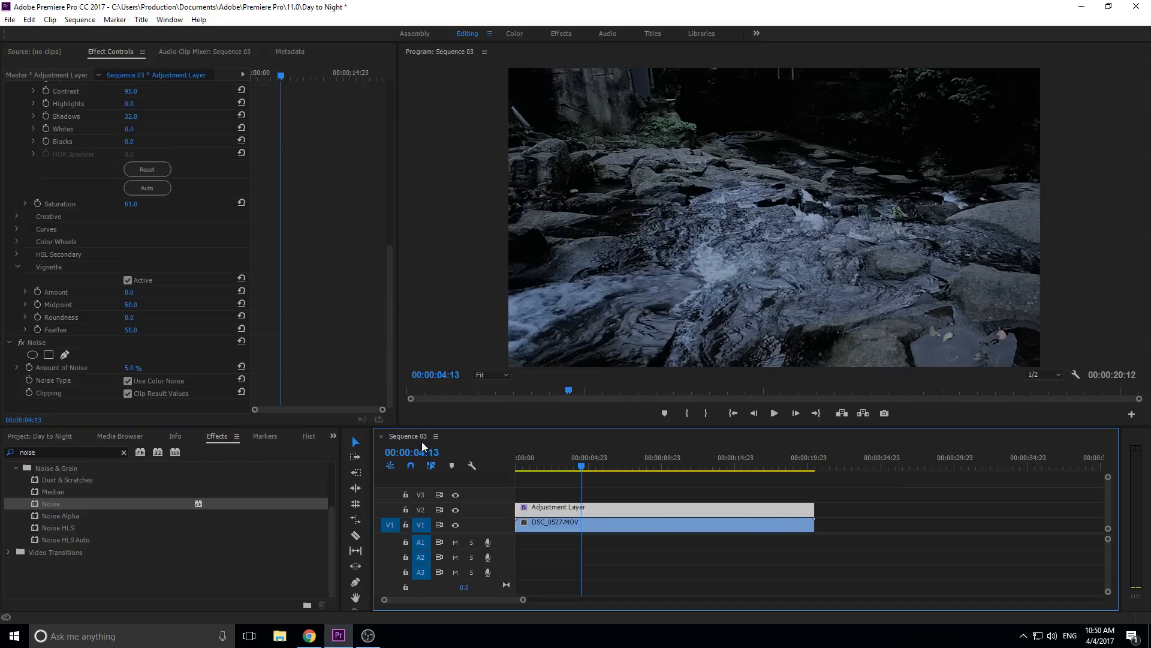
left_click(40, 435)
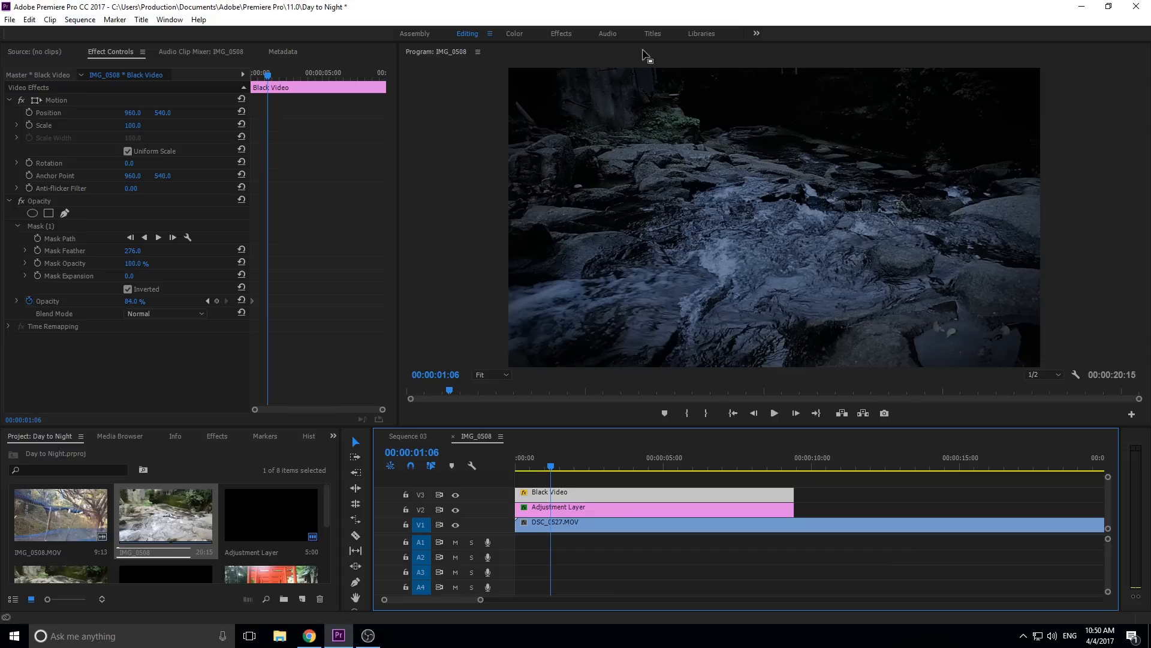
mouse_move(136, 286)
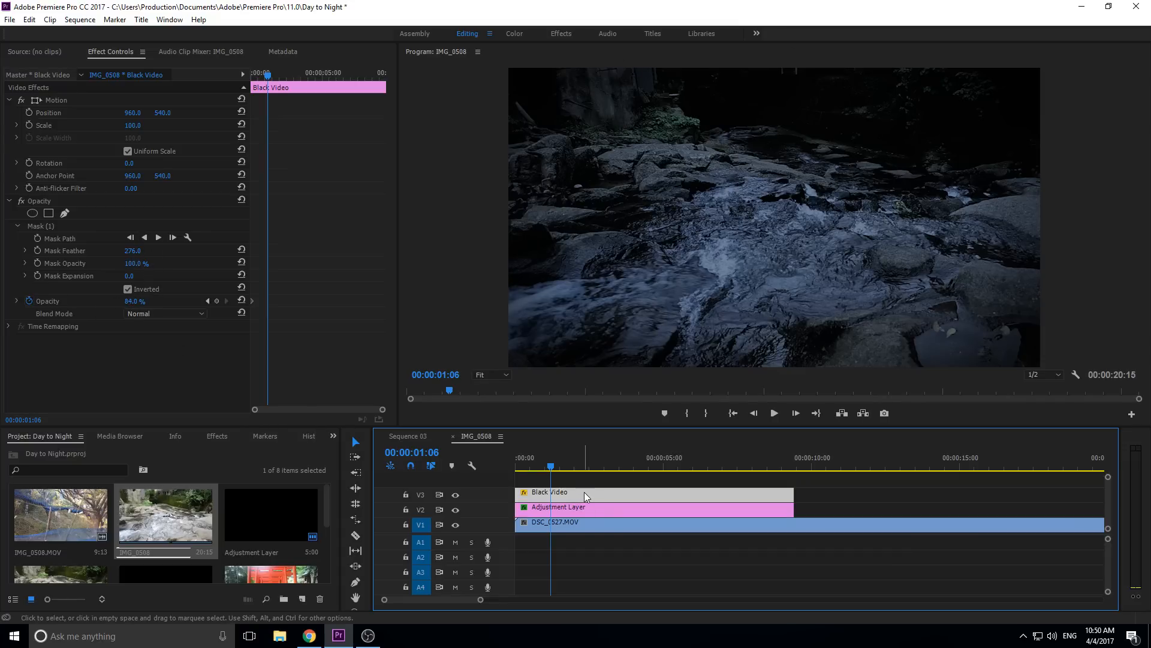
mouse_move(852, 142)
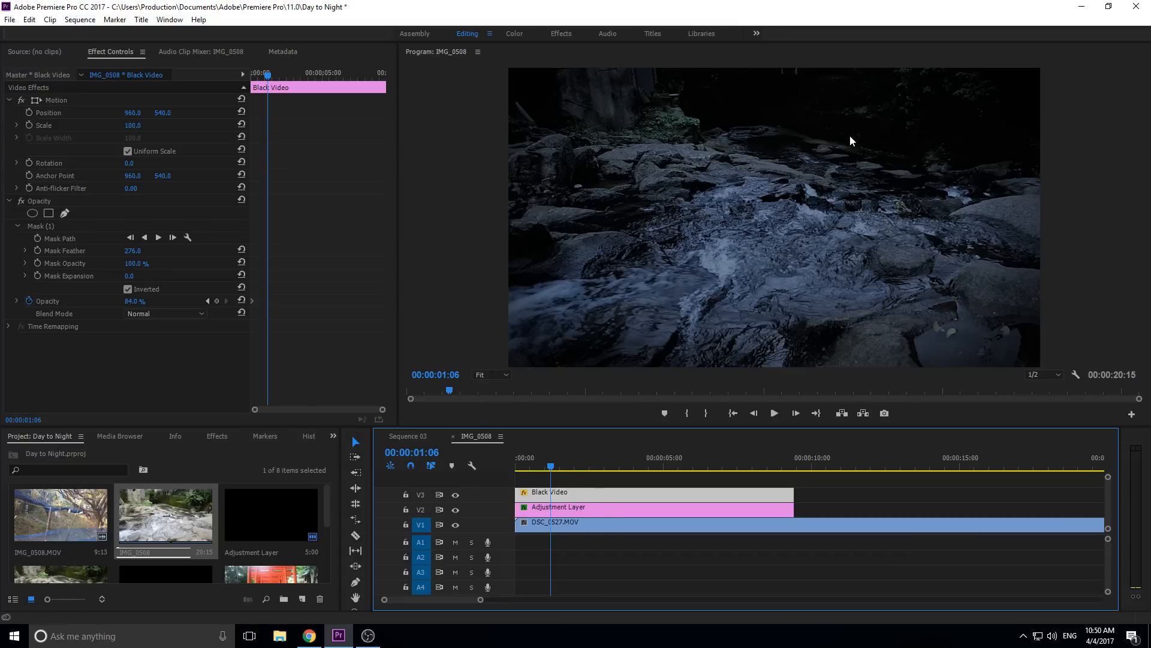
mouse_move(443, 505)
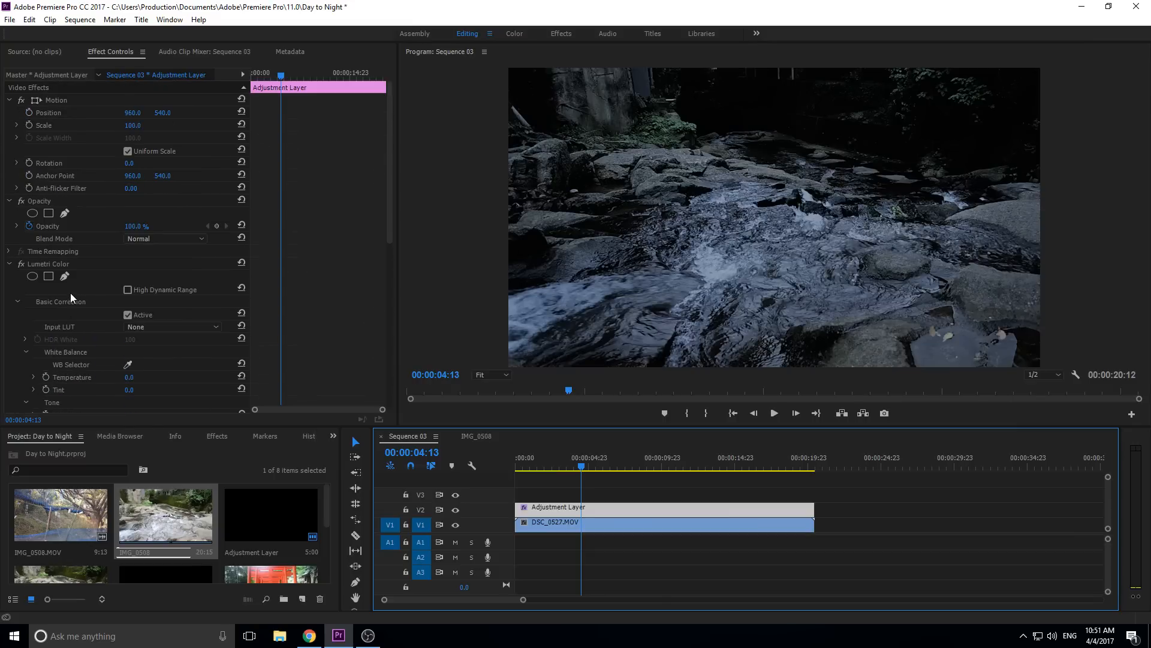
Scroll Effect Controls down to the Lumetri Tone section of the Sequence 03 adjustment layer.
scroll("down", 3)
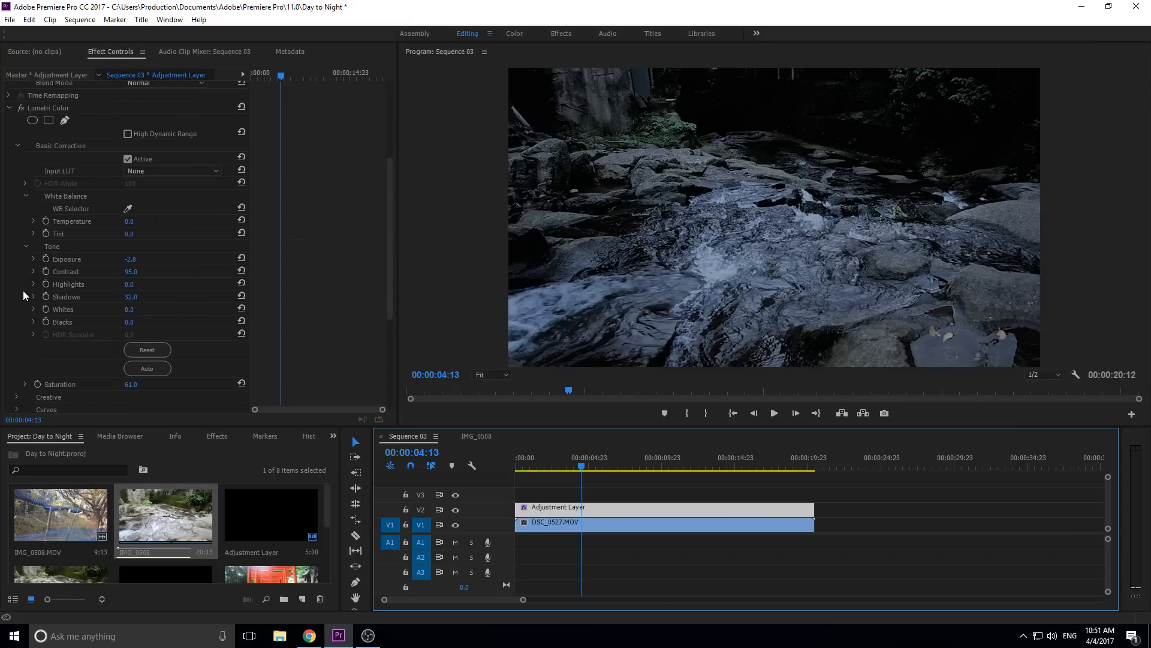
scroll("down", 3)
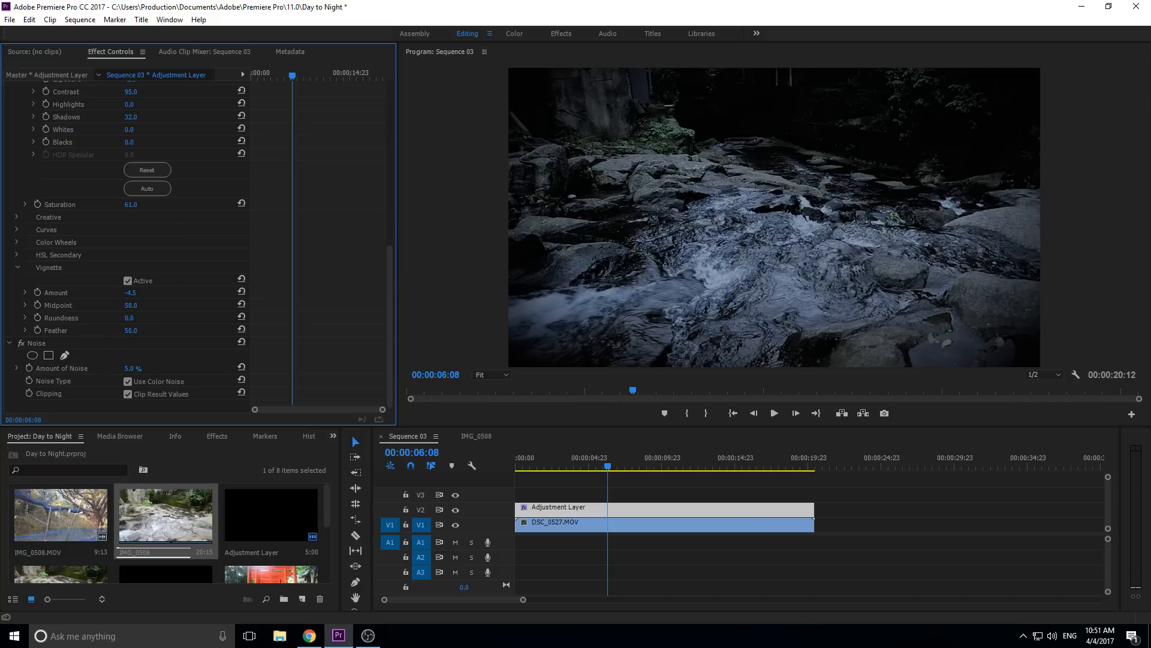
double_click(131, 291)
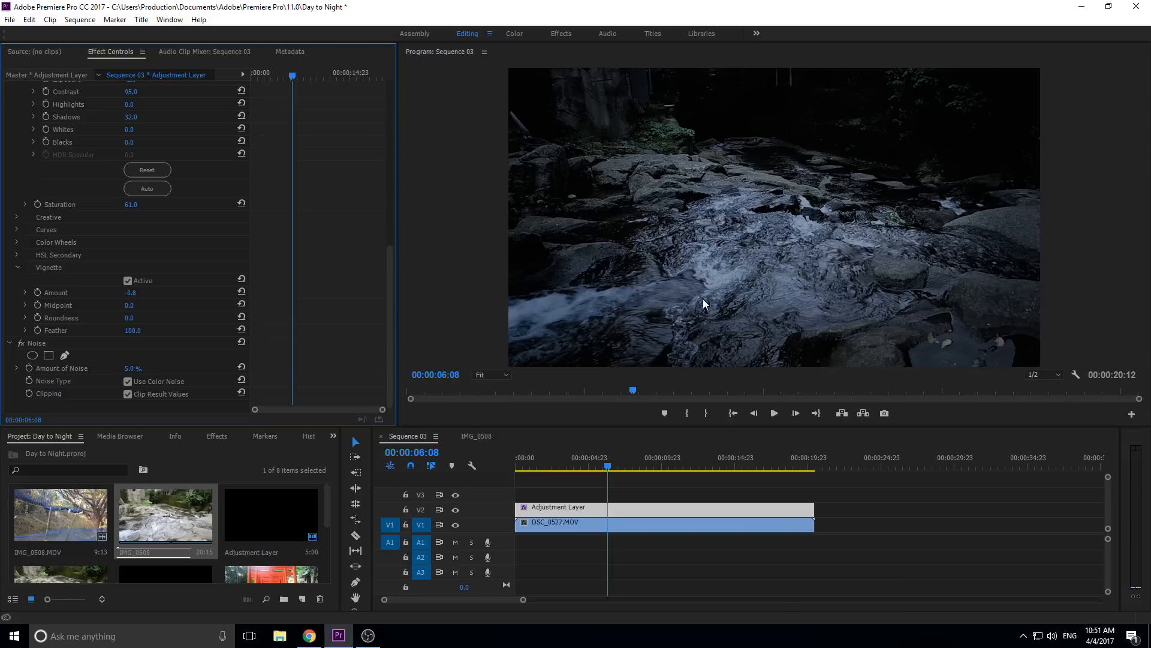
mouse_move(947, 300)
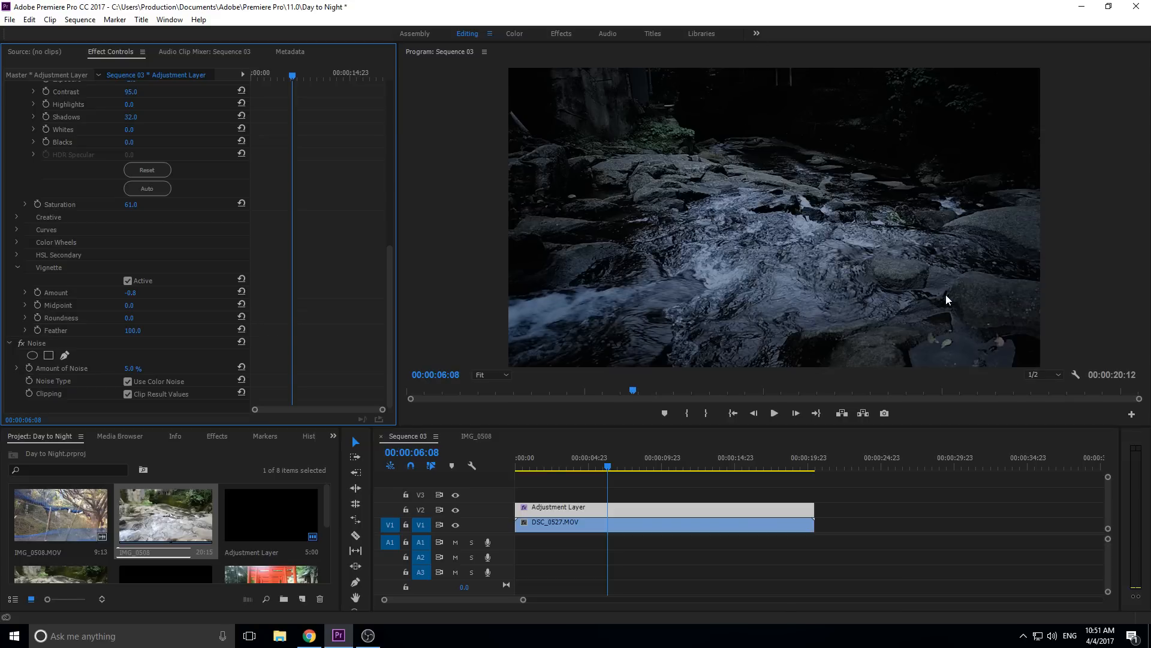
mouse_move(767, 145)
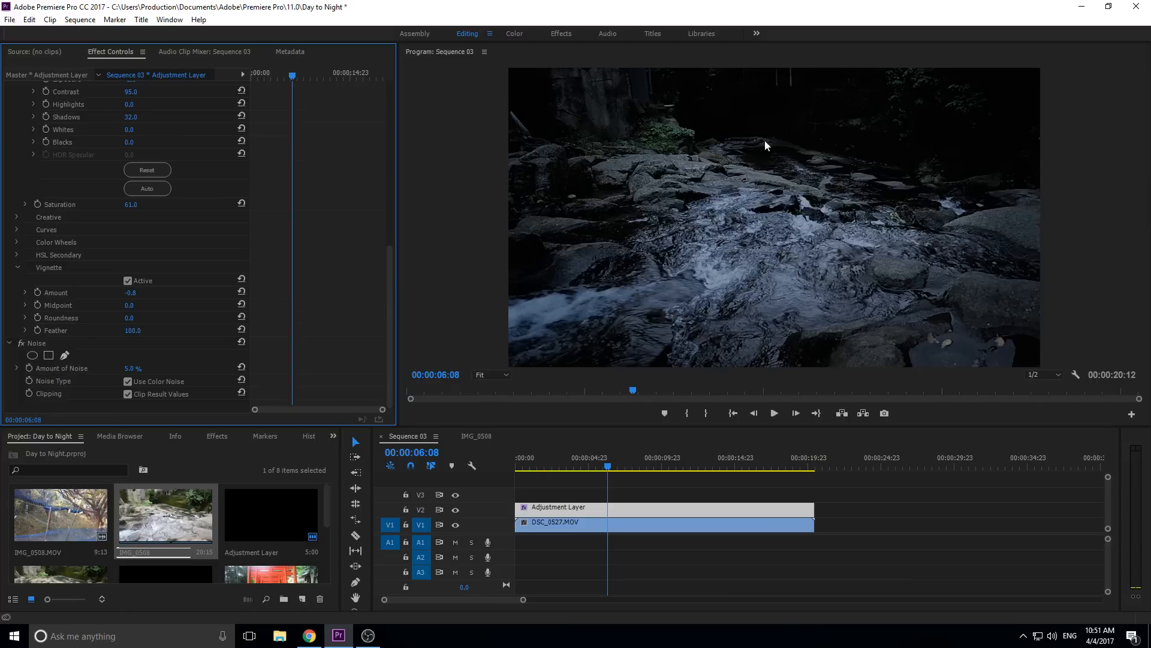
mouse_move(884, 295)
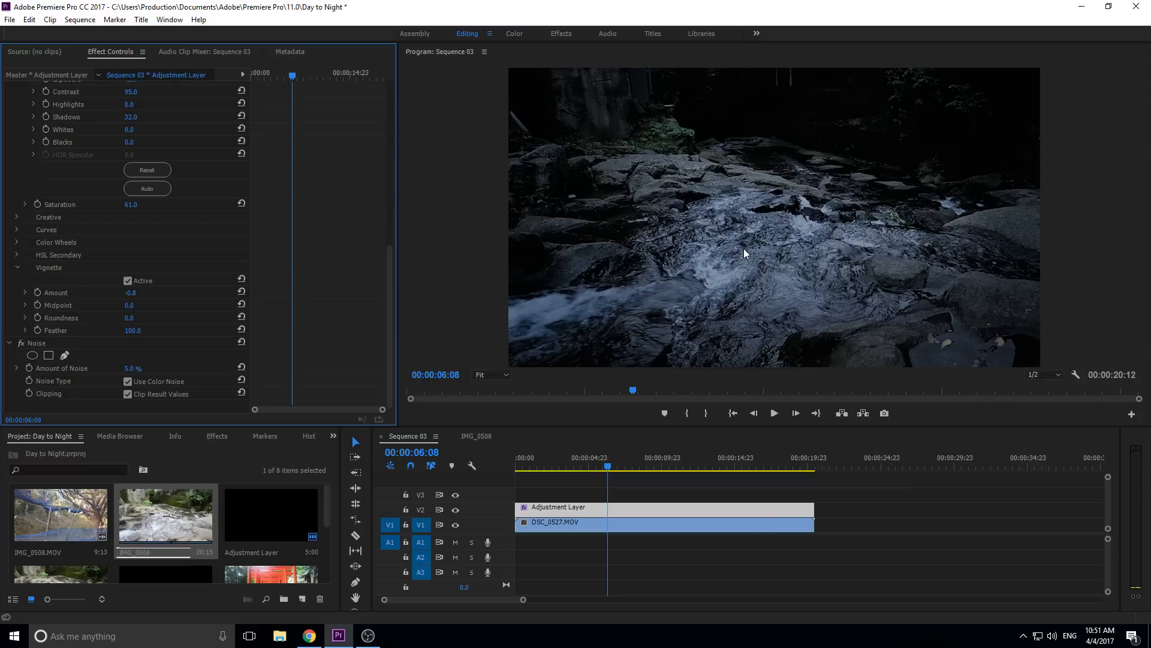
mouse_move(777, 236)
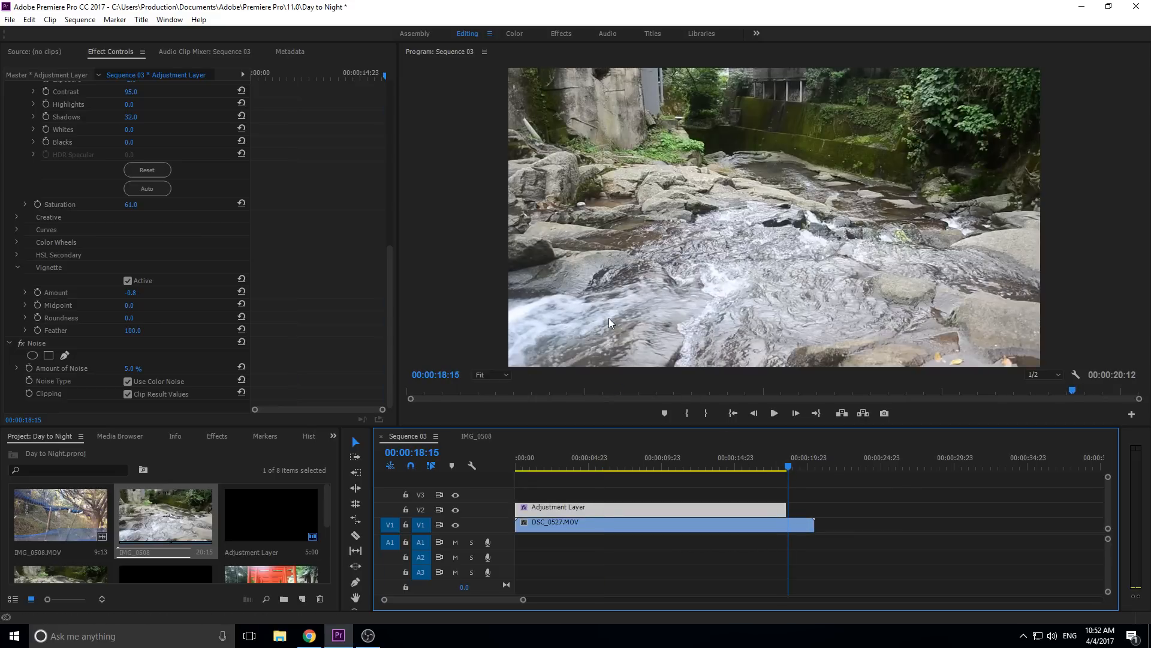
mouse_move(621, 214)
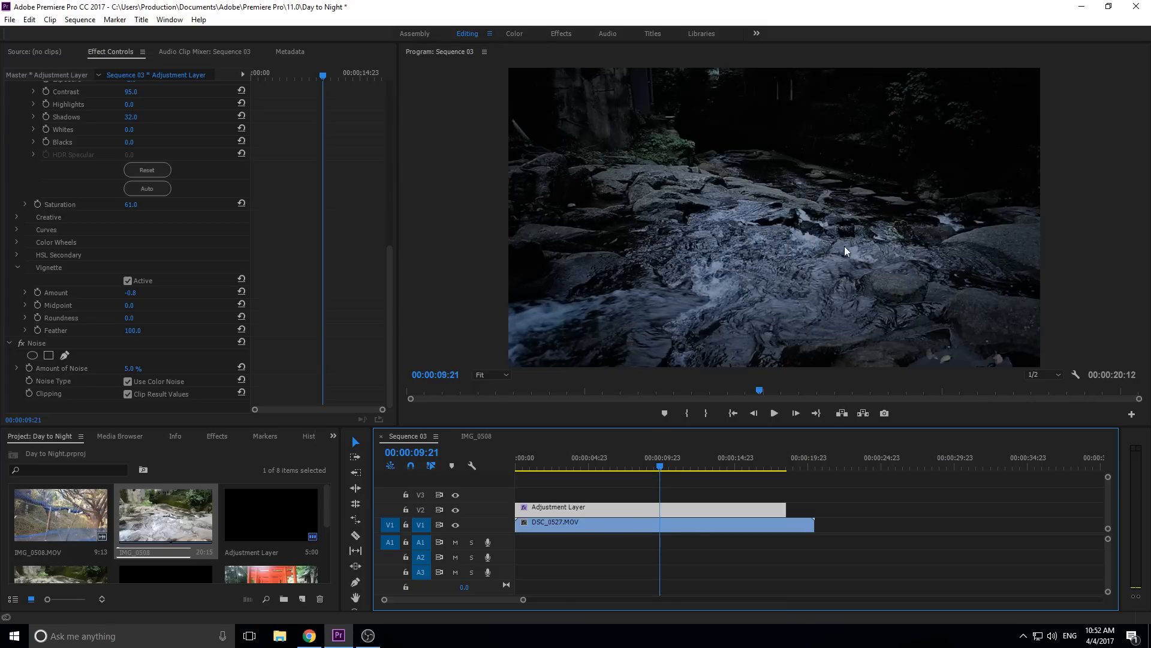
mouse_move(796, 267)
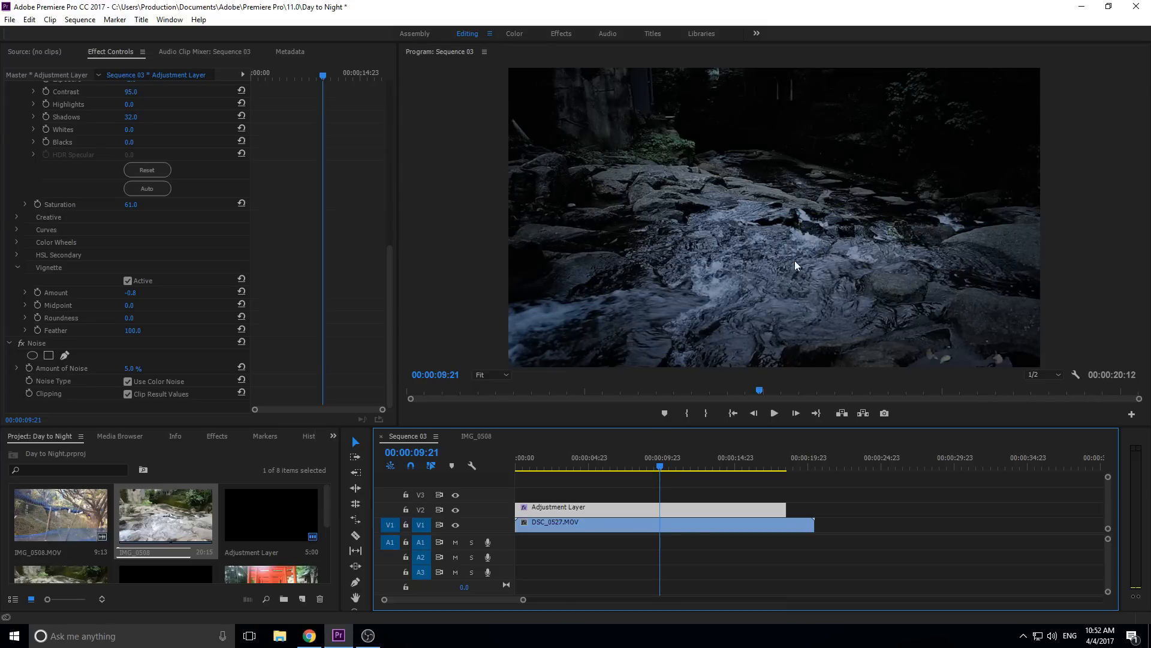
mouse_move(758, 94)
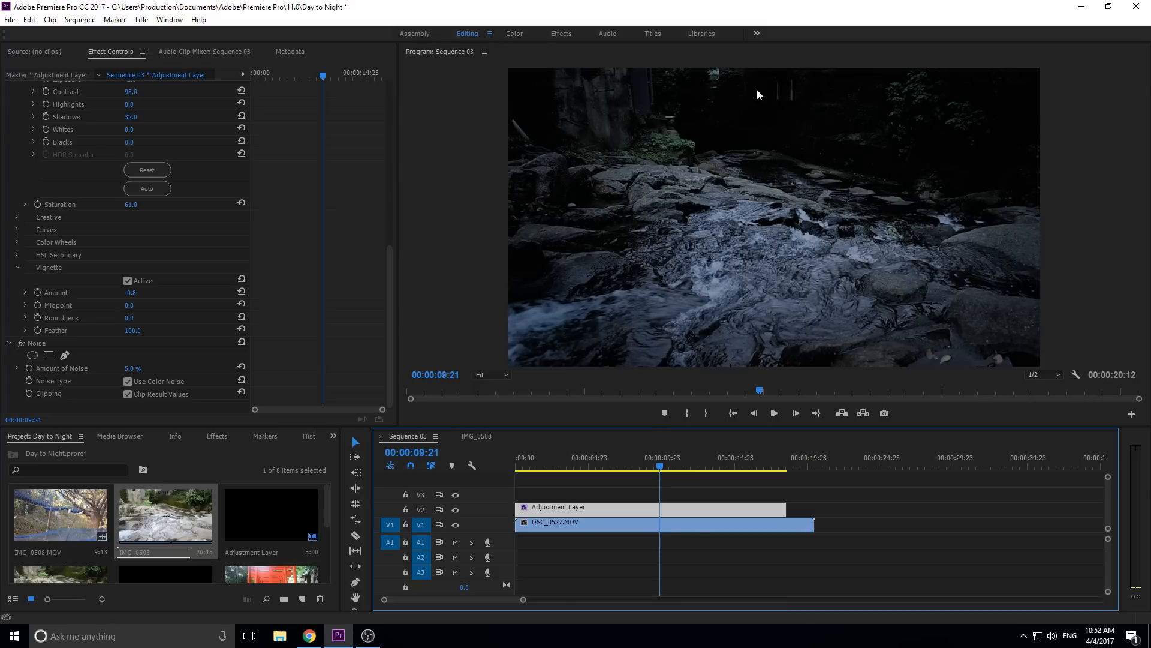
mouse_move(968, 137)
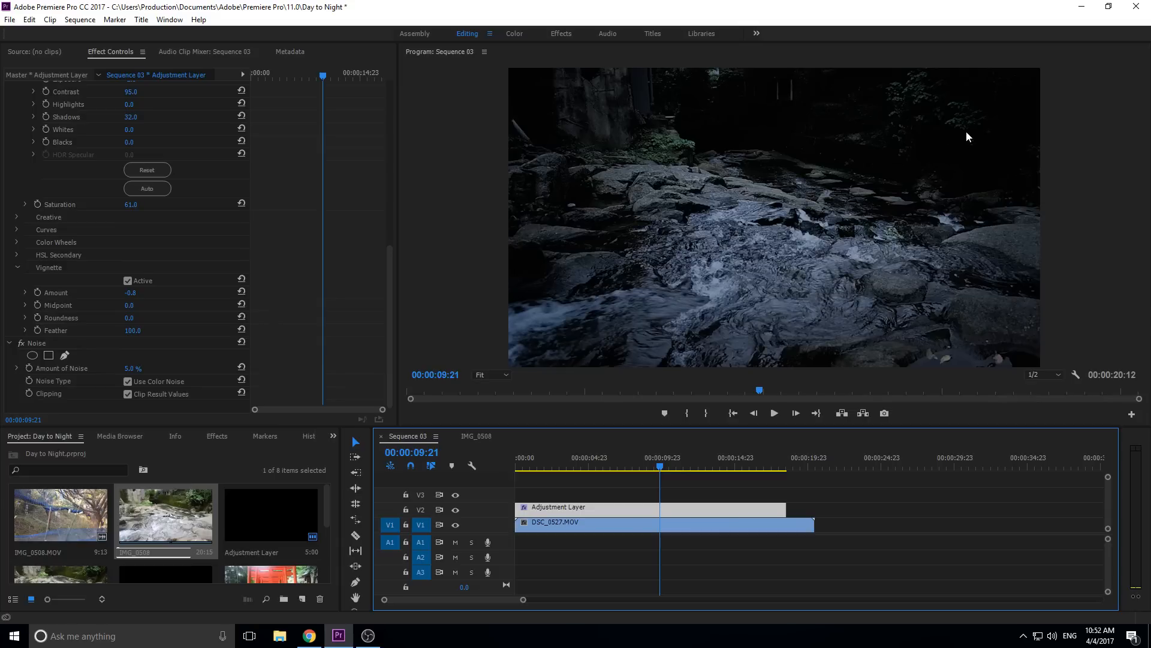
mouse_move(609, 361)
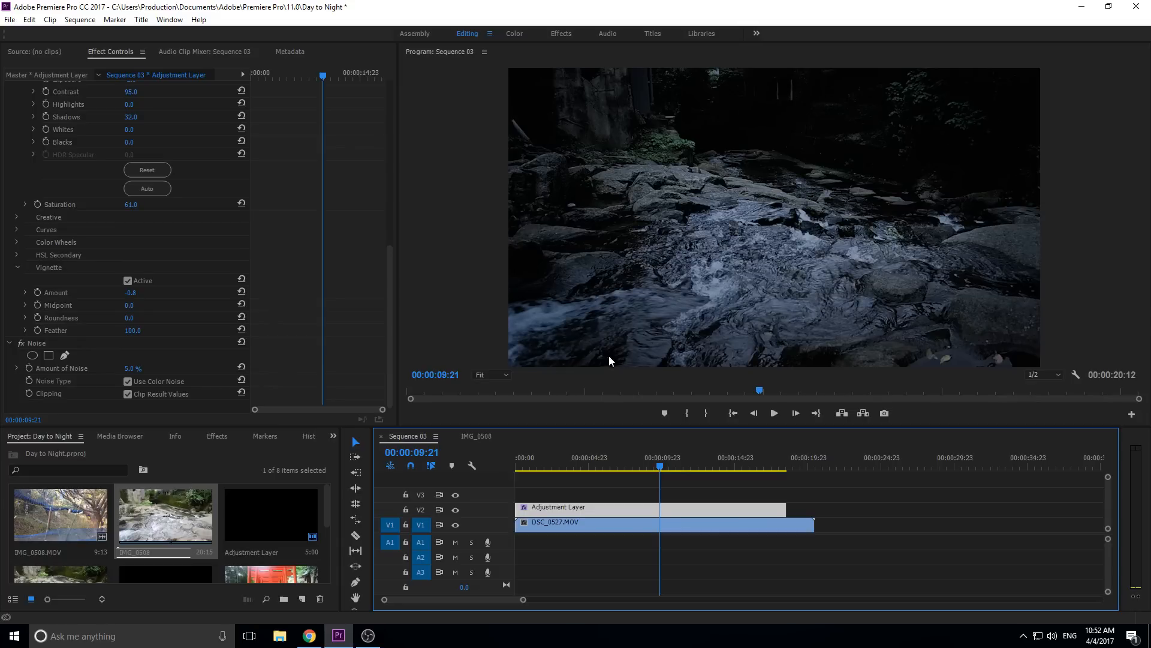
mouse_move(698, 531)
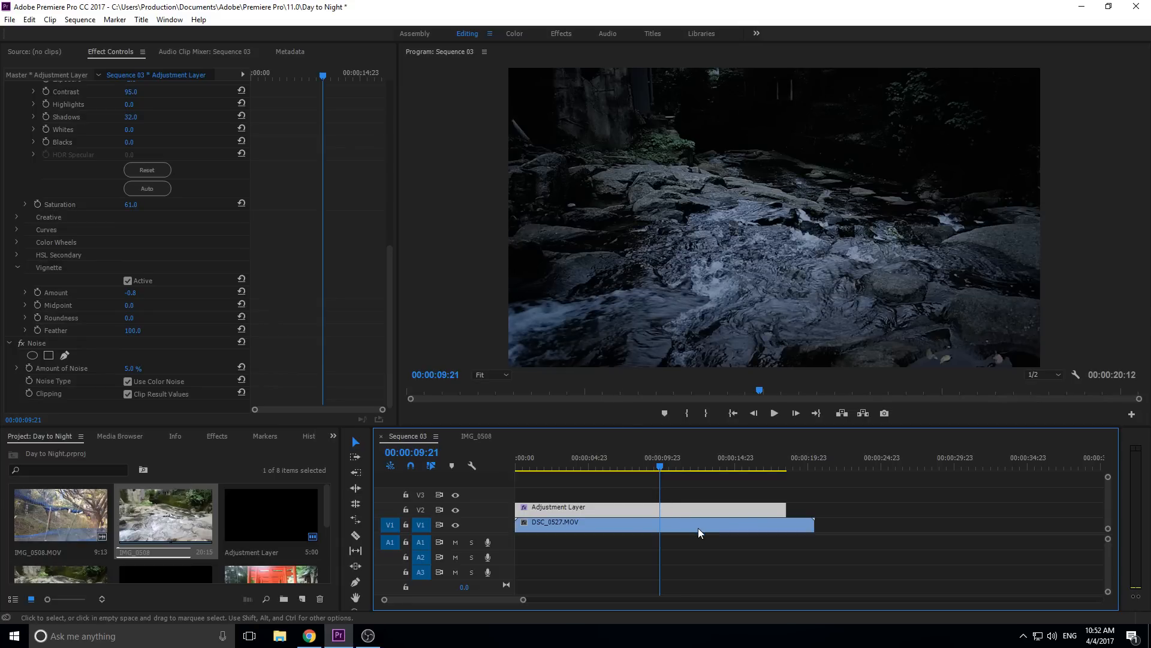
Scroll the Project panel to reveal the Black Video item among the footage clips.
scroll("down", 3)
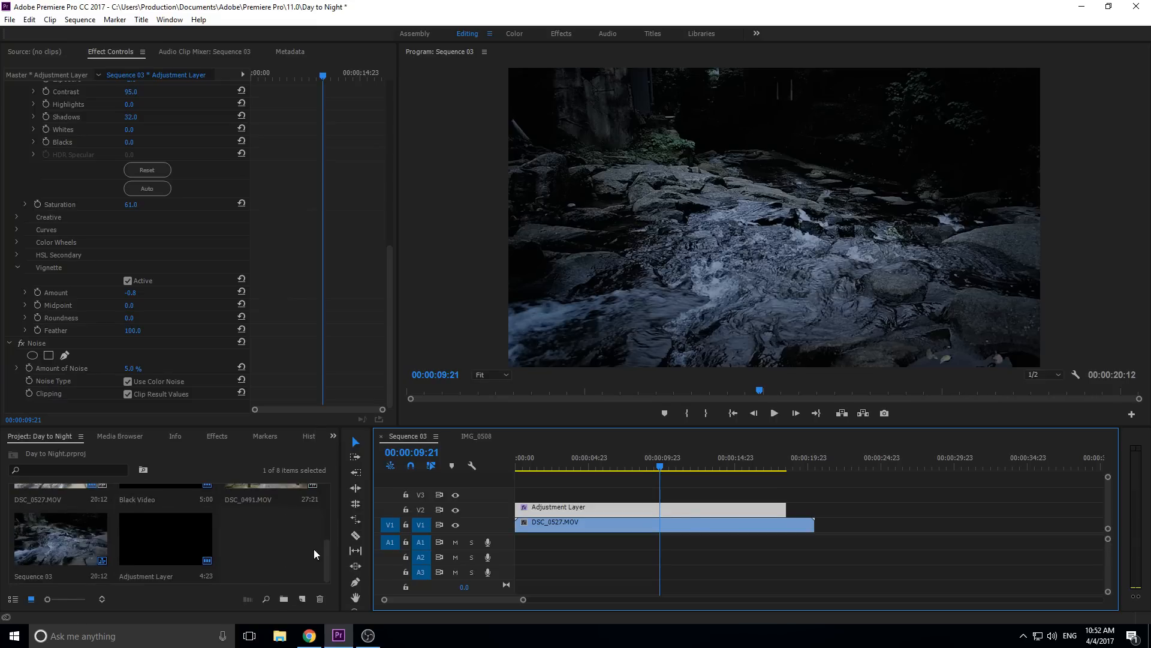
scroll("up", 3)
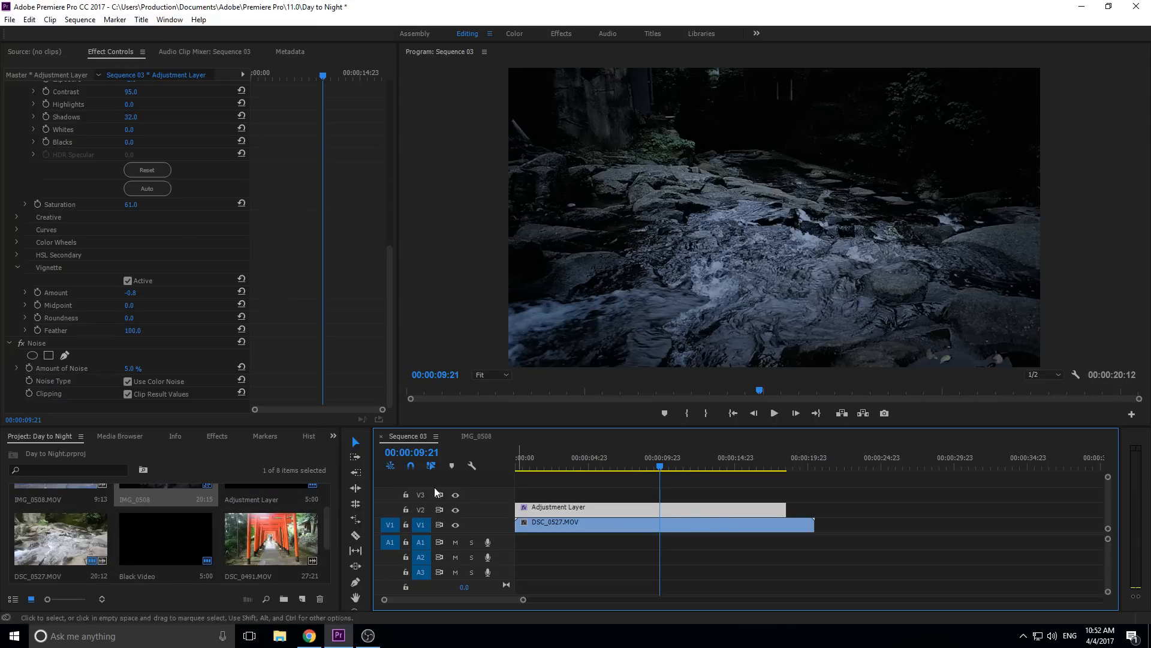
Place the torii gate clip DSC_0491.MOV on V1 under the adjustment layer and preview the night grade along it.
left_click(588, 522)
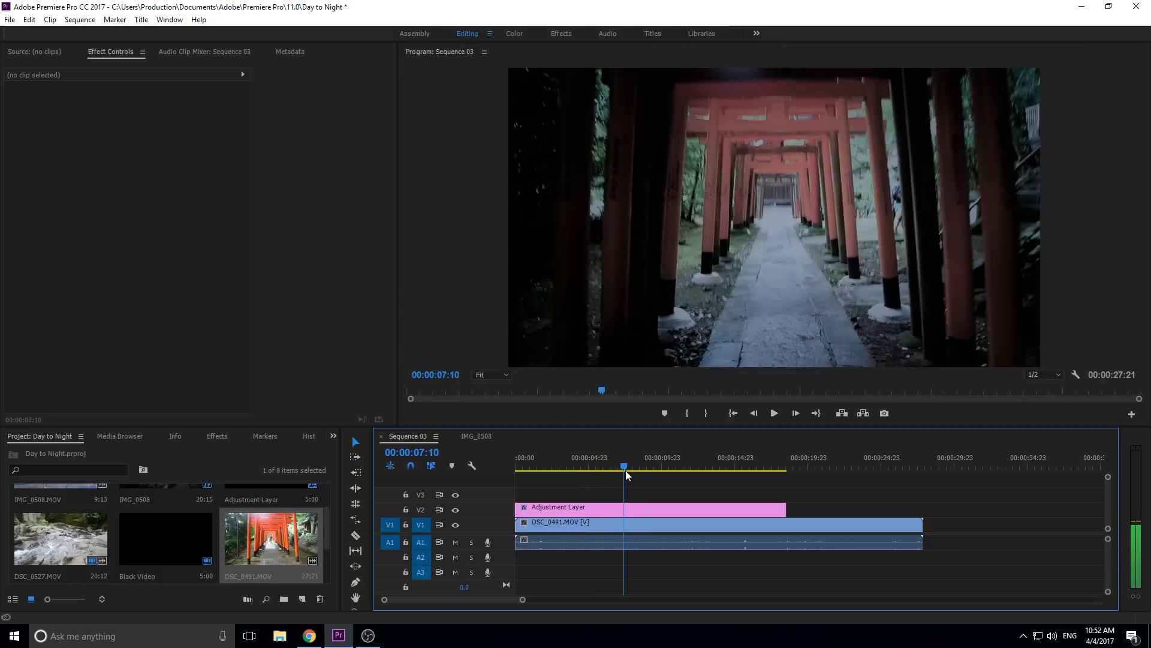
left_click(627, 466)
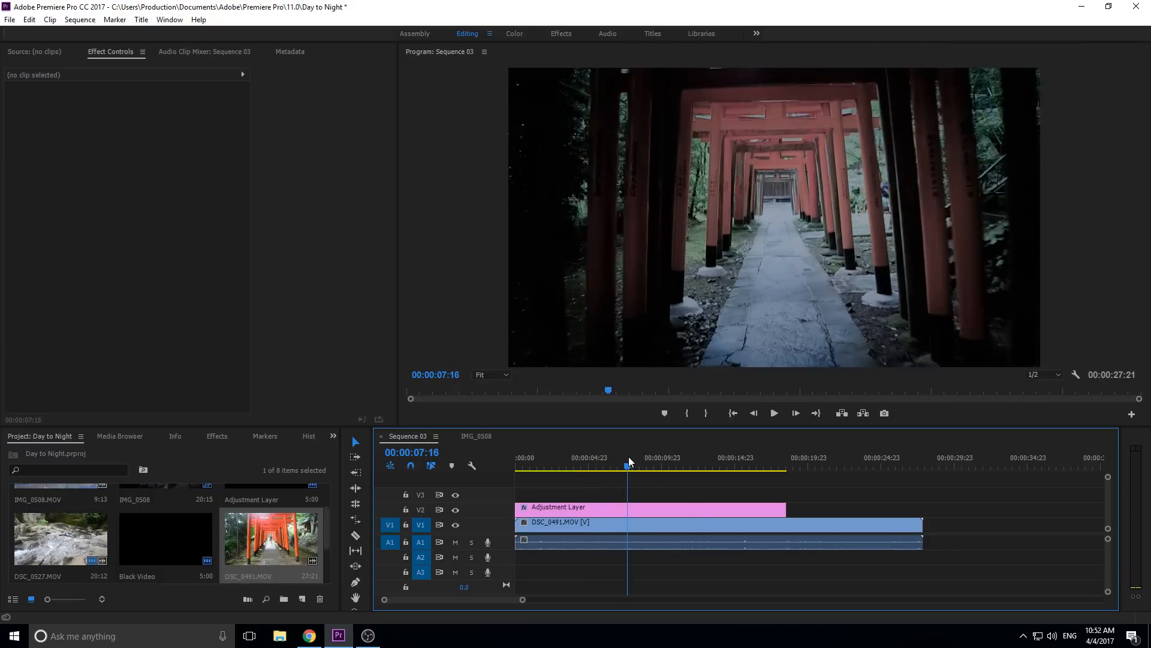
left_click(689, 466)
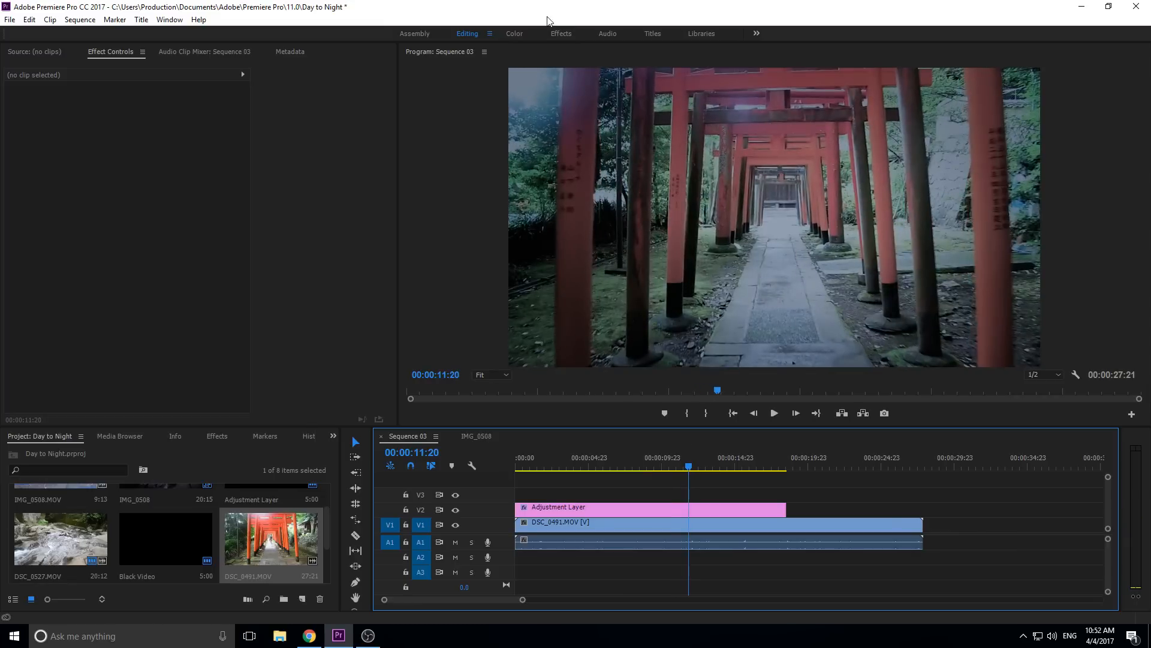
mouse_move(519, 94)
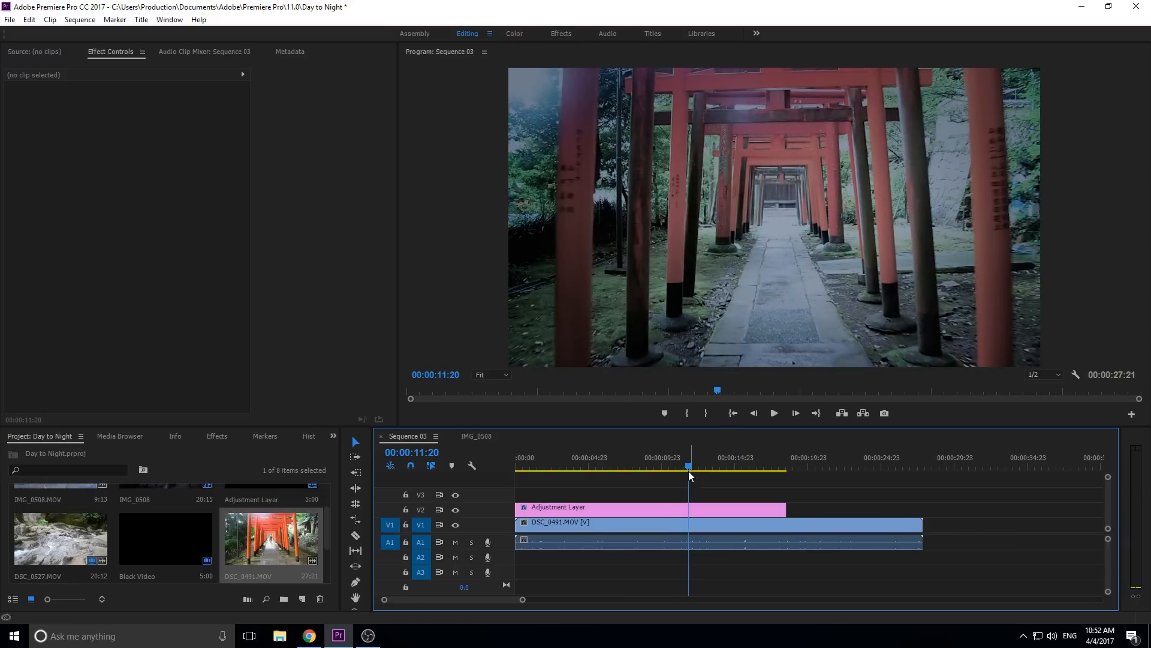
left_click(720, 466)
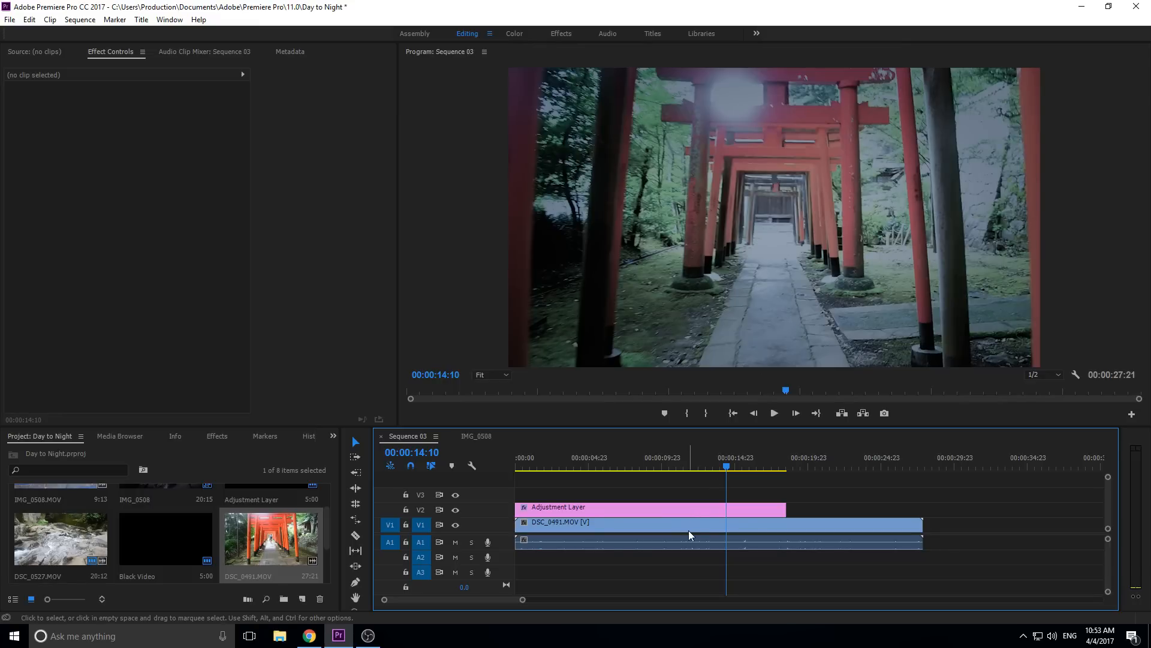
mouse_move(675, 542)
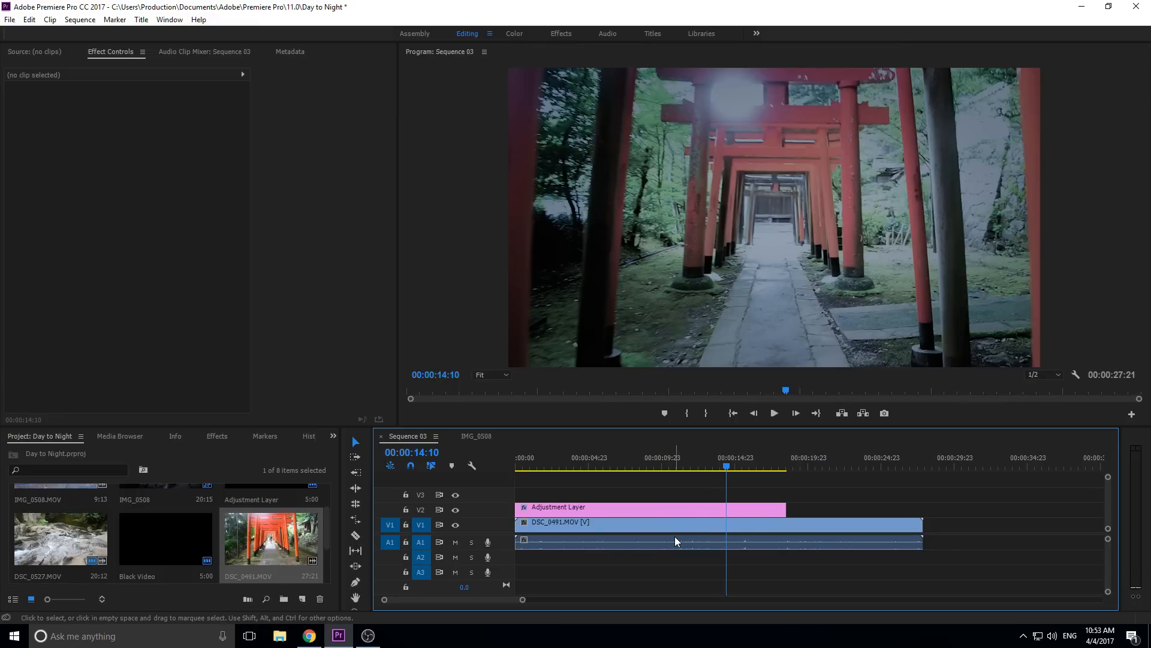
mouse_move(675, 543)
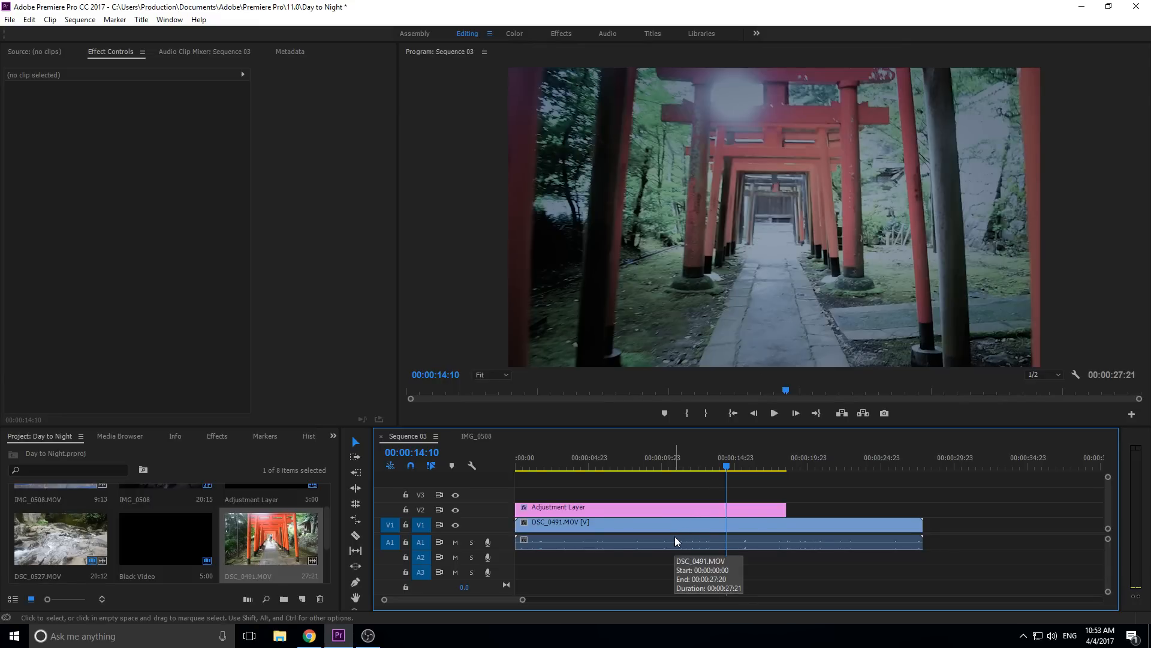
mouse_move(715, 80)
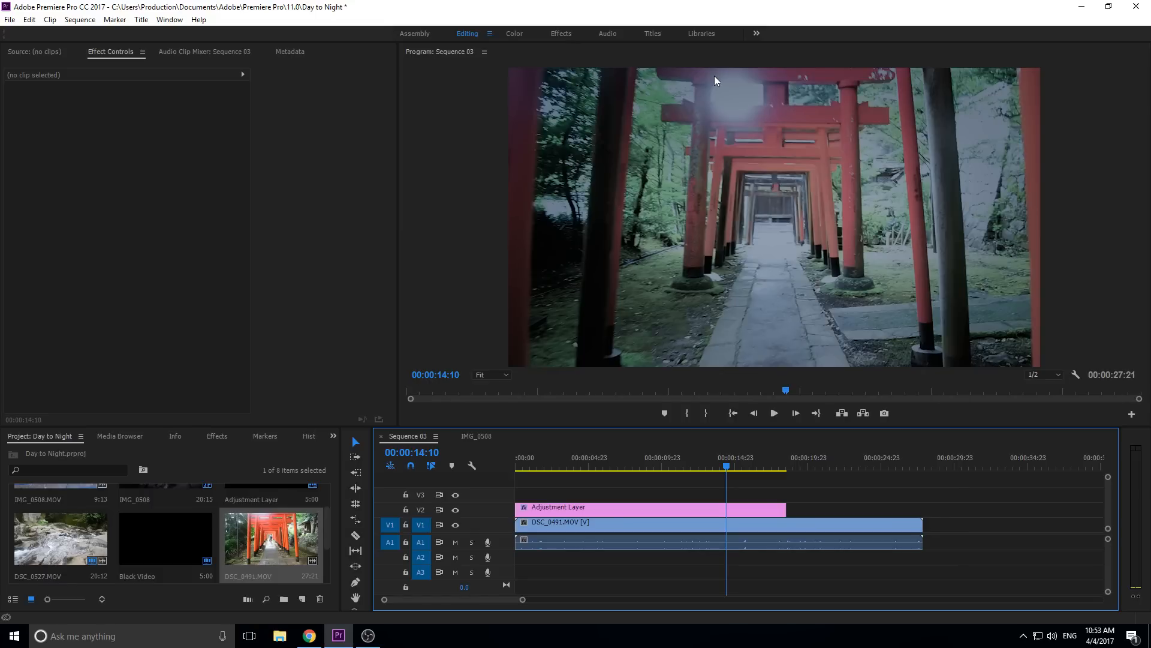
mouse_move(603, 535)
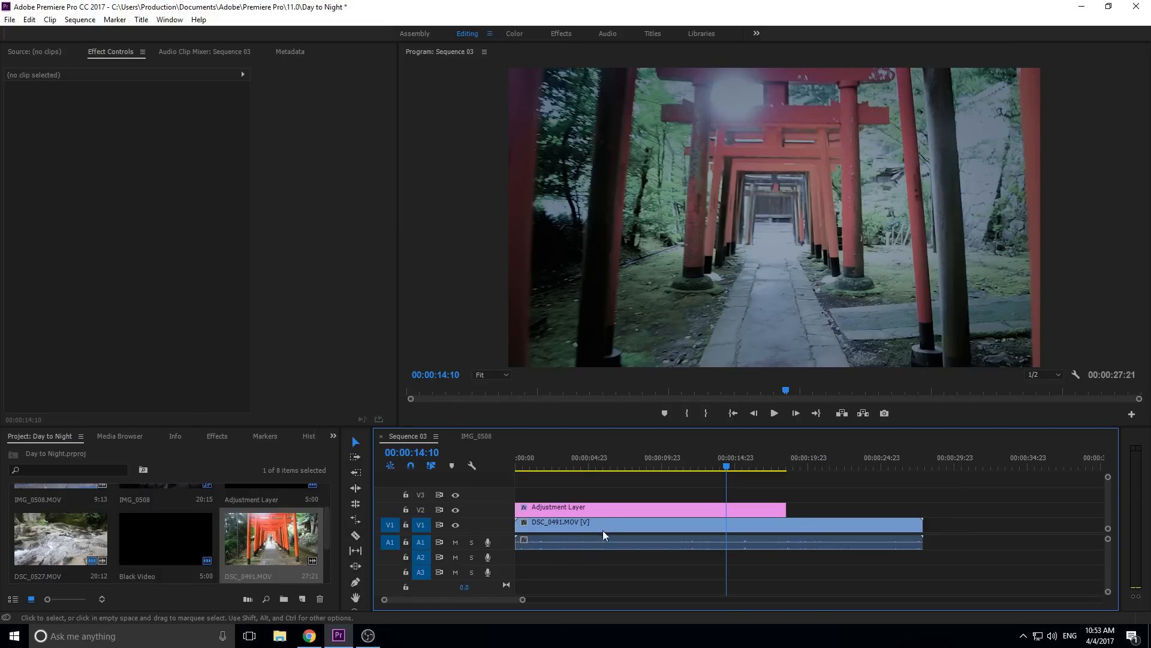
Scale the torii clip DSC_0491.MOV down from 195 to 183 and preview the result in the frame.
left_click(602, 535)
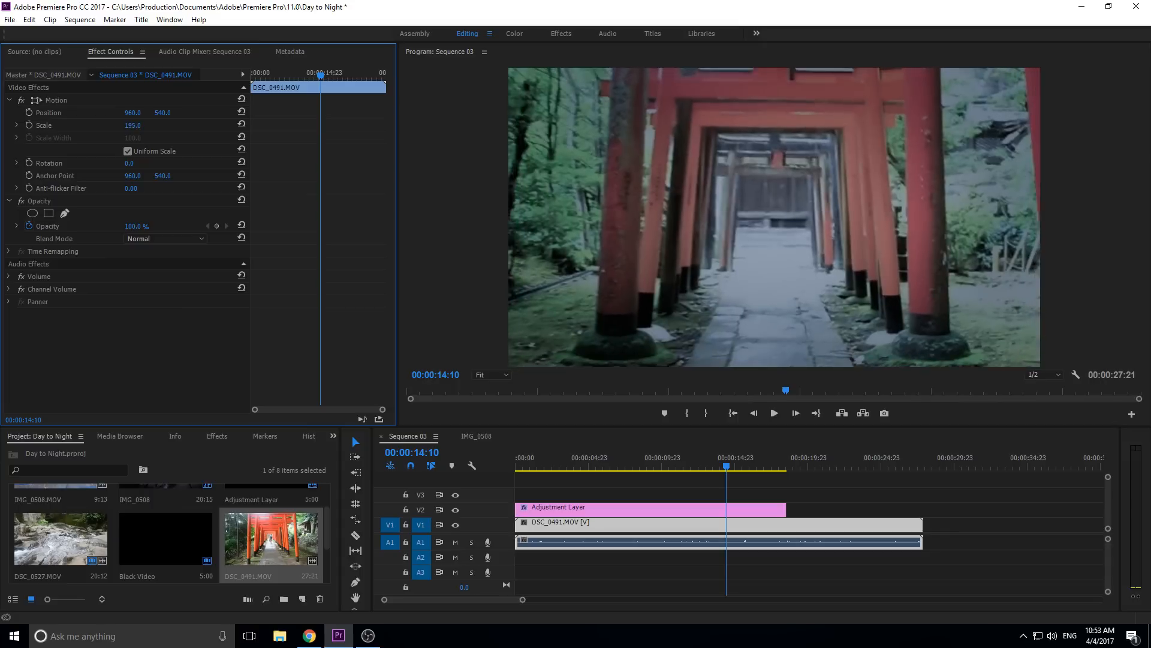
left_click_drag(133, 125, 133, 126)
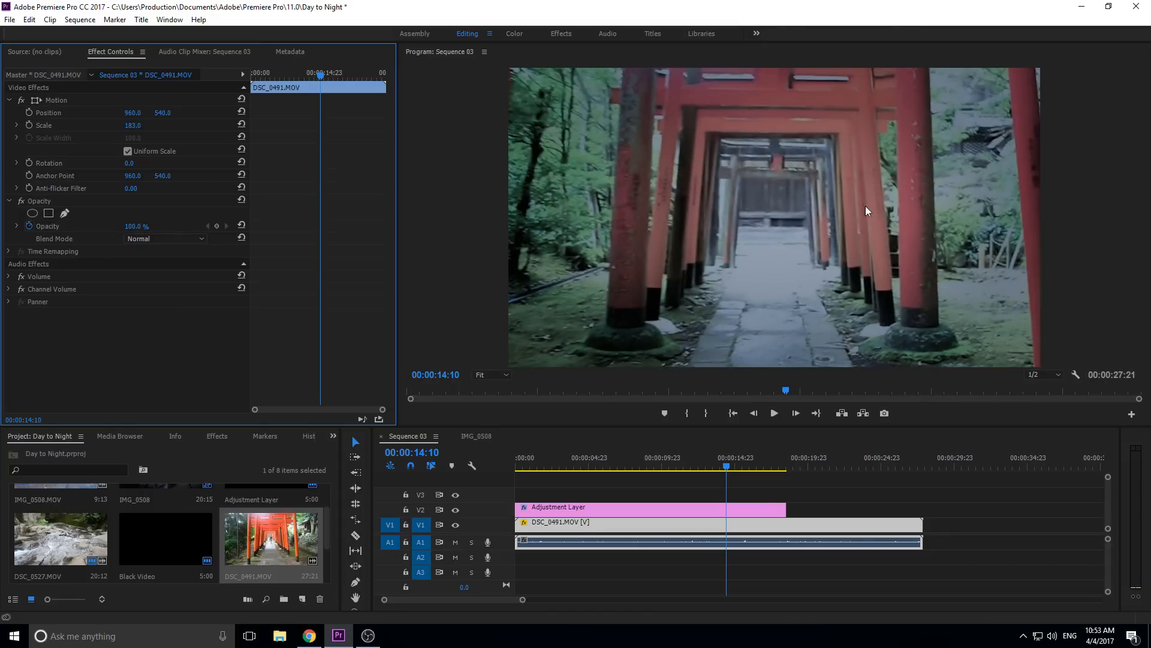
left_click(733, 467)
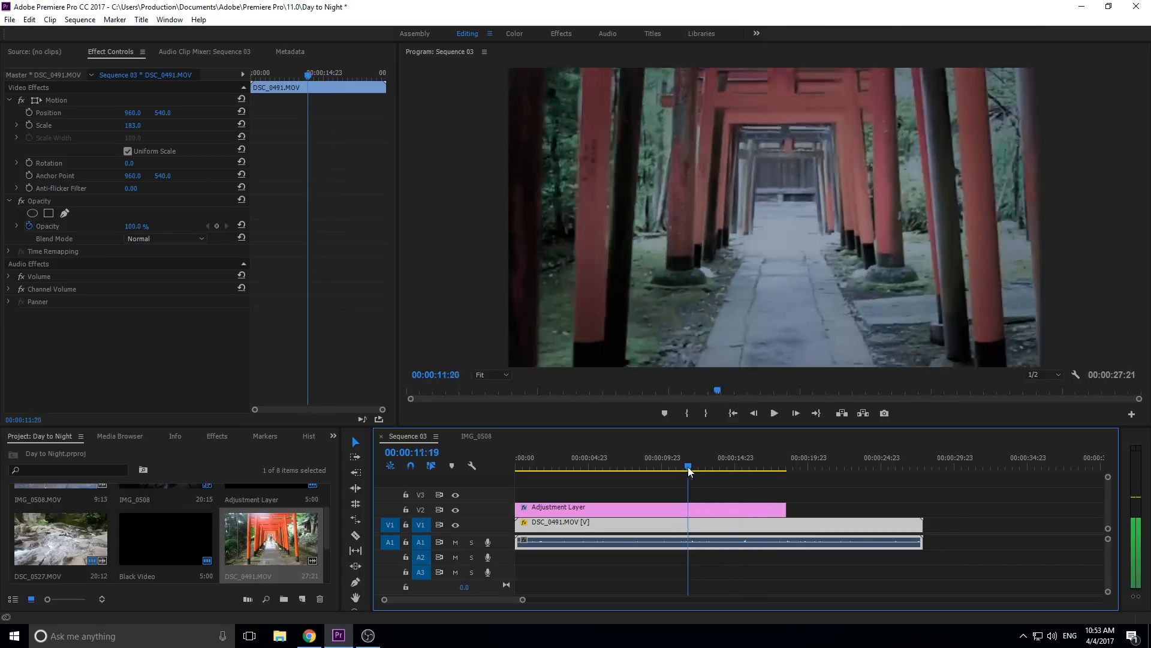
left_click(604, 466)
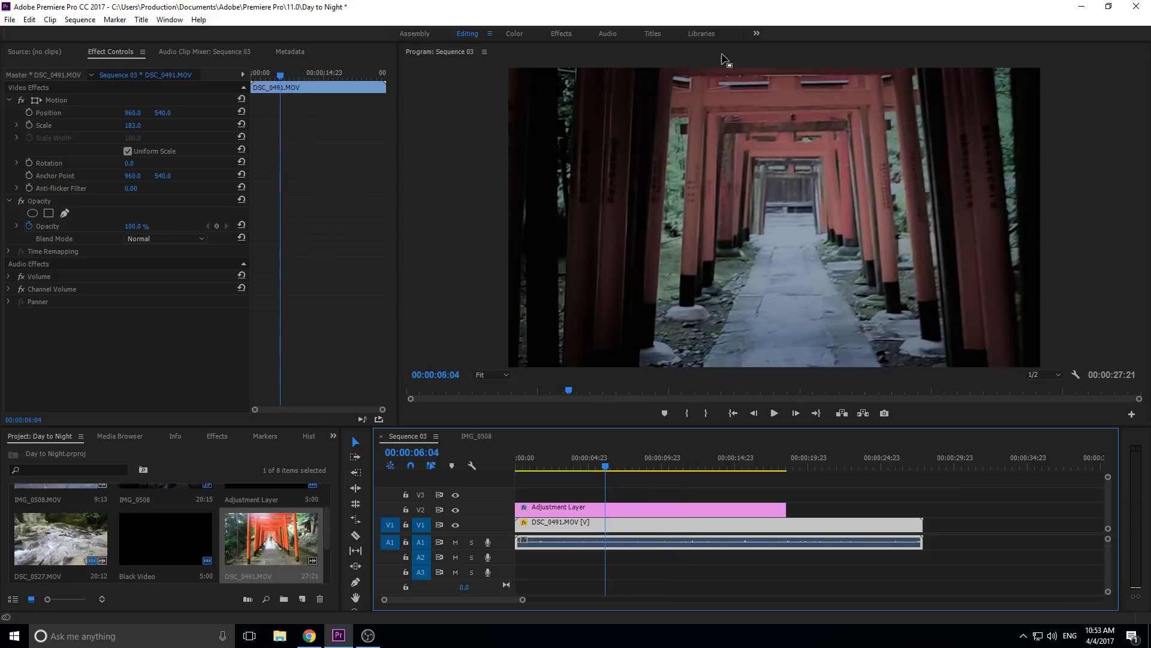
mouse_move(934, 323)
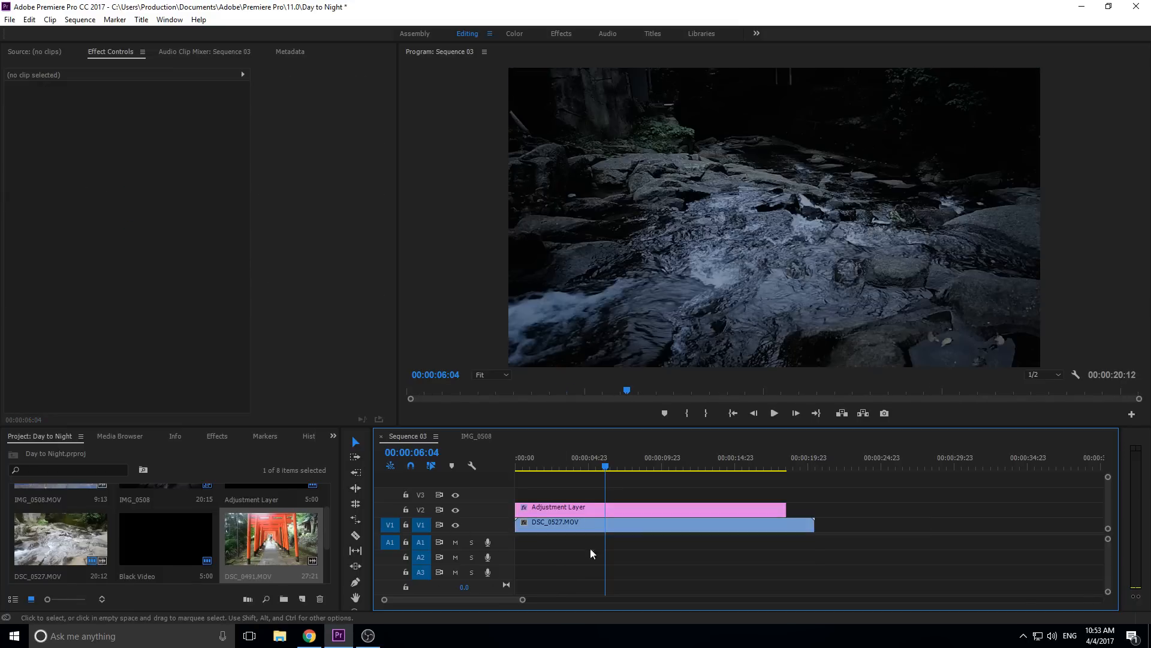
Move the playhead back to 00:00:00:00 with the river clip DSC_0527 restored on V1.
left_click(605, 463)
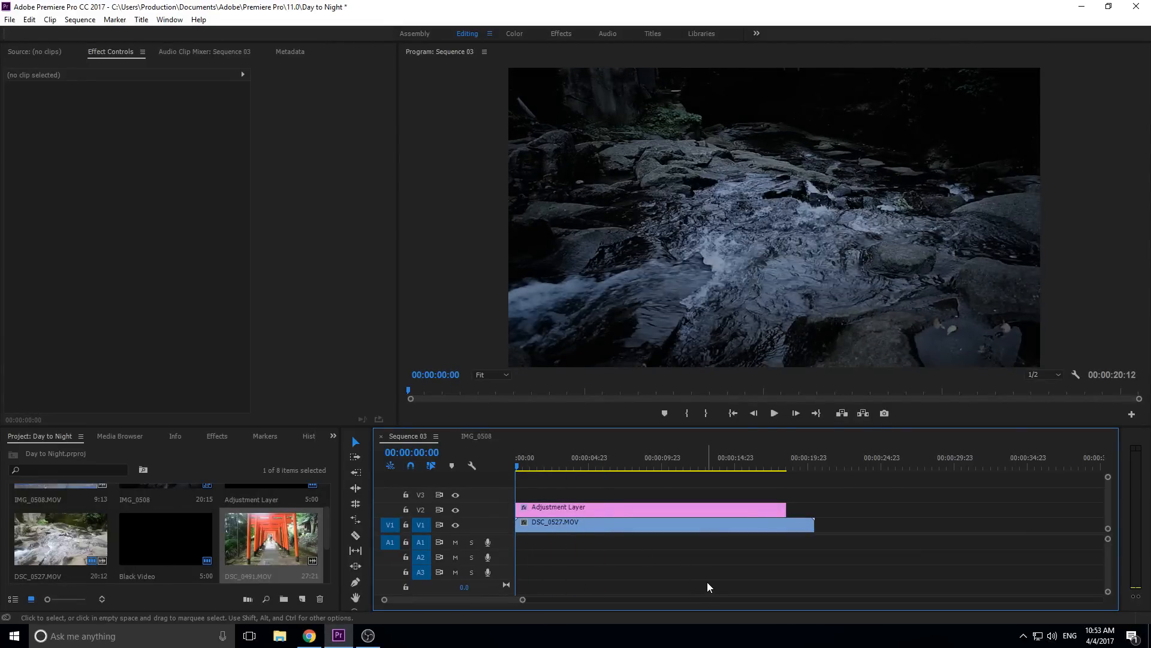
mouse_move(780, 566)
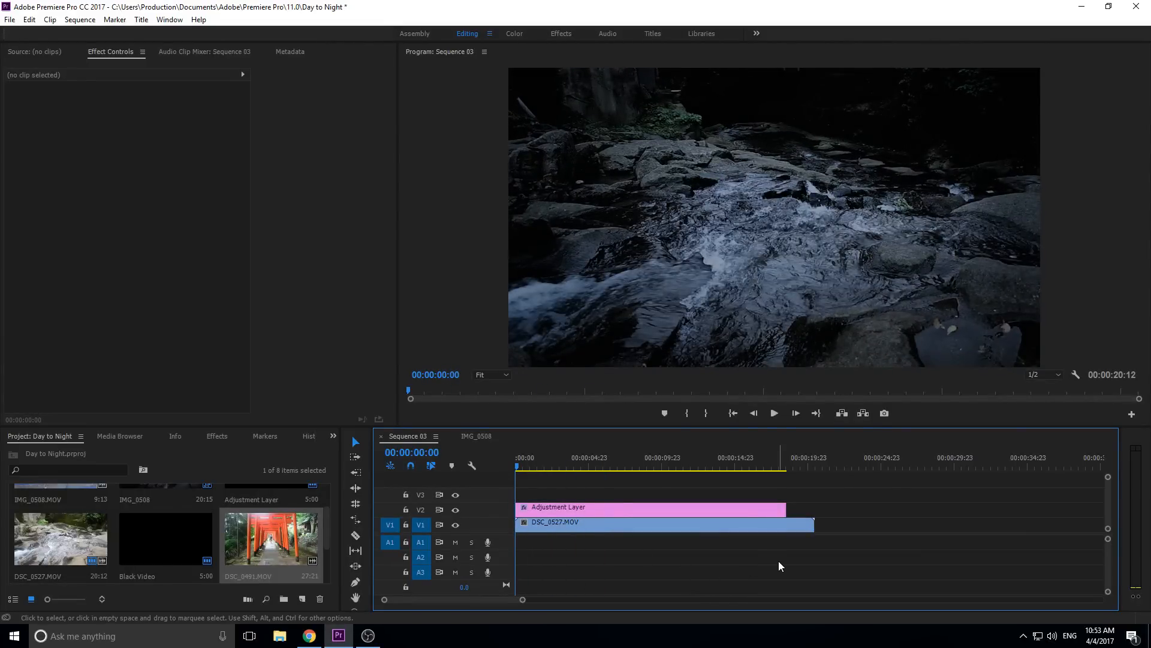